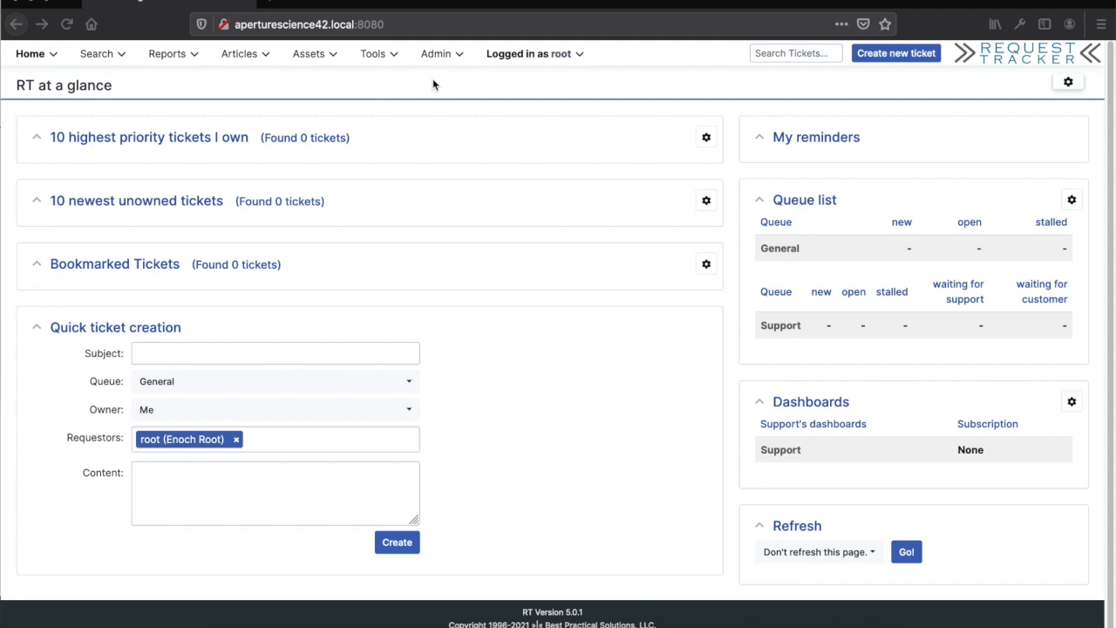
{"action": "mouse_move", "coordinate": [476, 116]}
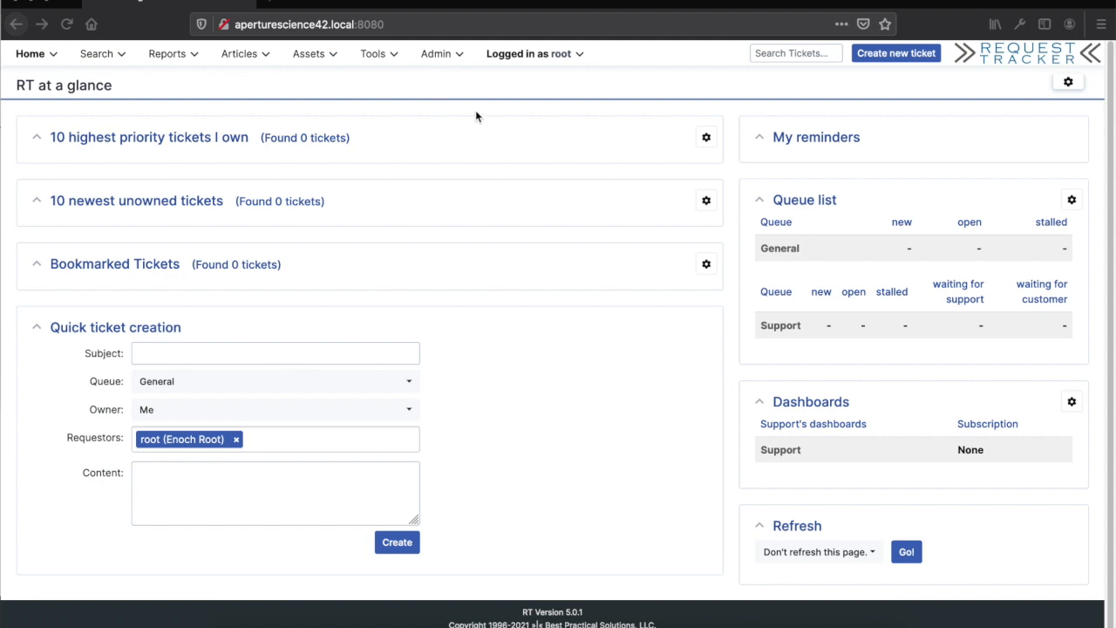
{"action": "mouse_move", "coordinate": [792, 253]}
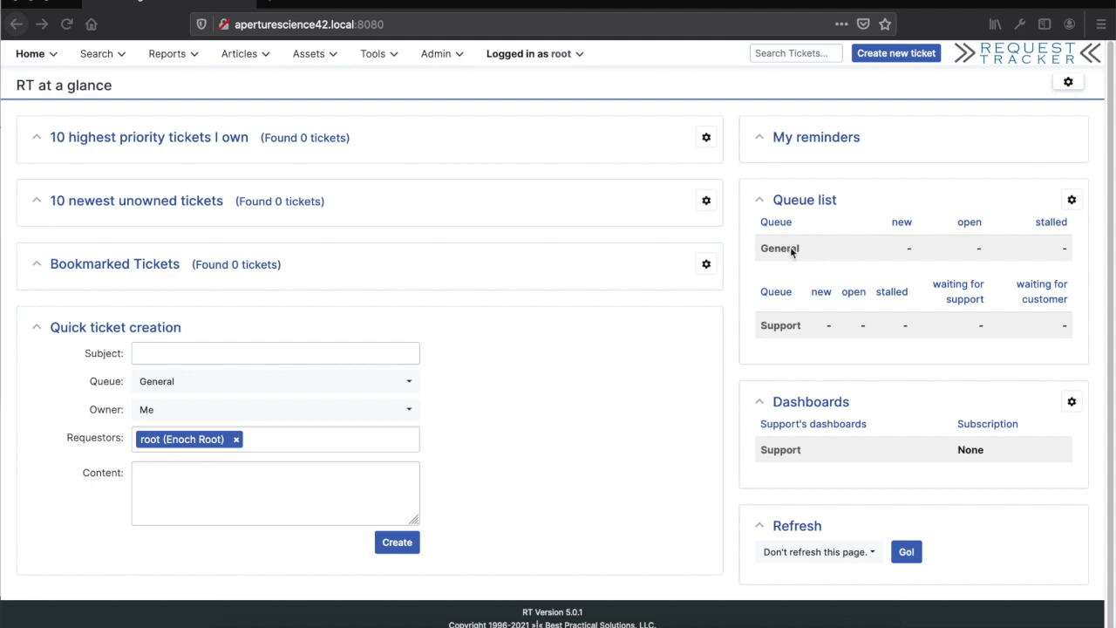
{"action": "mouse_move", "coordinate": [790, 334]}
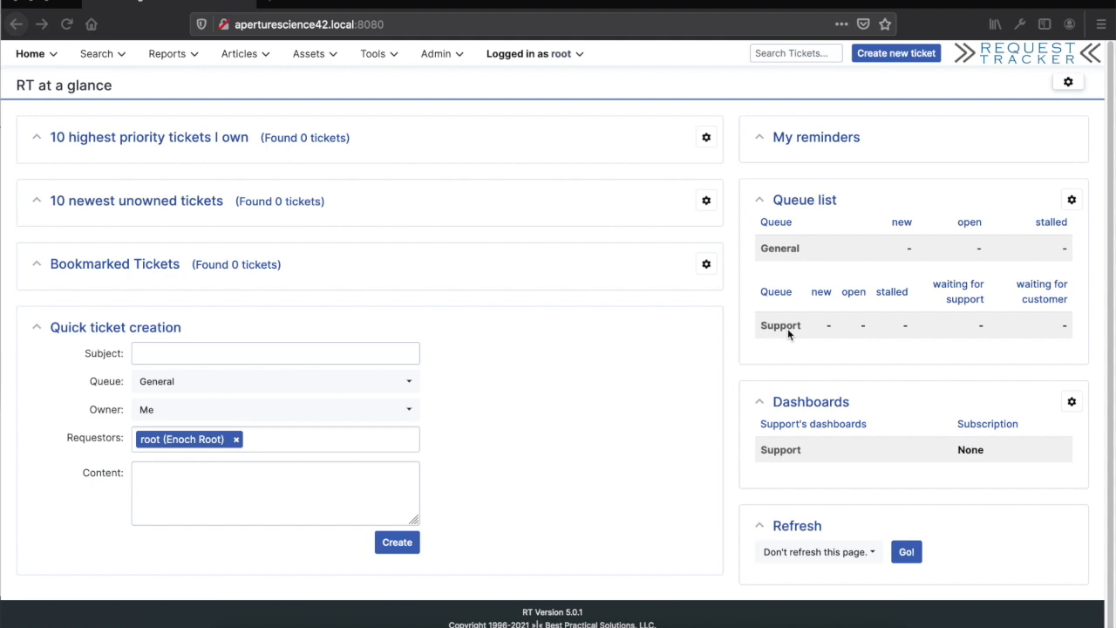
{"action": "mouse_move", "coordinate": [782, 443]}
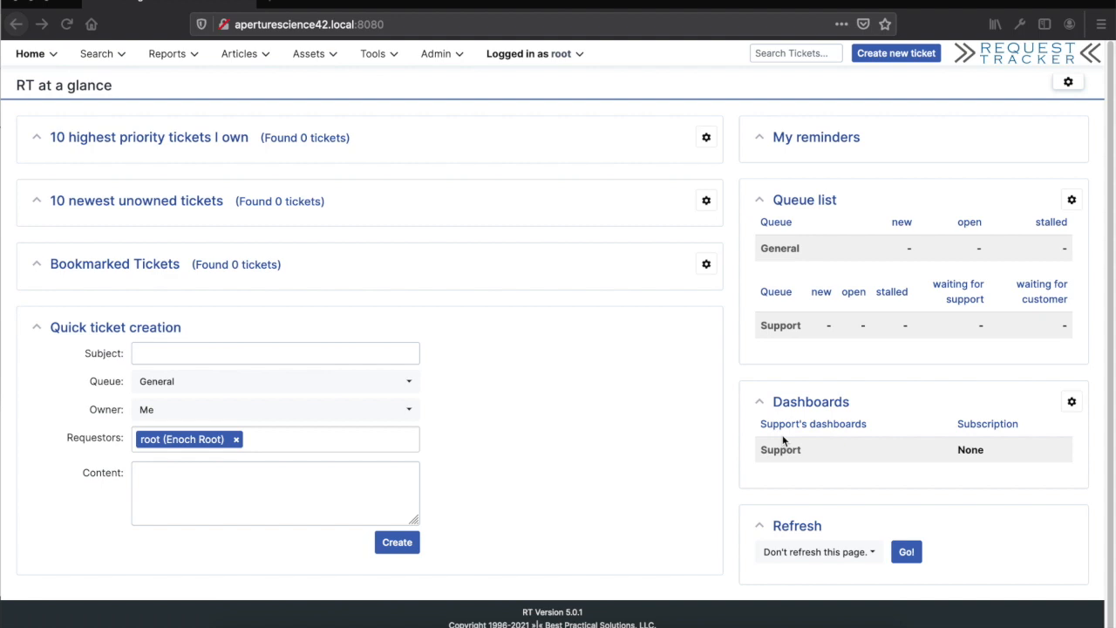
{"action": "mouse_move", "coordinate": [754, 296]}
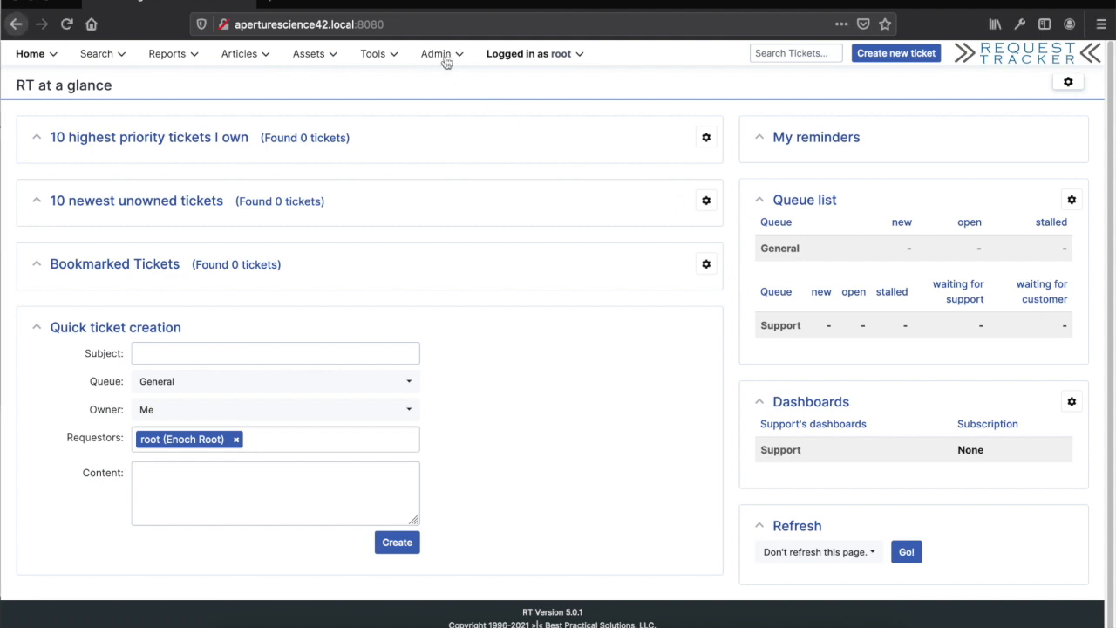
Review the Support queue's group rights: the Support group's General and Staff rights, then Everyone's.
{"action": "left_click", "coordinate": [436, 54]}
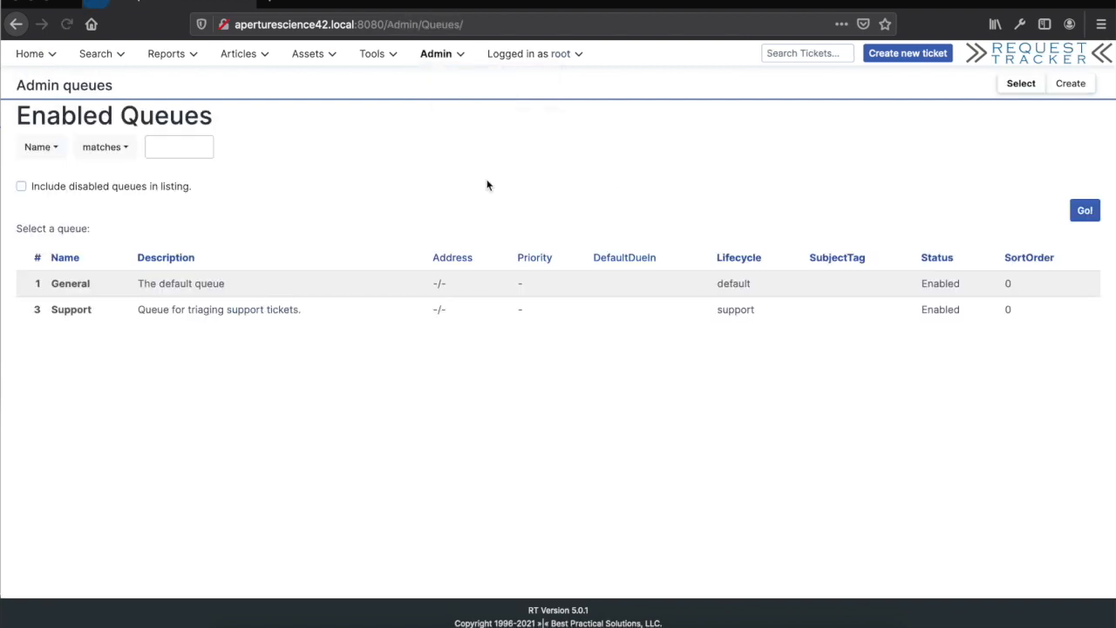
{"action": "left_click", "coordinate": [71, 309]}
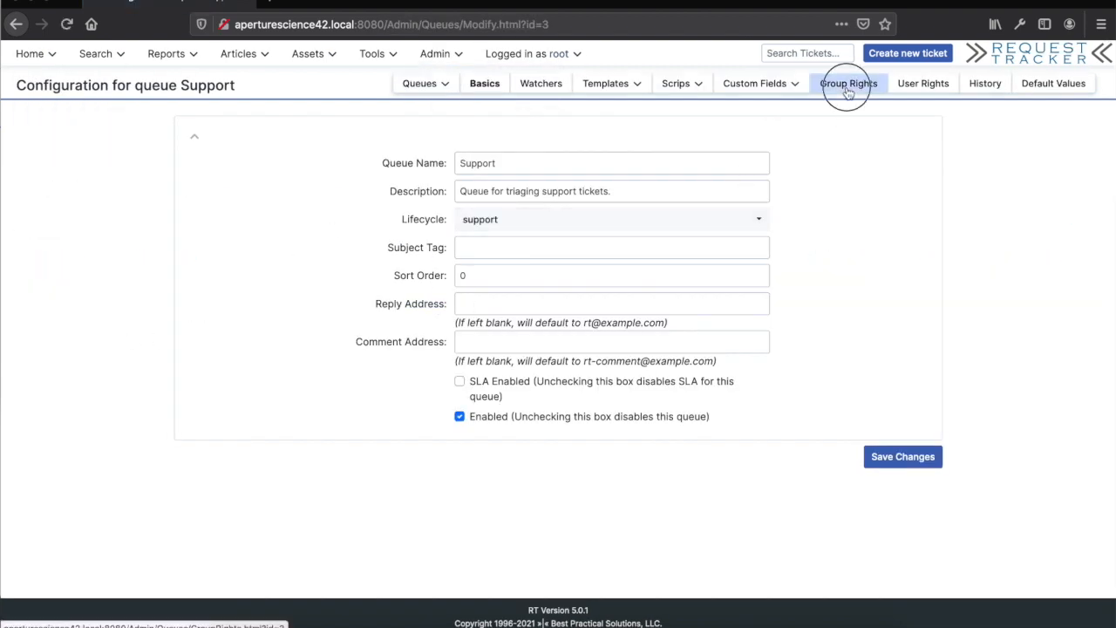
{"action": "left_click", "coordinate": [847, 83]}
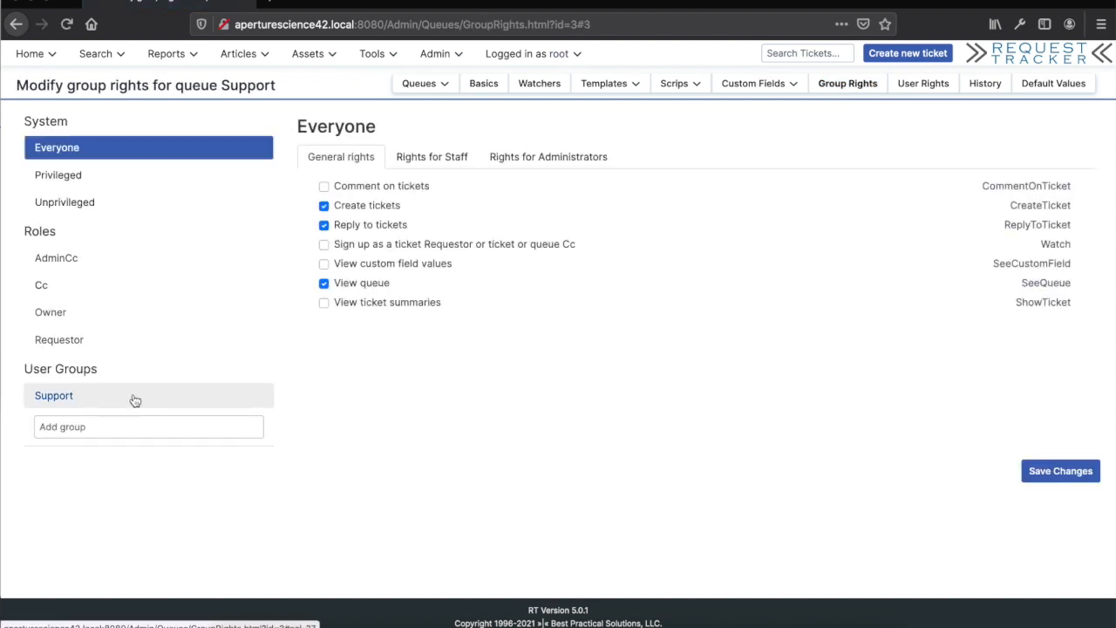
{"action": "left_click", "coordinate": [53, 395]}
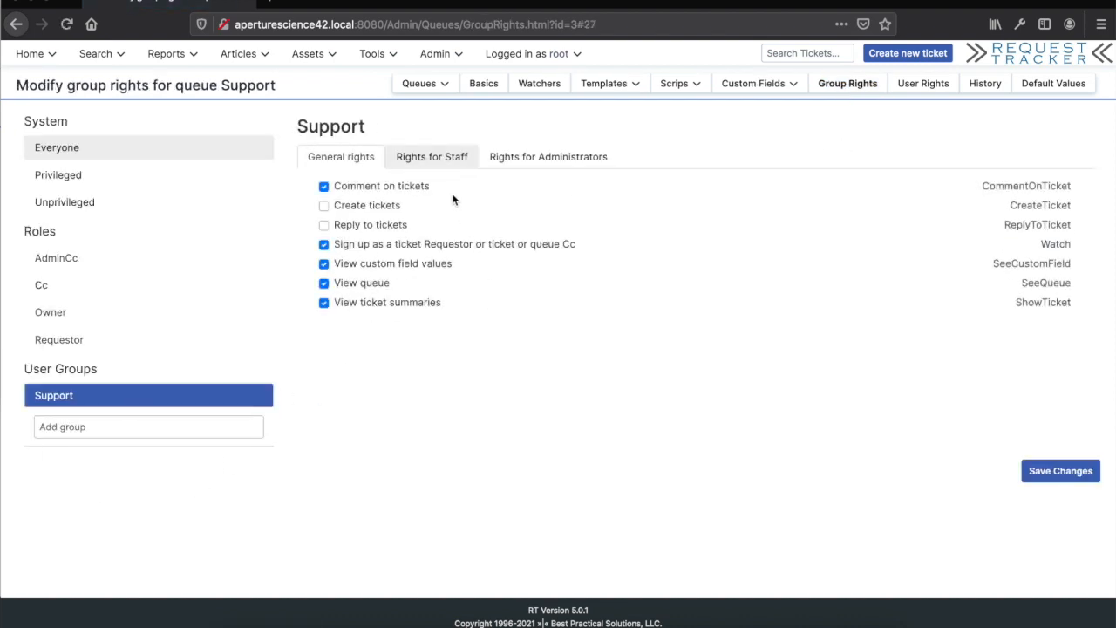
{"action": "left_click", "coordinate": [431, 156]}
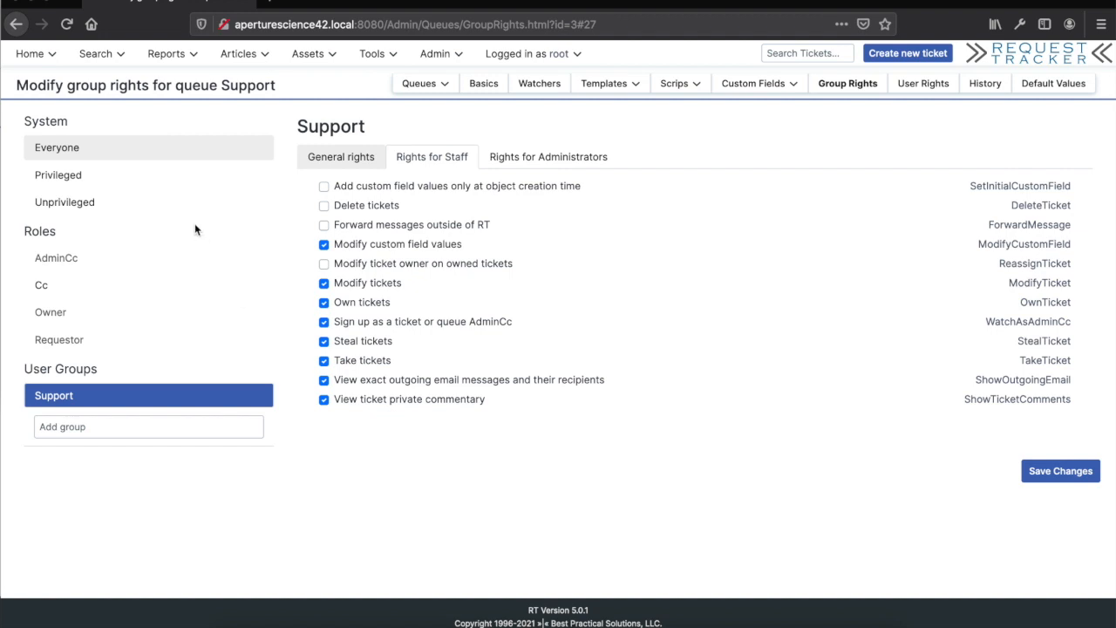
{"action": "left_click", "coordinate": [57, 146]}
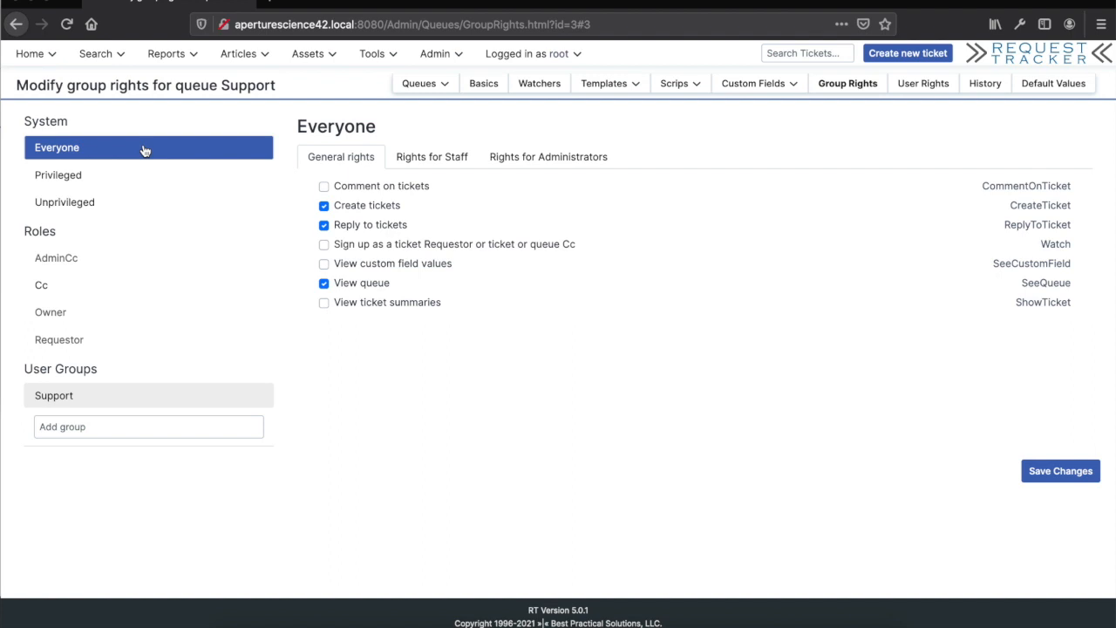
{"action": "mouse_move", "coordinate": [147, 154]}
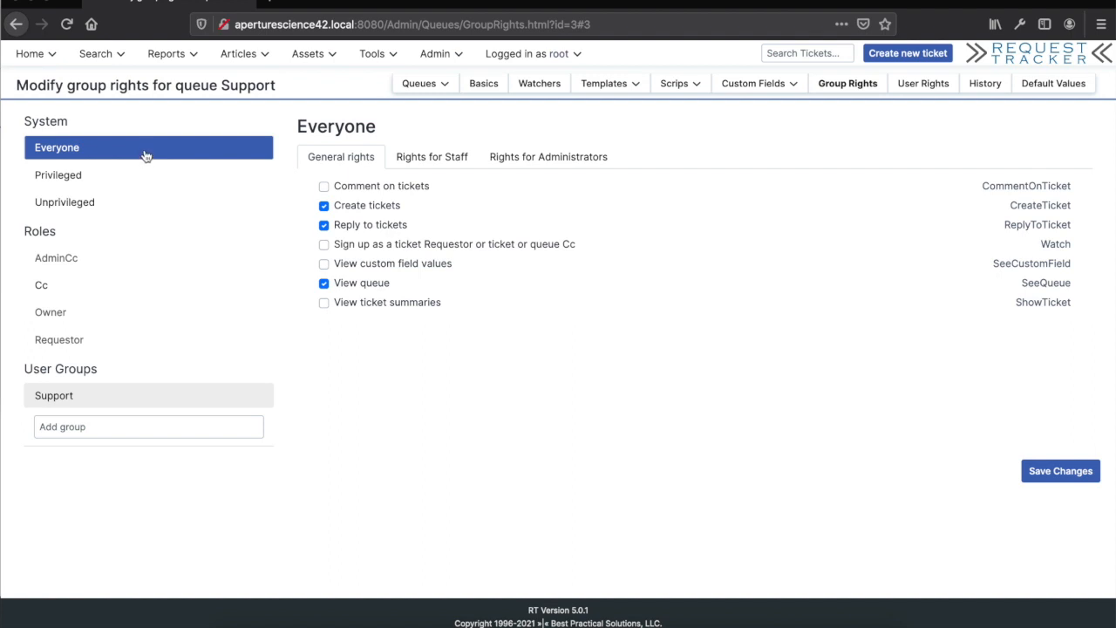
{"action": "left_click", "coordinate": [528, 53]}
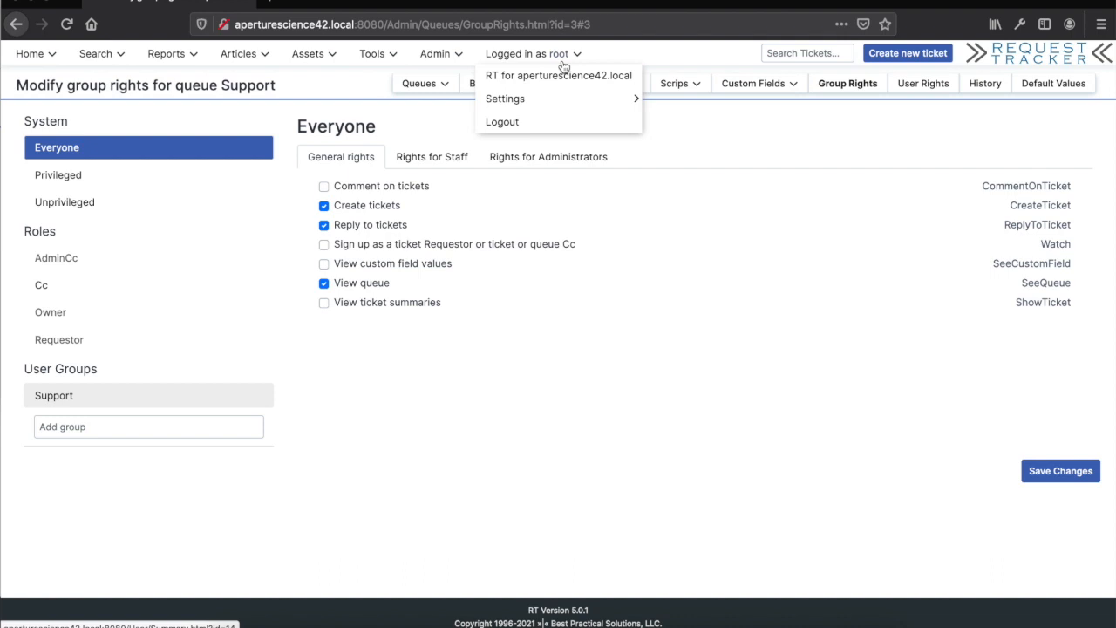
{"action": "mouse_move", "coordinate": [505, 98]}
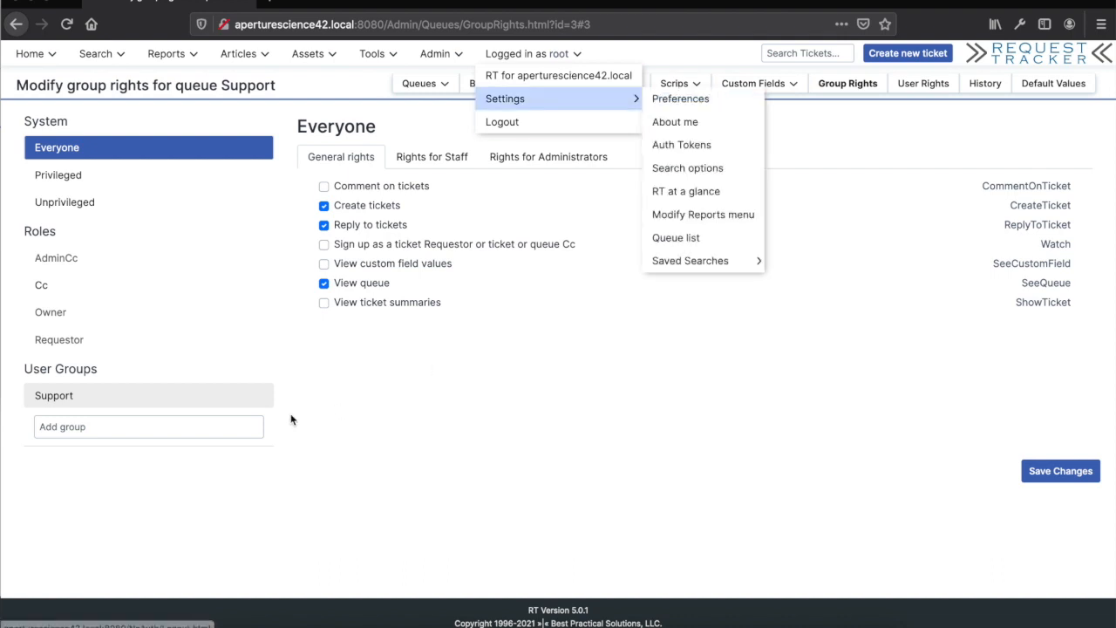
Open the Support group under Admin > Groups and view its members, root and staff1.
{"action": "left_click", "coordinate": [440, 53]}
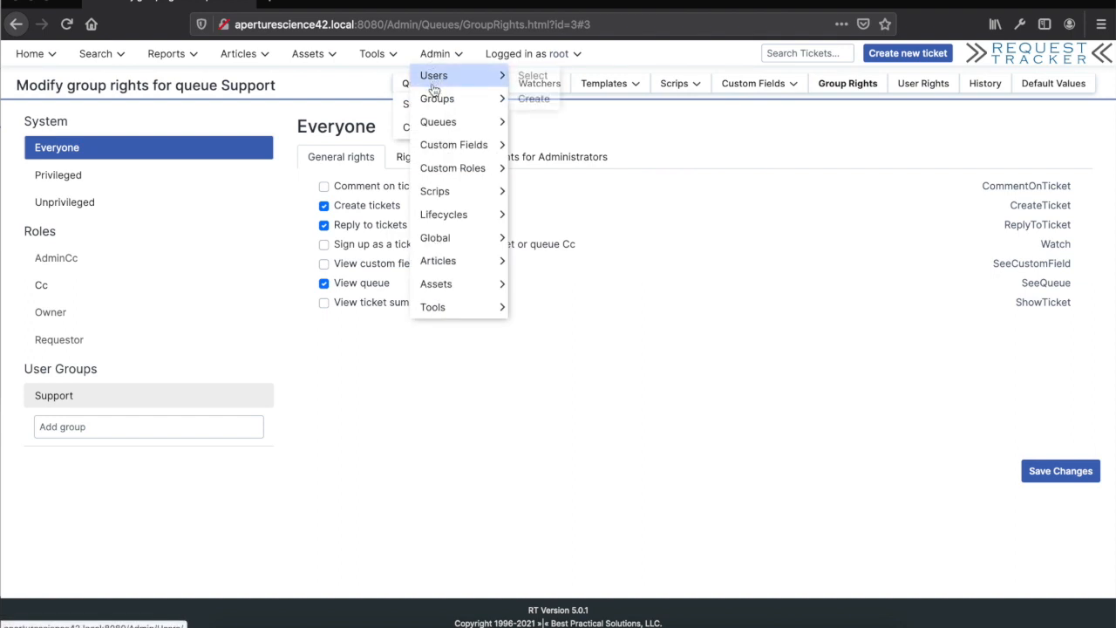
{"action": "left_click", "coordinate": [437, 98]}
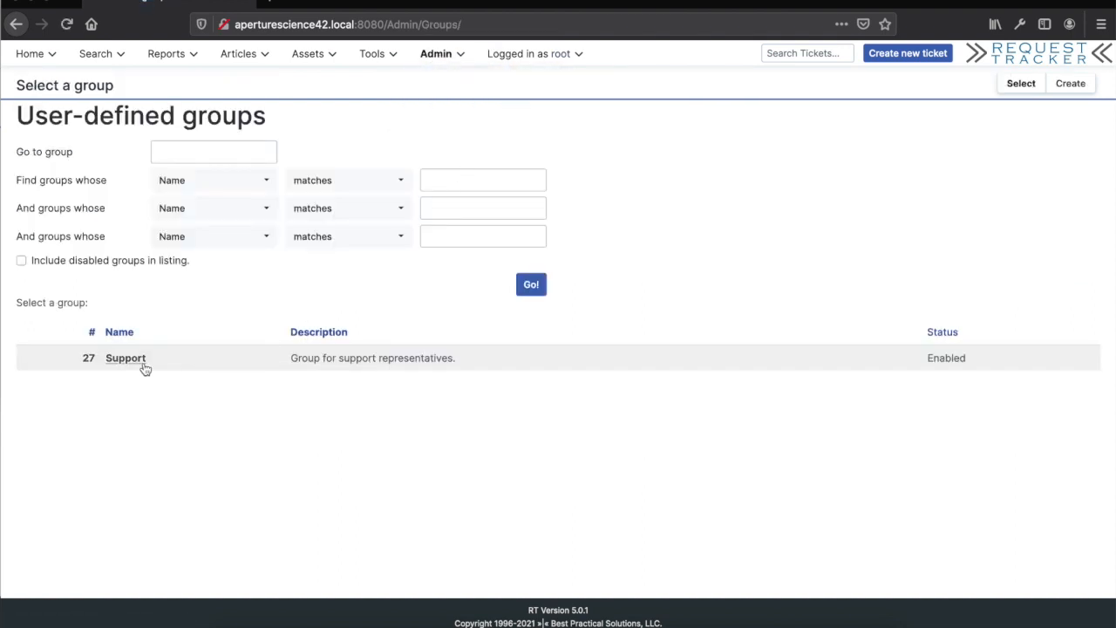
{"action": "left_click", "coordinate": [126, 358]}
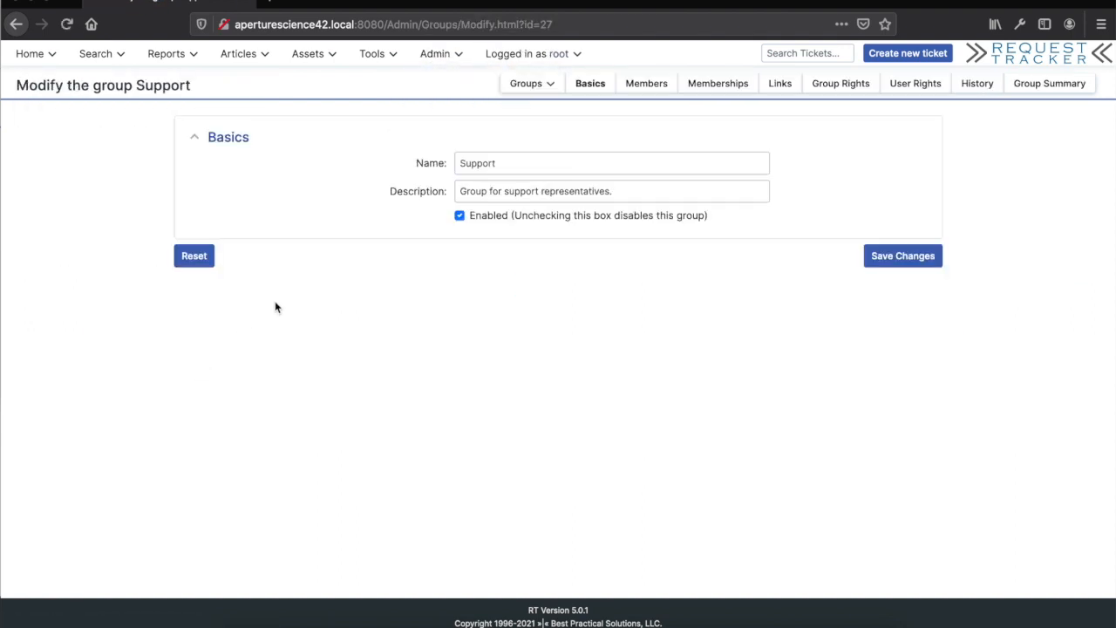
{"action": "left_click", "coordinate": [646, 83]}
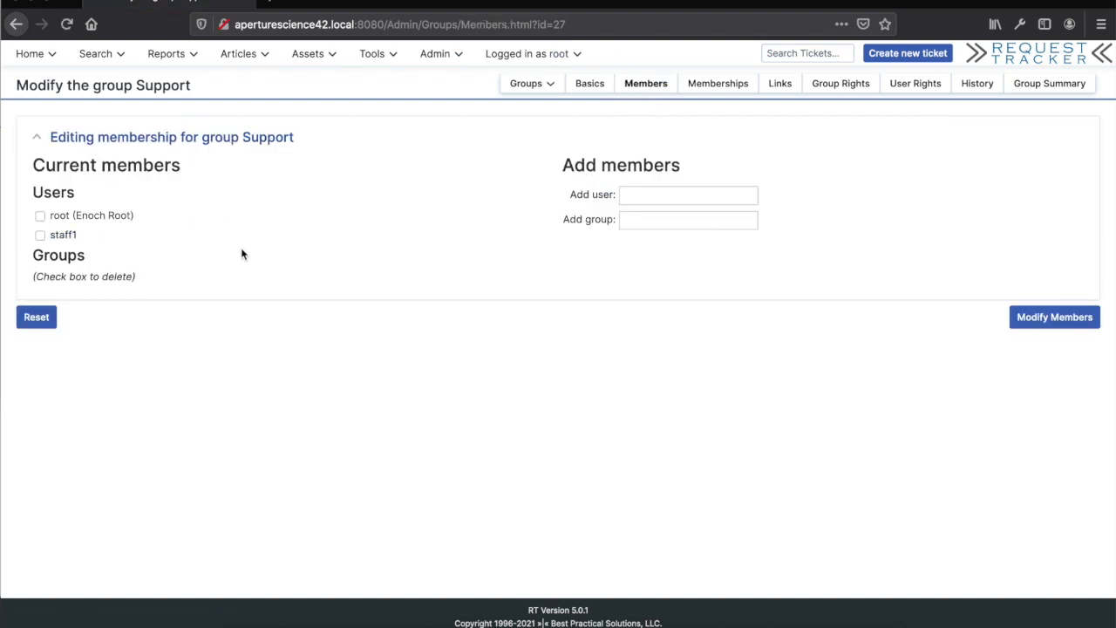
{"action": "mouse_move", "coordinate": [114, 242]}
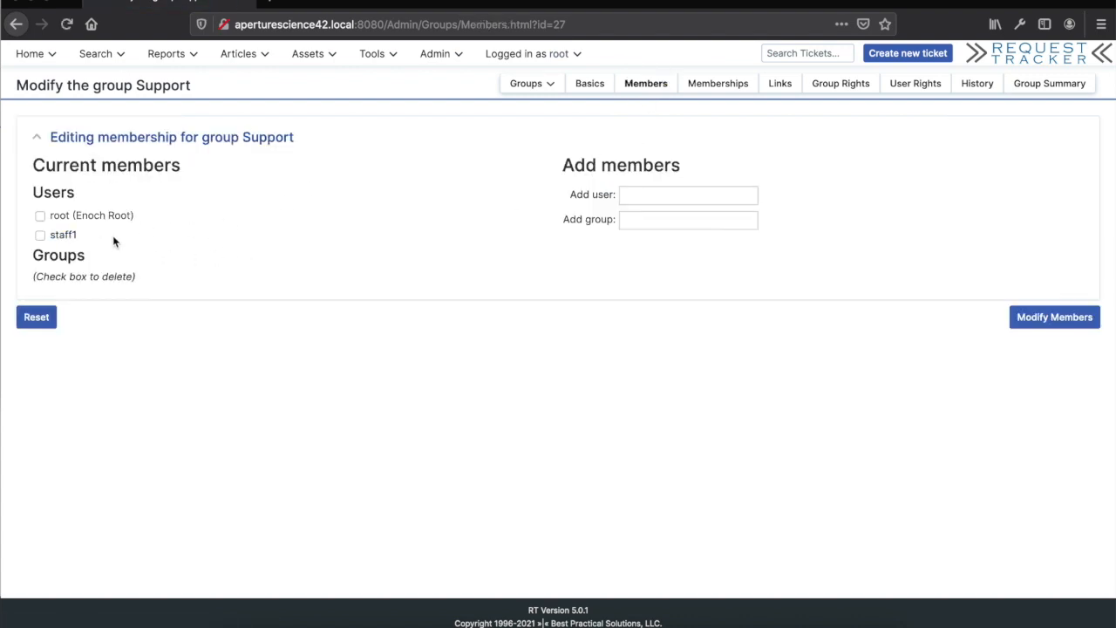
{"action": "mouse_move", "coordinate": [159, 251]}
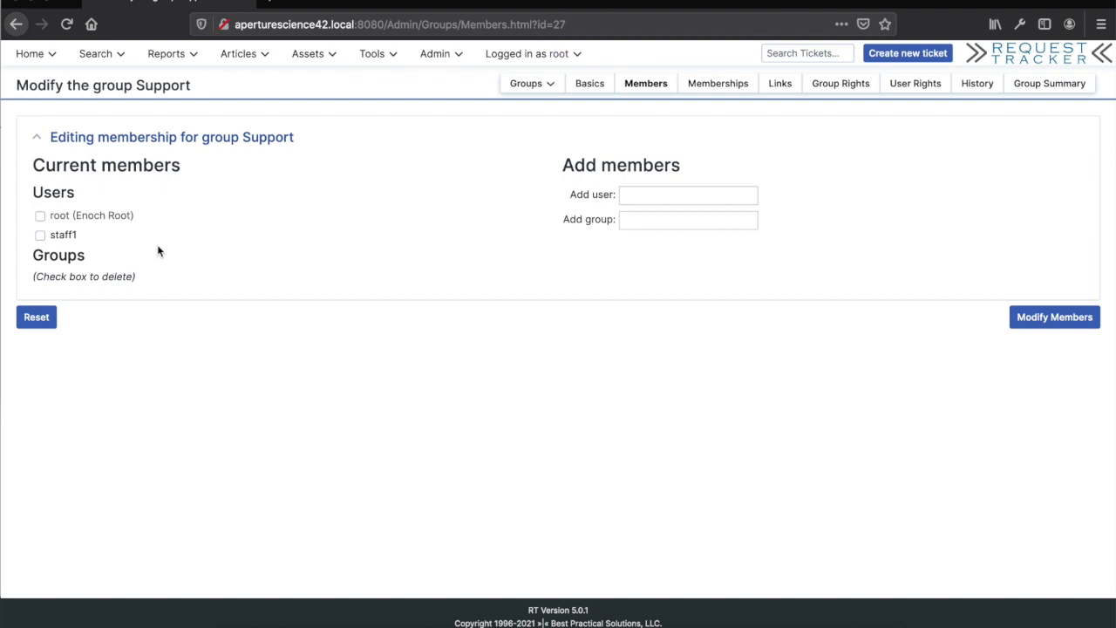
{"action": "mouse_move", "coordinate": [345, 221]}
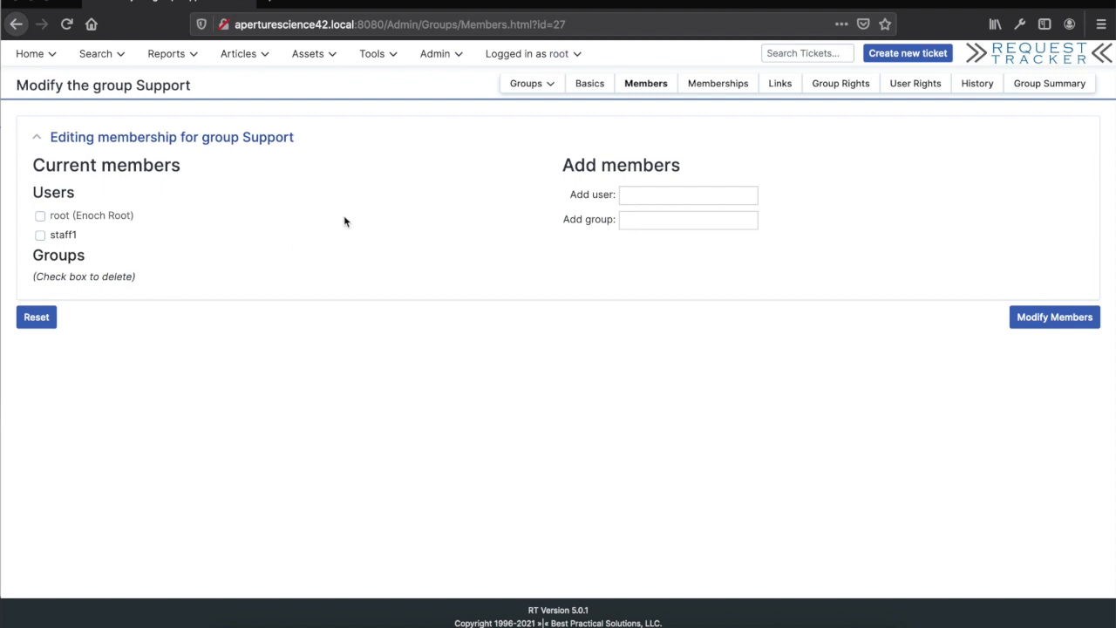
{"action": "mouse_move", "coordinate": [507, 67]}
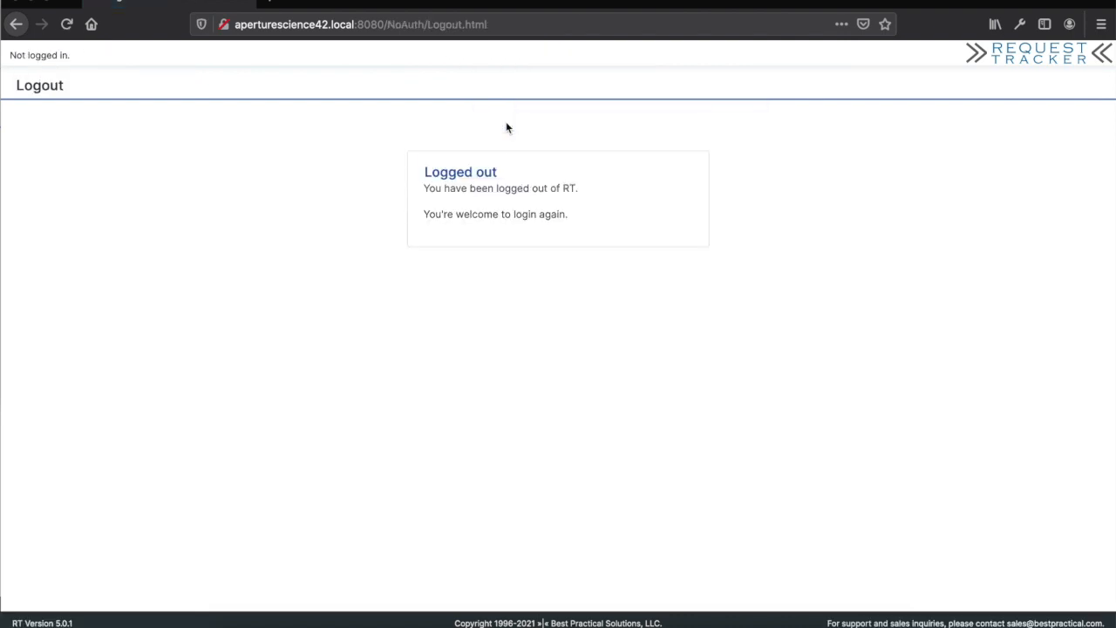
Log out as root and log back in as staff1.
{"action": "type", "text": "st"}
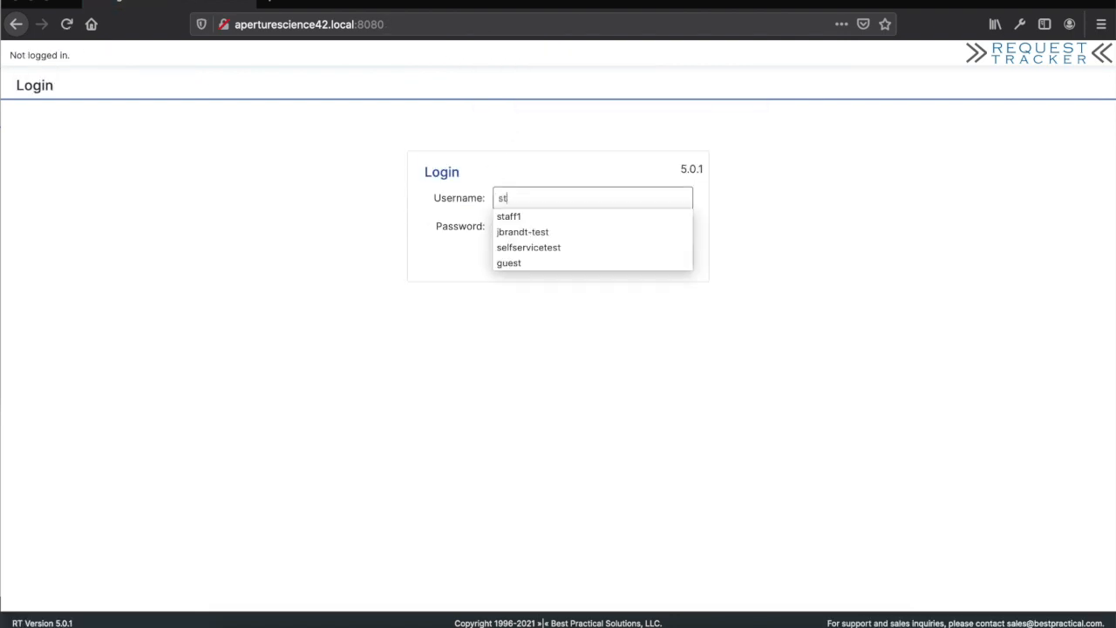
{"action": "type", "text": "af"}
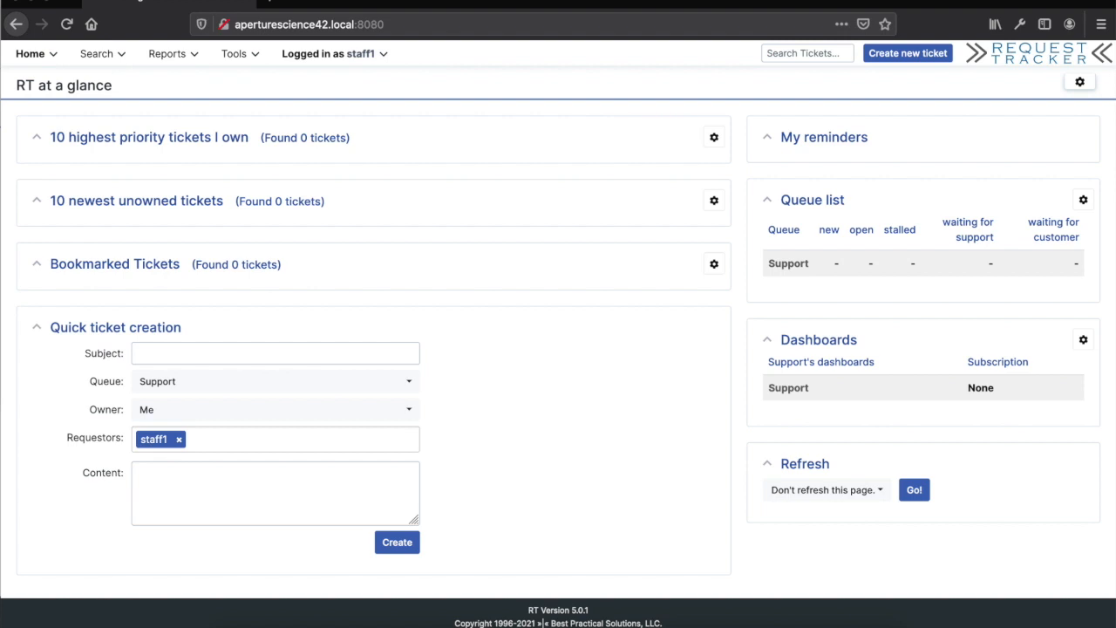
{"action": "mouse_move", "coordinate": [788, 263]}
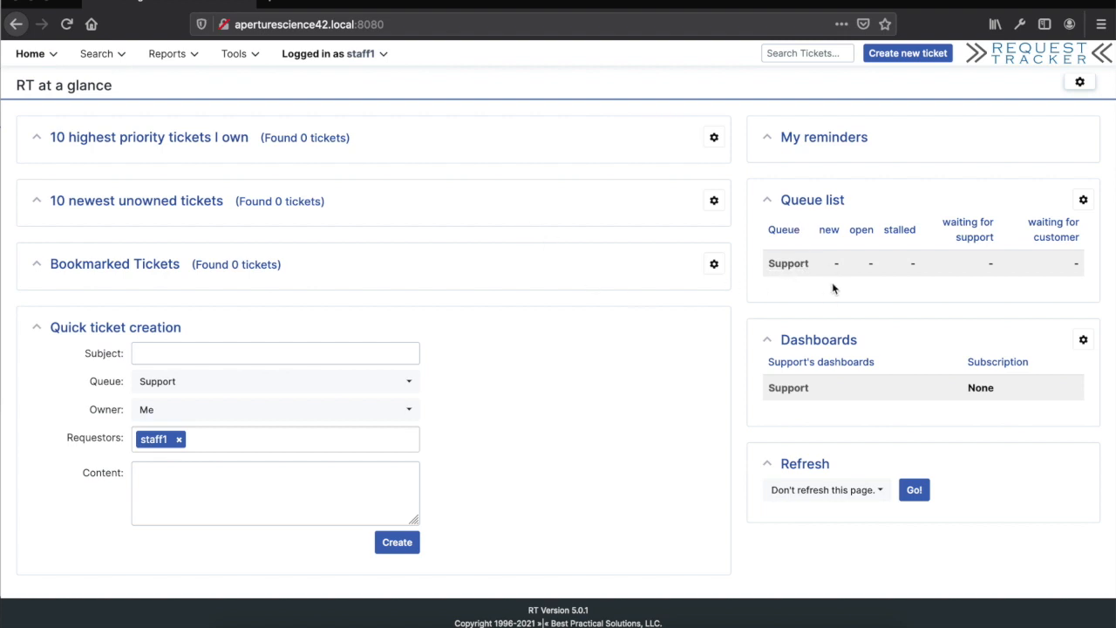
{"action": "mouse_move", "coordinate": [807, 281]}
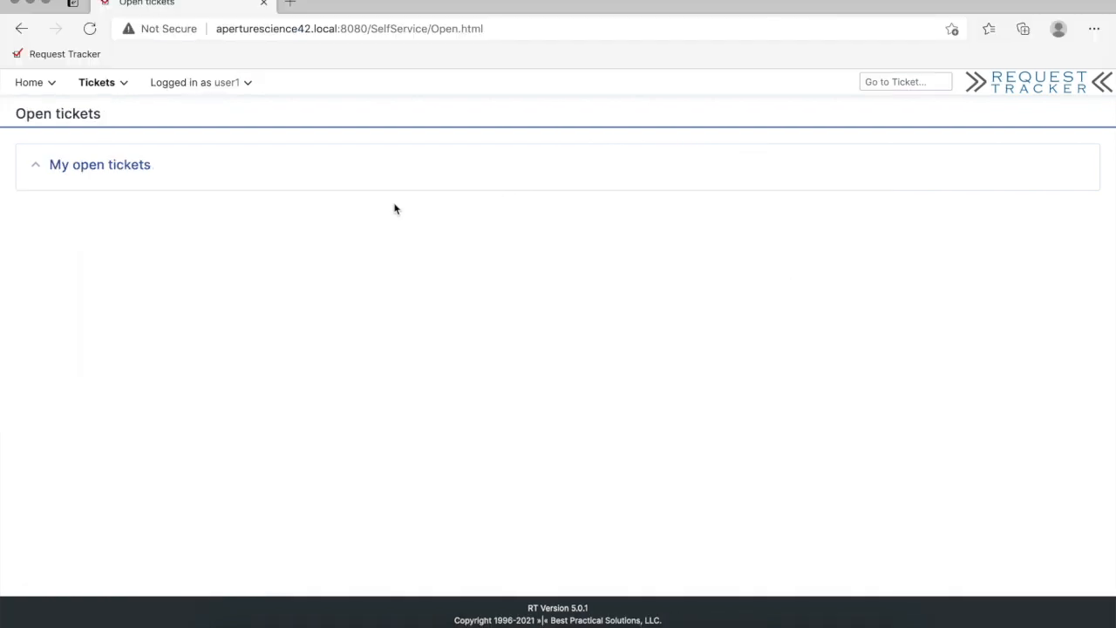
Create a Support ticket 'Need some help with my email' with the message 'Need some help.'.
{"action": "left_click", "coordinate": [197, 82]}
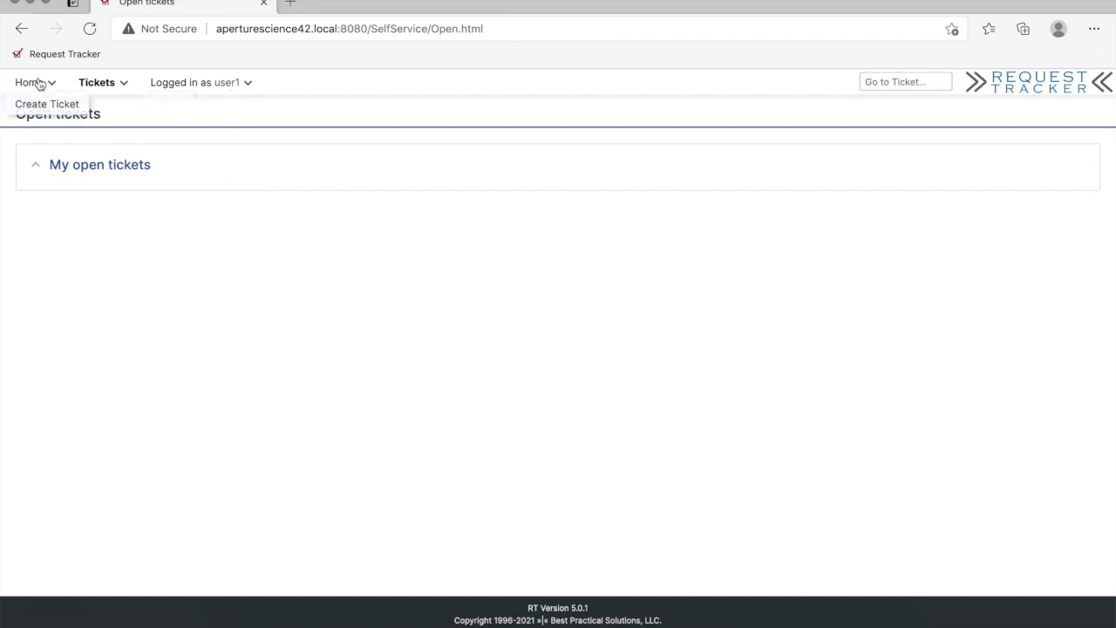
{"action": "left_click", "coordinate": [48, 104]}
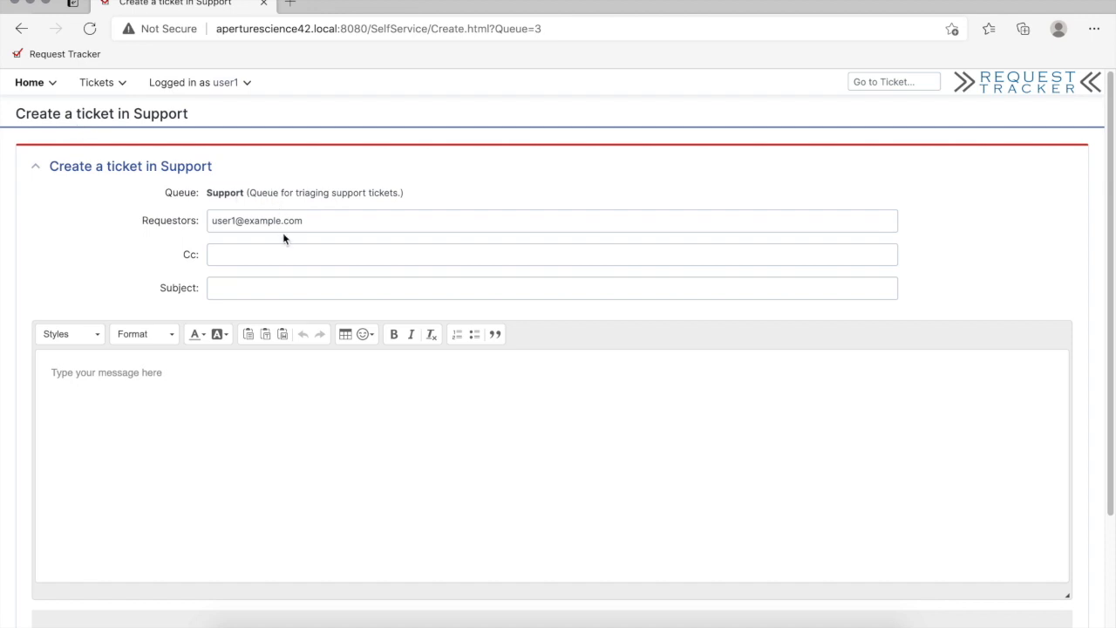
{"action": "left_click", "coordinate": [552, 288]}
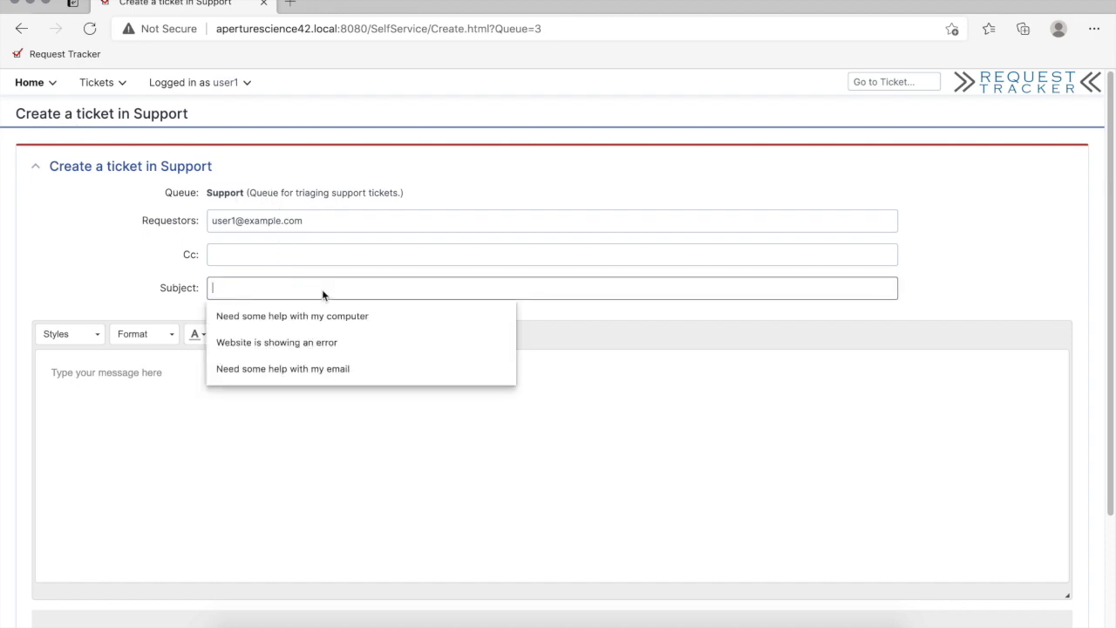
{"action": "left_click", "coordinate": [283, 368]}
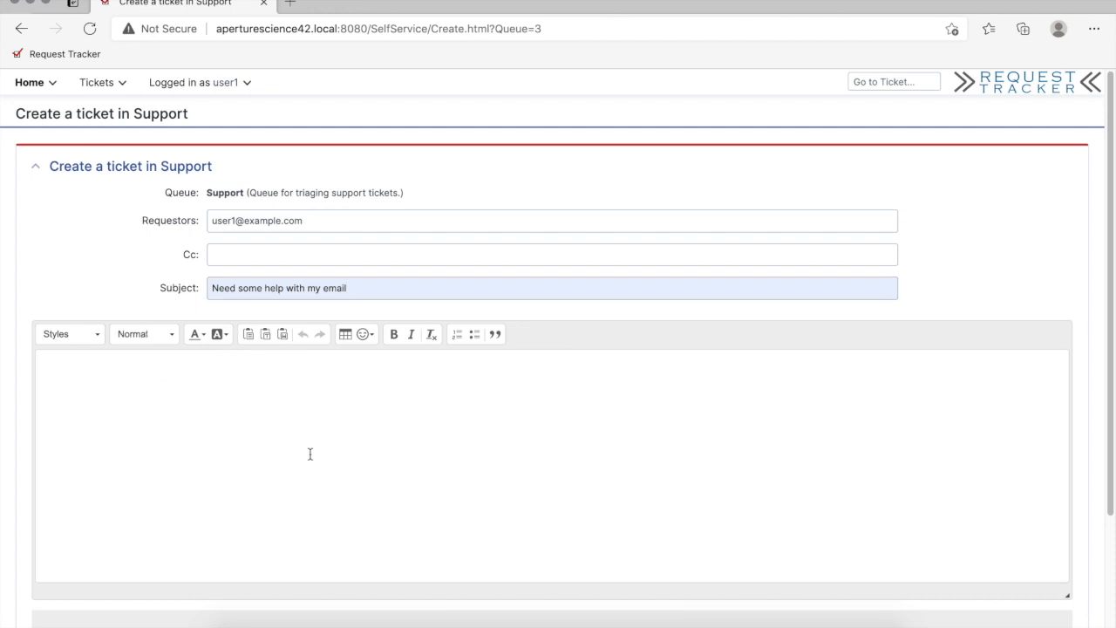
{"action": "type", "text": "Need some"}
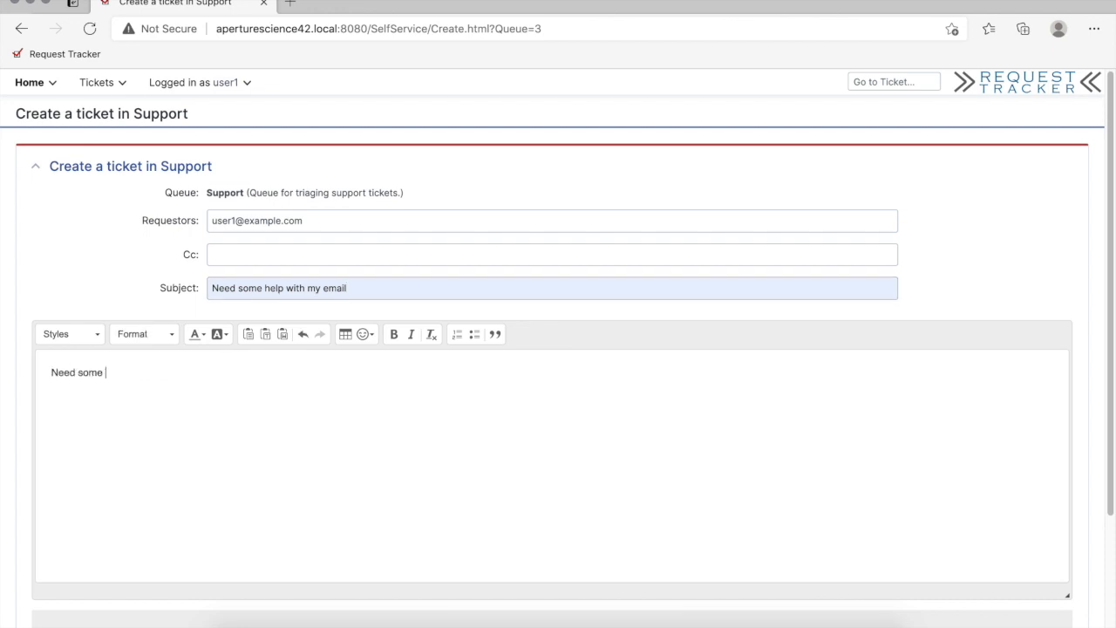
{"action": "type", "text": "help."}
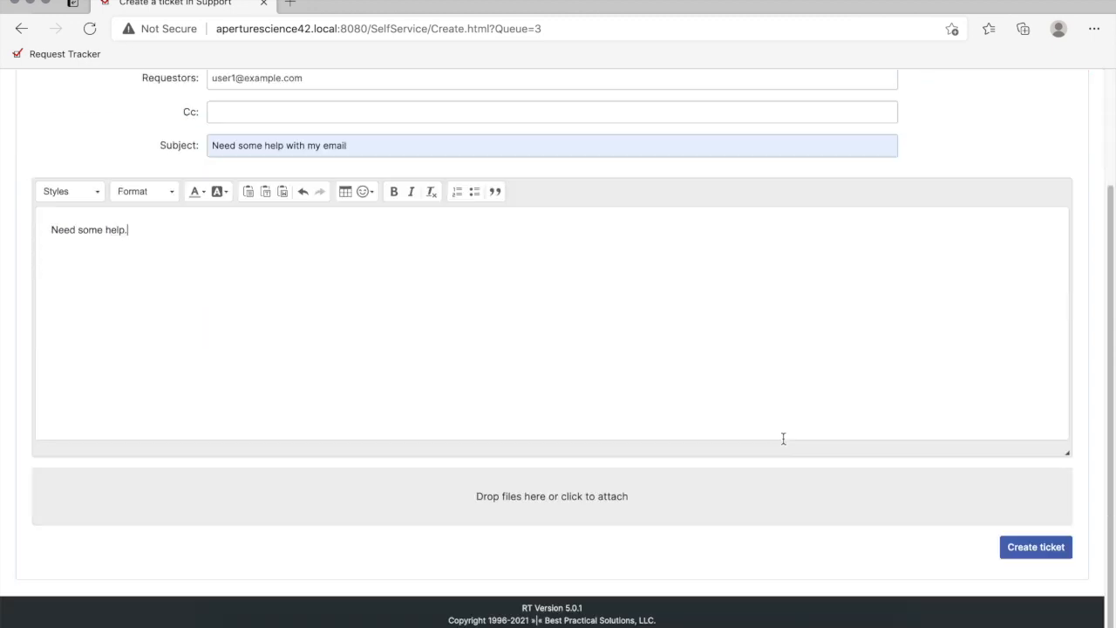
{"action": "left_click", "coordinate": [1037, 547]}
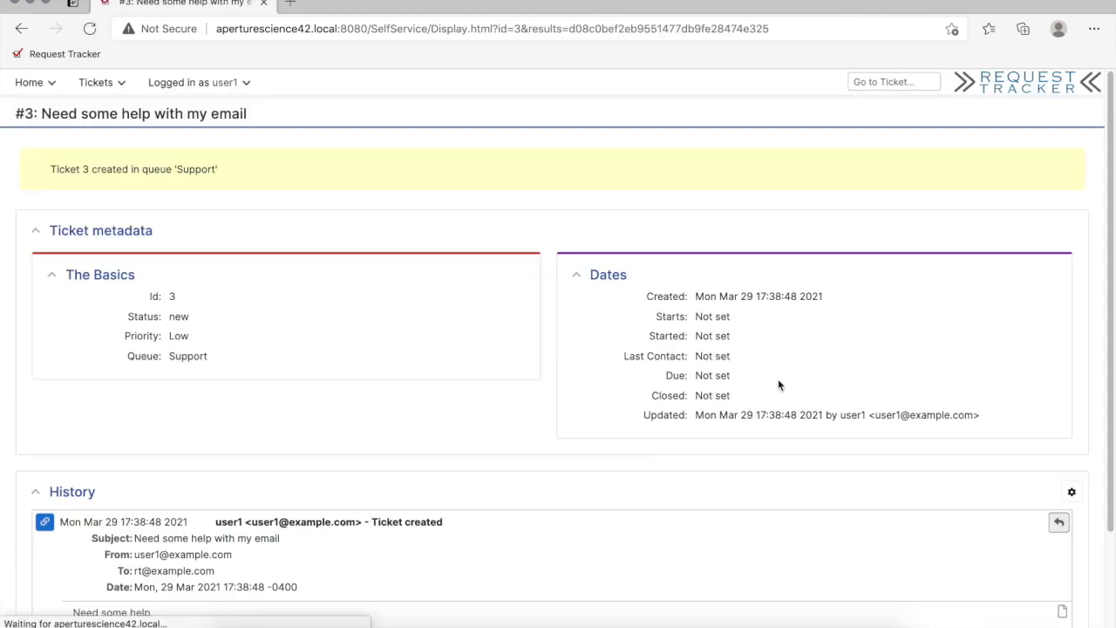
{"action": "mouse_move", "coordinate": [181, 361]}
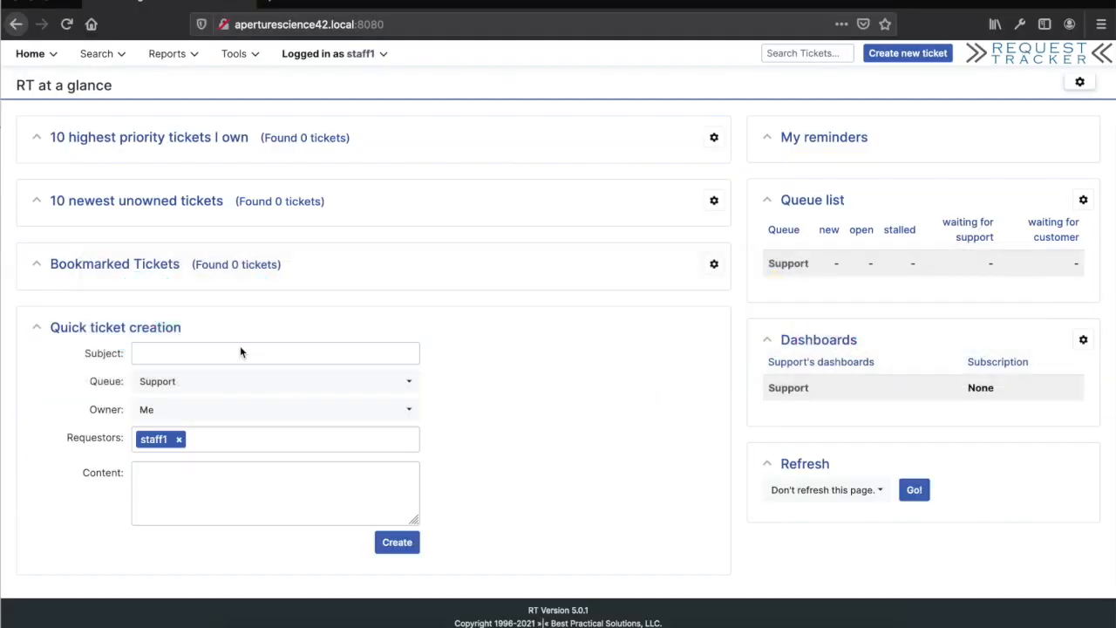
Open ticket #3 'Need some help with my email' from the Reports > Support dashboard.
{"action": "left_click", "coordinate": [167, 53]}
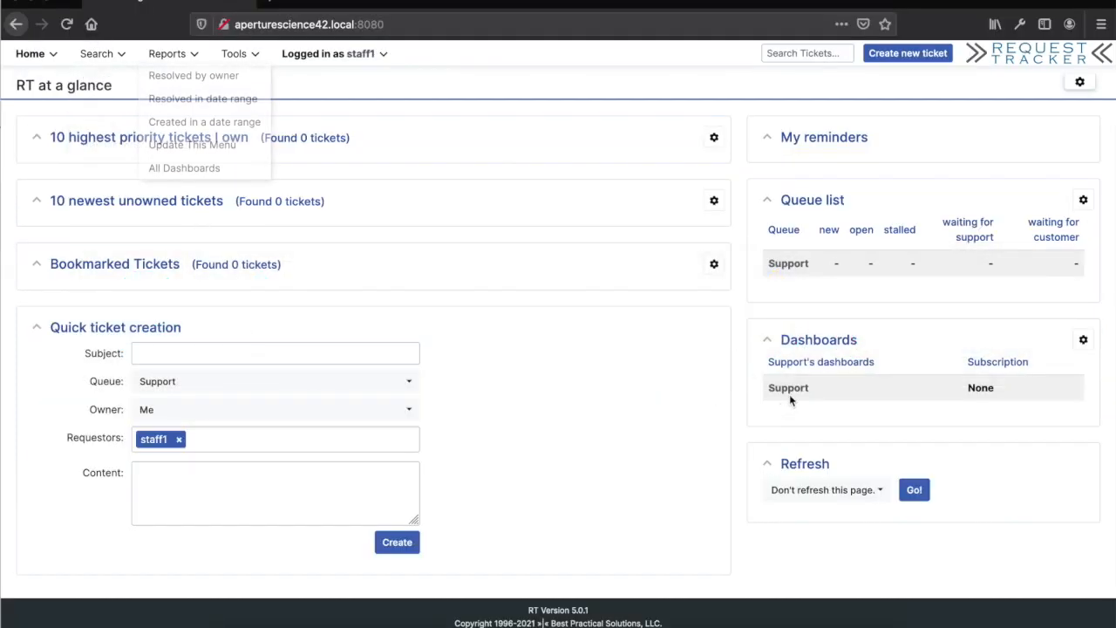
{"action": "left_click", "coordinate": [788, 387]}
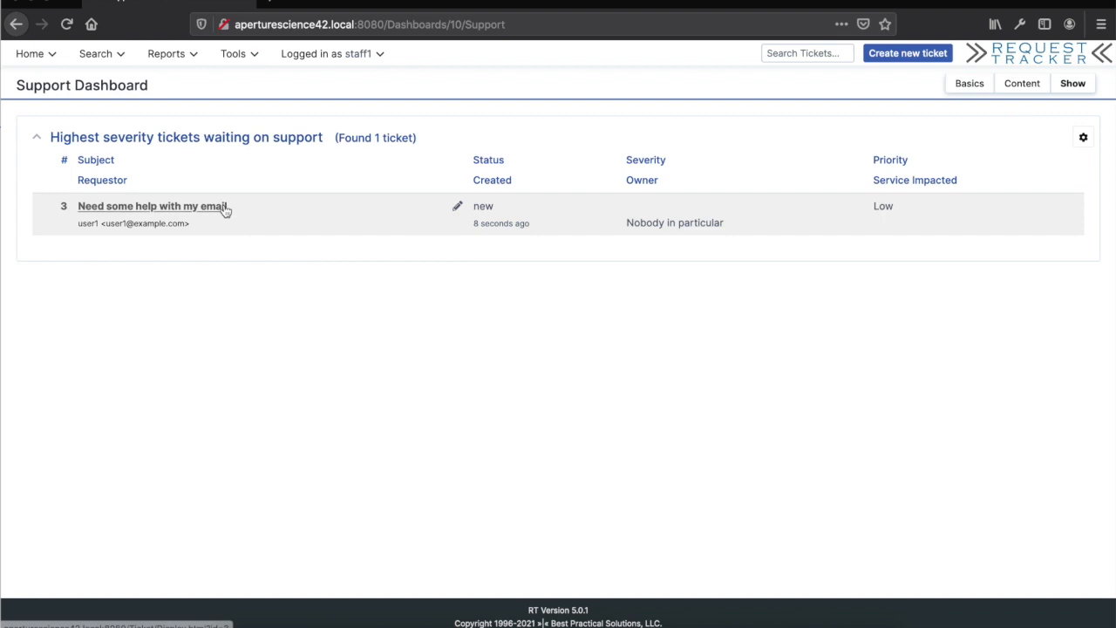
{"action": "left_click", "coordinate": [153, 206]}
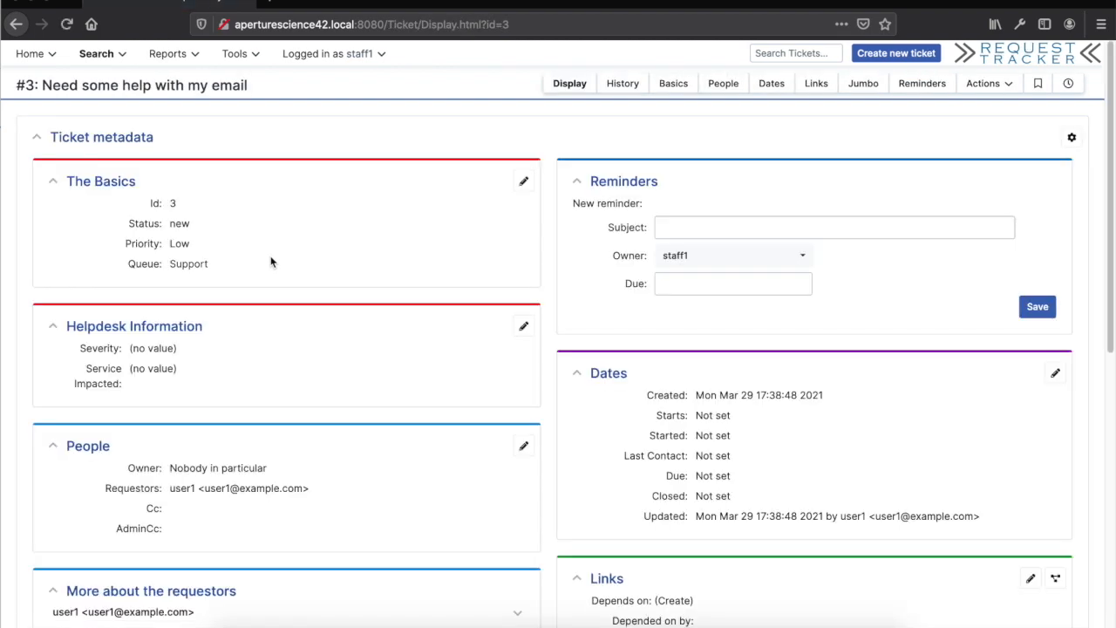
{"action": "mouse_move", "coordinate": [523, 326]}
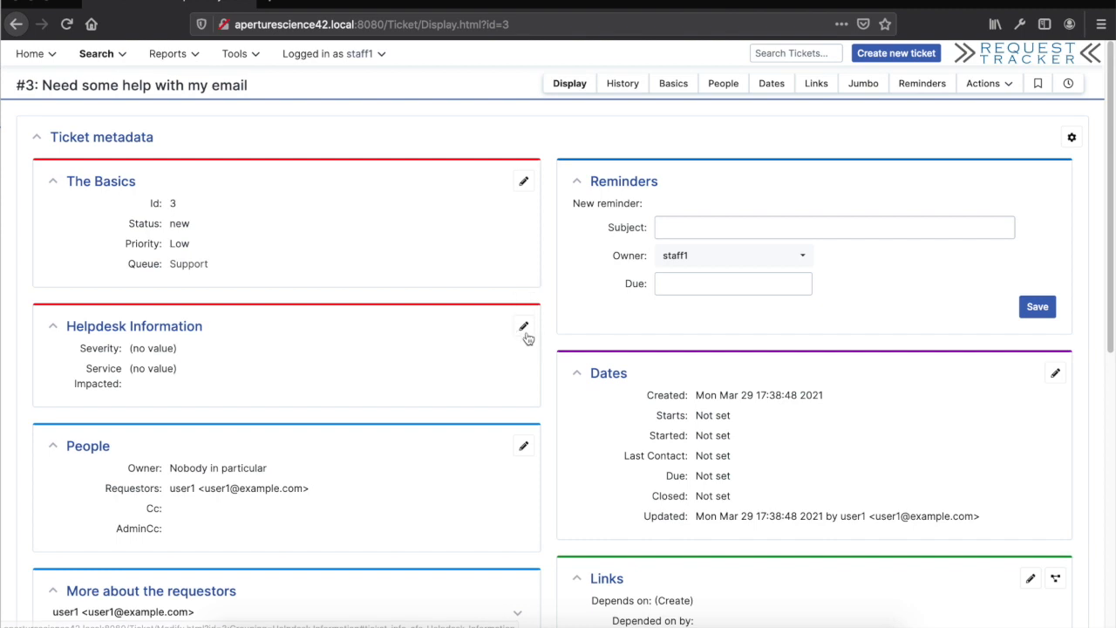
Save Helpdesk Information with Severity Medium and Service Impacted Email.
{"action": "left_click", "coordinate": [523, 327]}
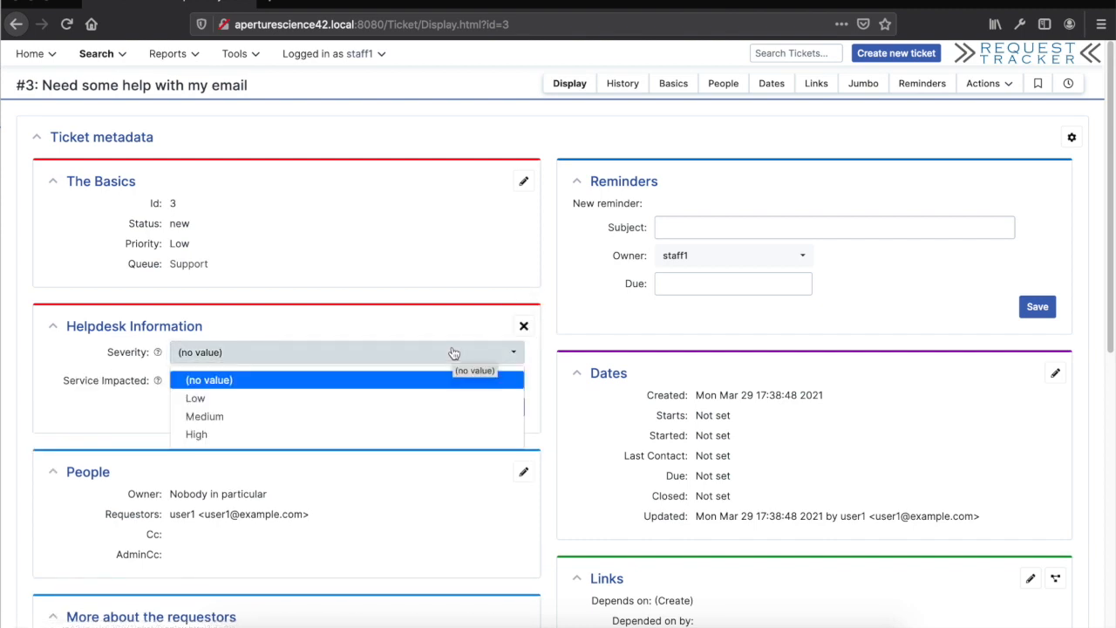
{"action": "mouse_move", "coordinate": [371, 416]}
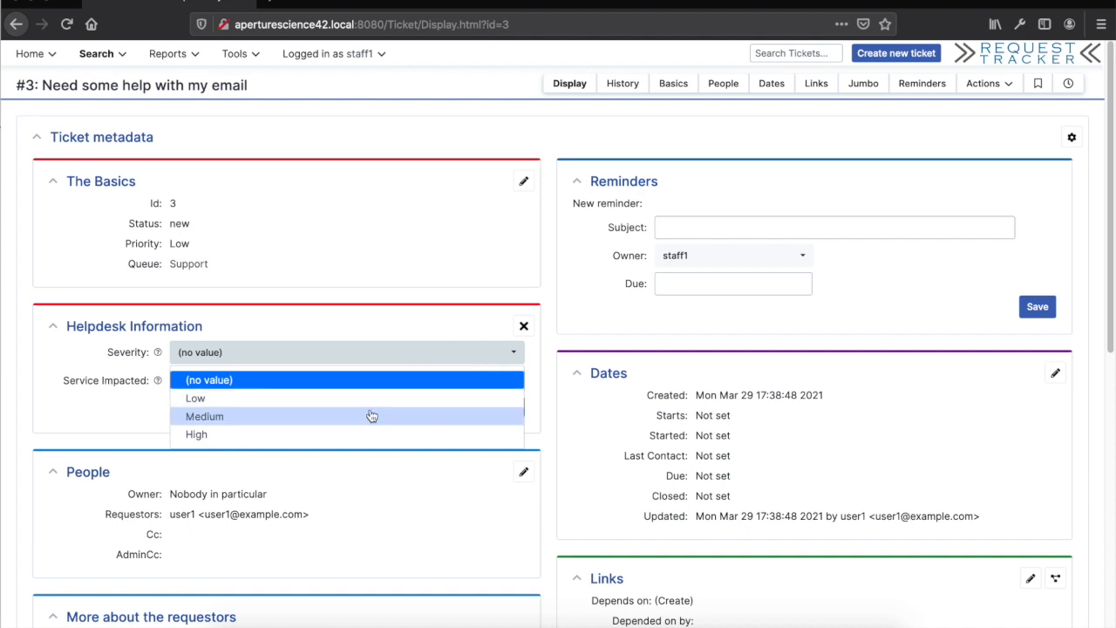
{"action": "left_click", "coordinate": [205, 416]}
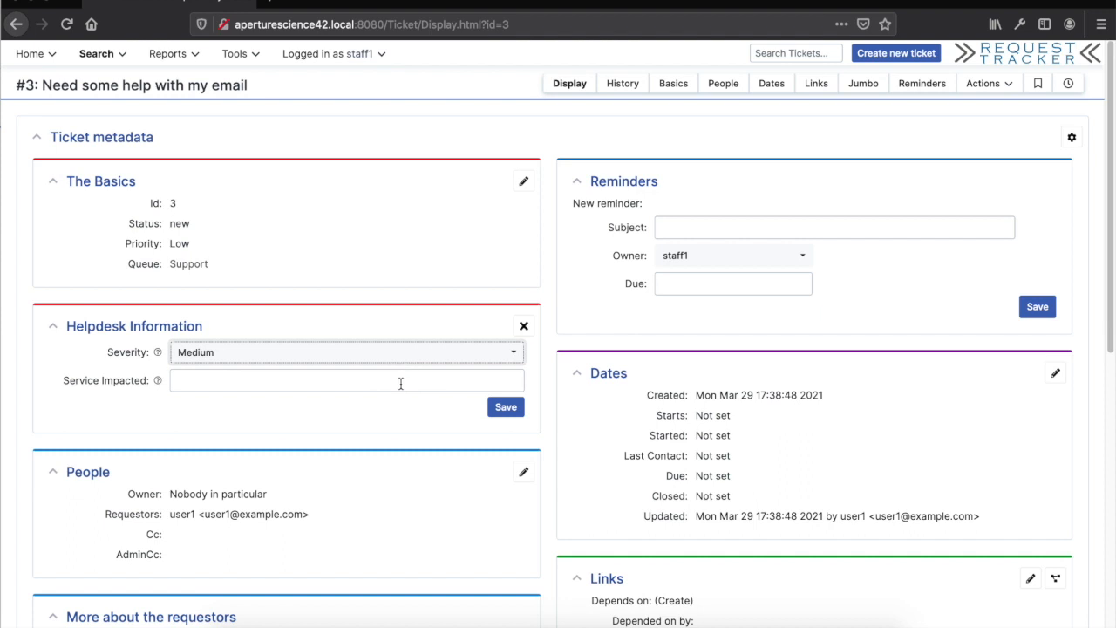
{"action": "left_click", "coordinate": [347, 380]}
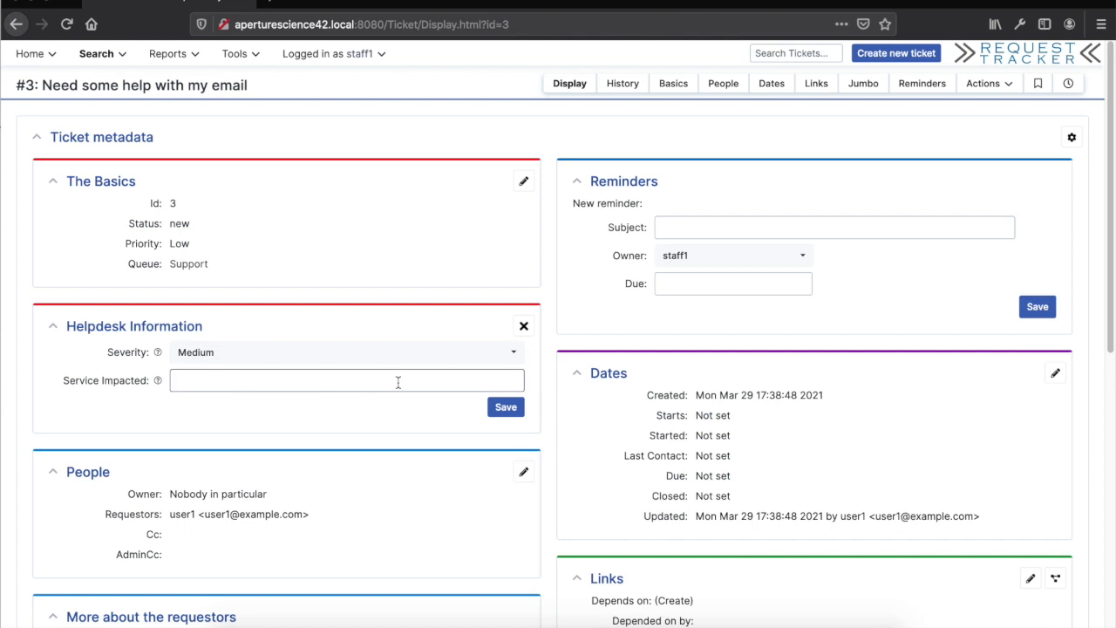
{"action": "type", "text": "ema"}
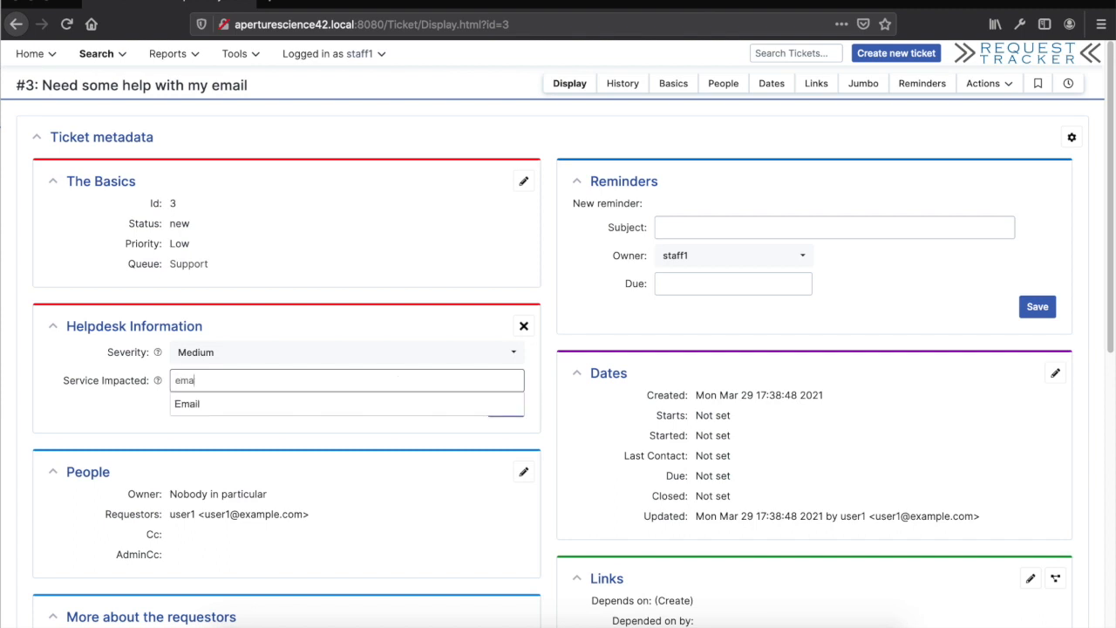
{"action": "left_click", "coordinate": [187, 403]}
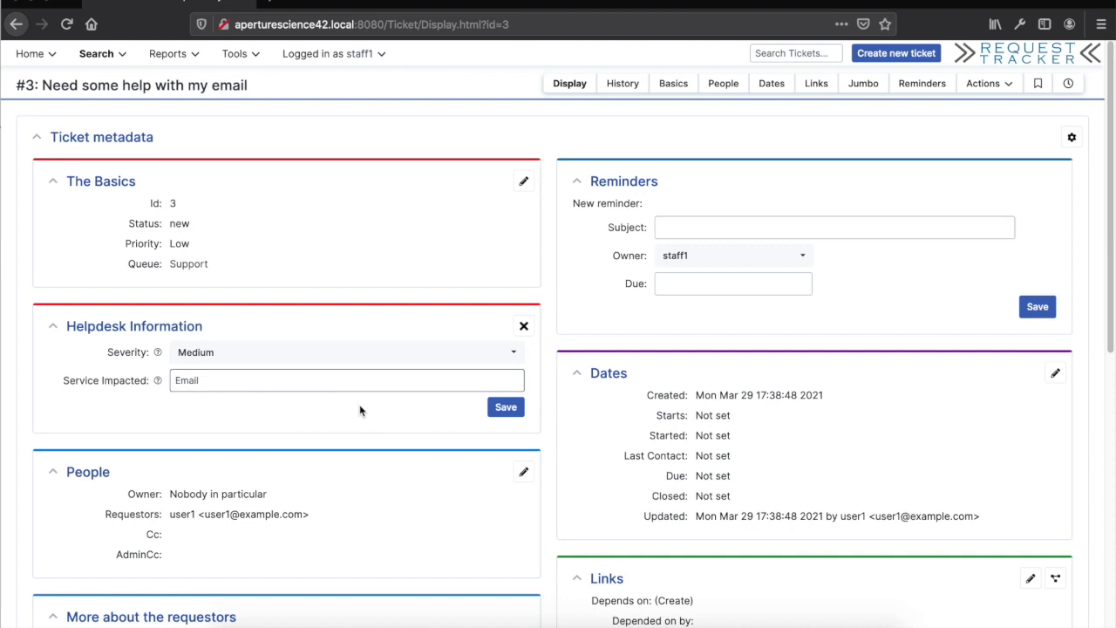
{"action": "left_click", "coordinate": [347, 380]}
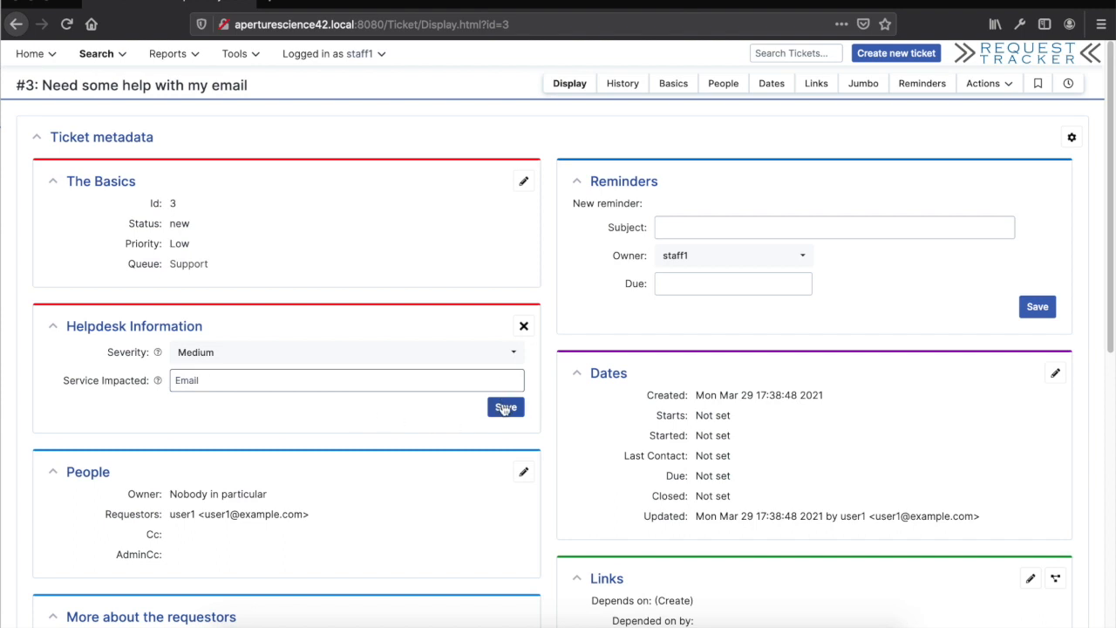
{"action": "left_click", "coordinate": [506, 407]}
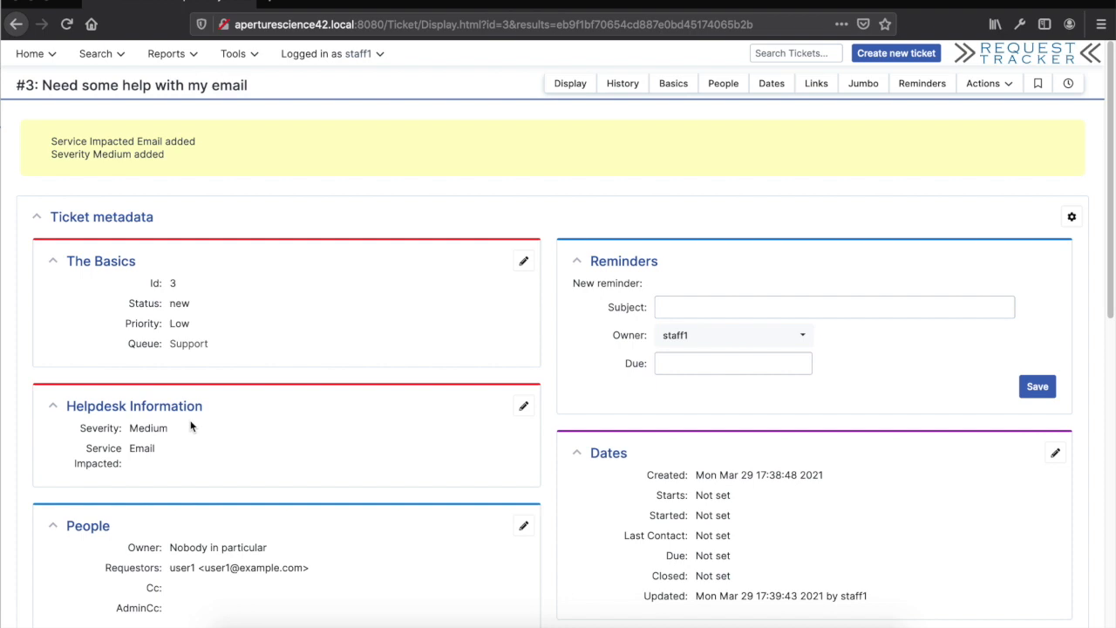
{"action": "mouse_move", "coordinate": [345, 439]}
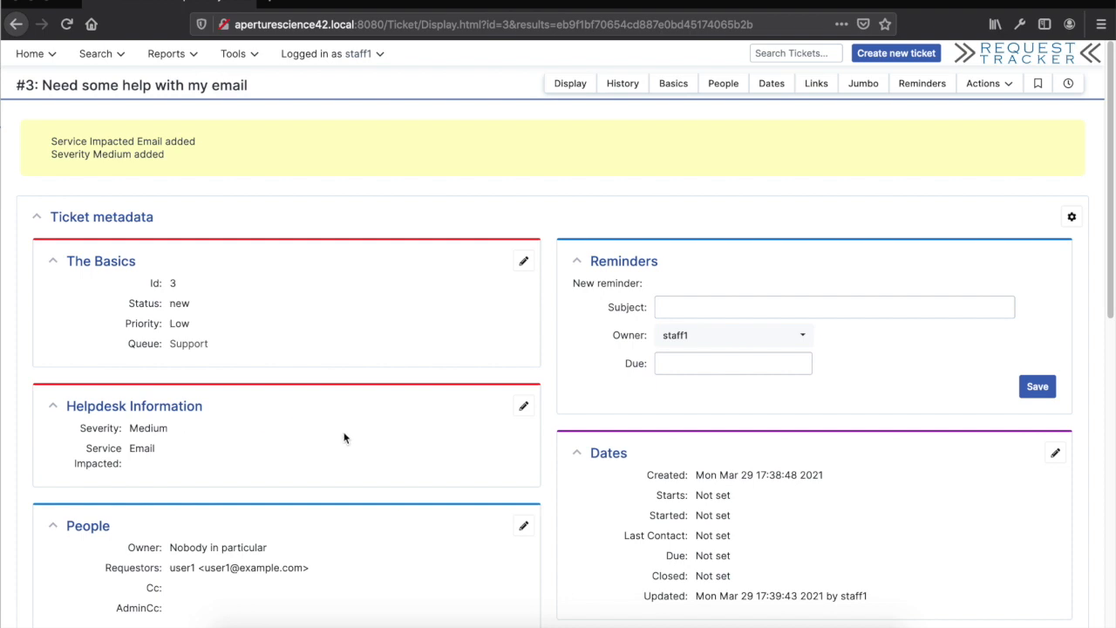
Scroll to the requestor's original message in the history and start a reply.
{"action": "scroll", "scroll_direction": "down", "scroll_amount": 3}
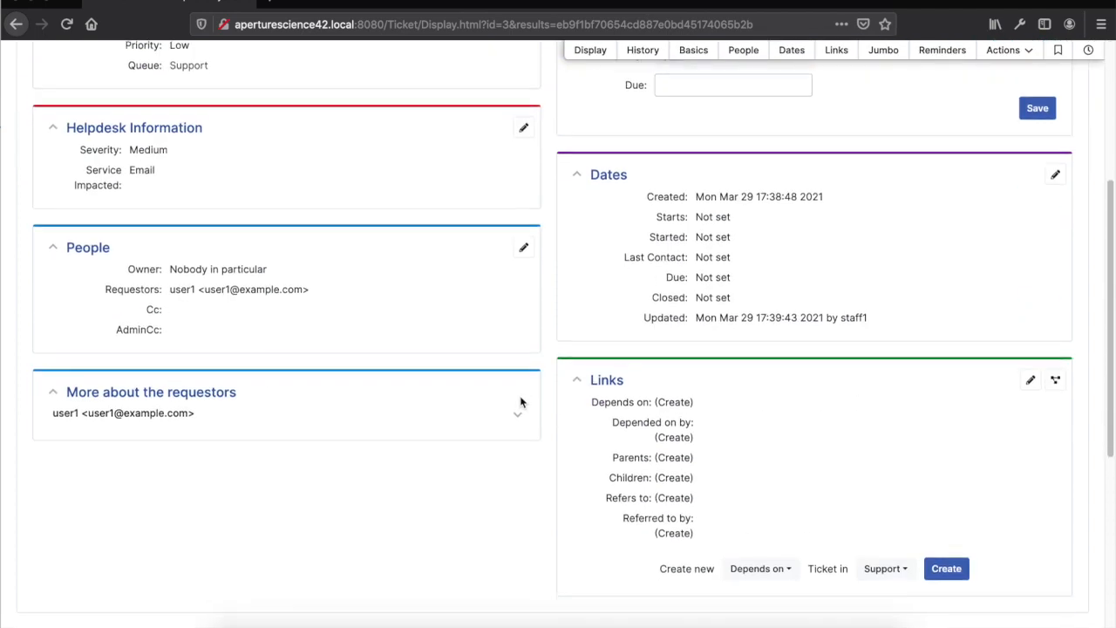
{"action": "scroll", "scroll_direction": "down", "scroll_amount": 3}
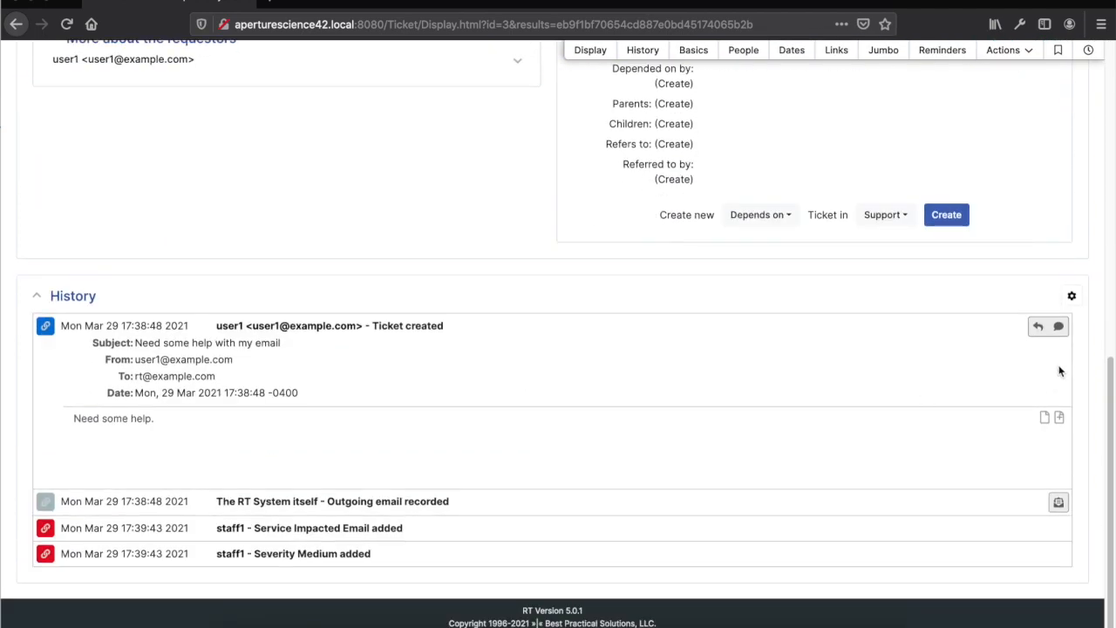
{"action": "left_click", "coordinate": [1038, 326]}
{"action": "type", "text": "Can you give"}
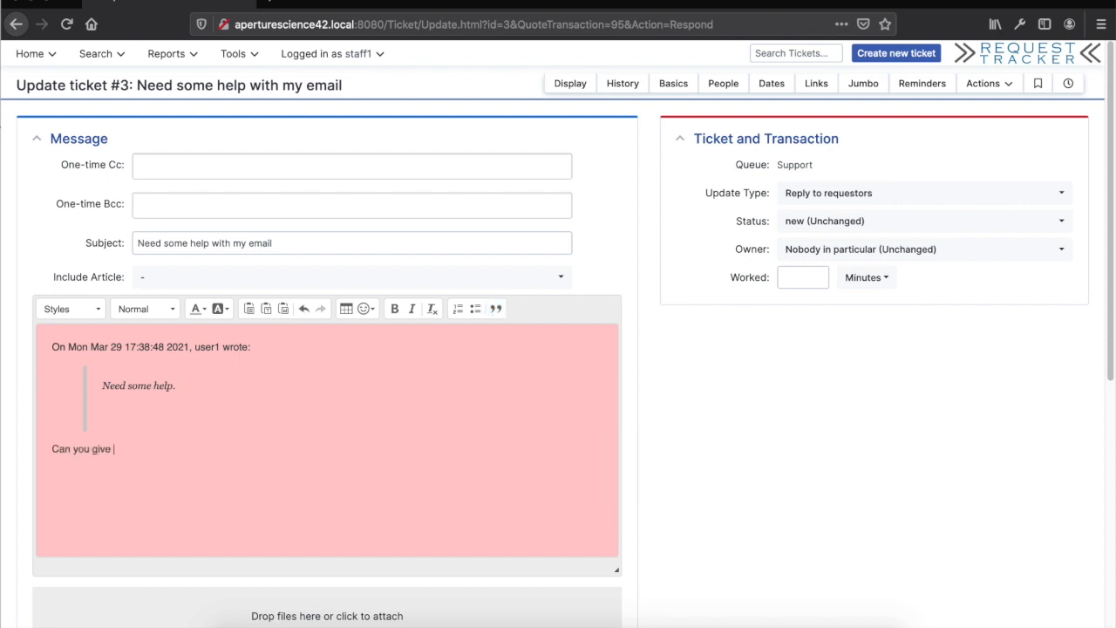
Send the reply 'Can you give some more info.' to user1 on ticket #3.
{"action": "type", "text": "some more info."}
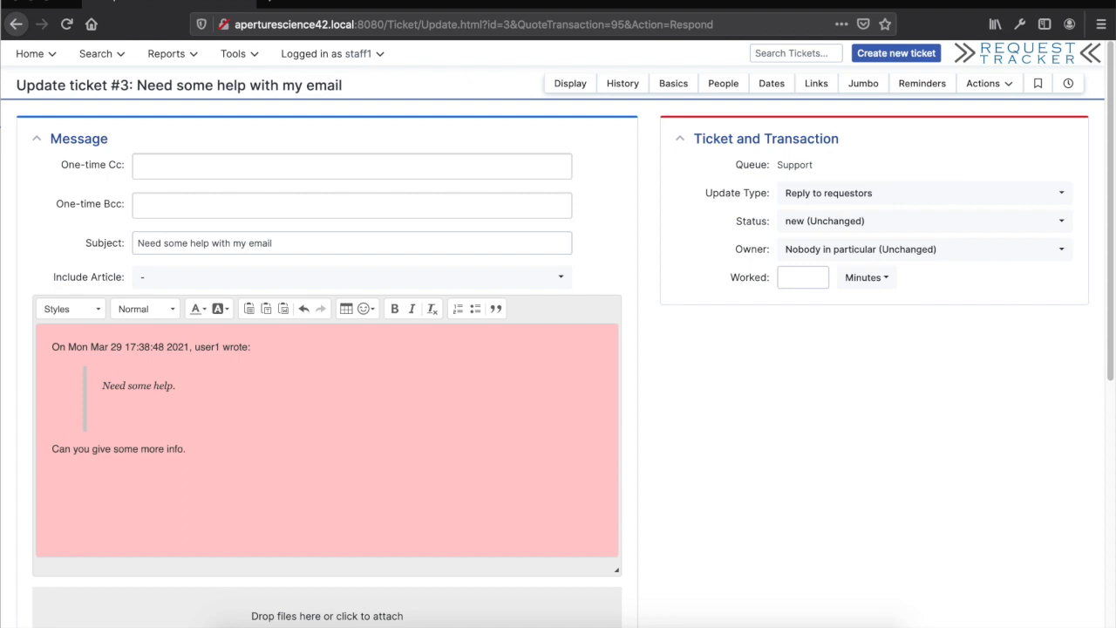
{"action": "scroll", "scroll_direction": "down", "scroll_amount": 3}
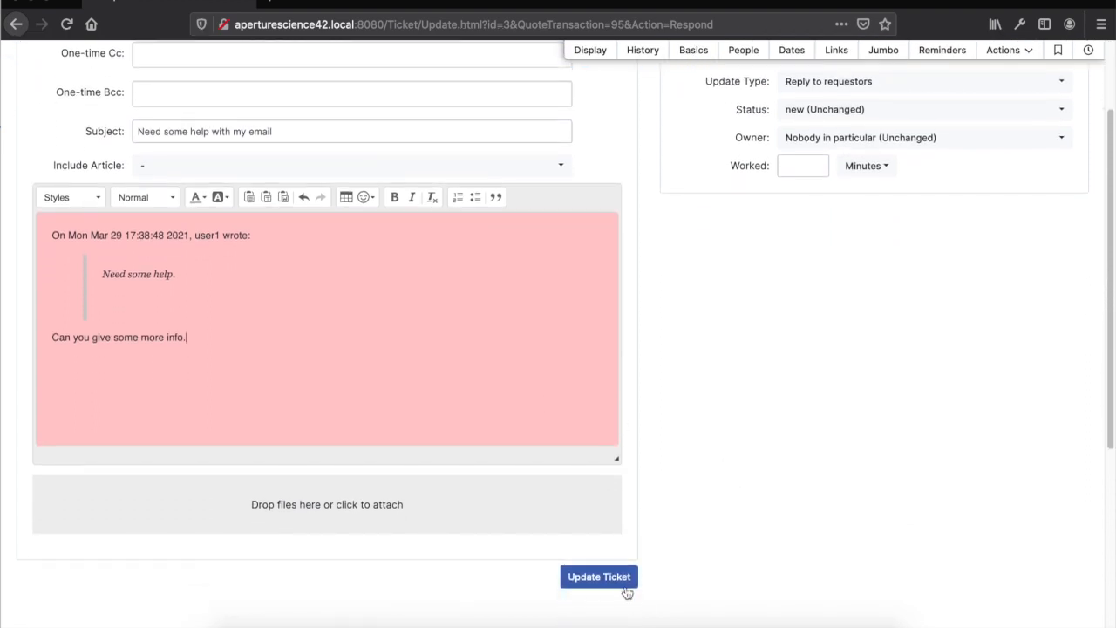
{"action": "left_click", "coordinate": [599, 576]}
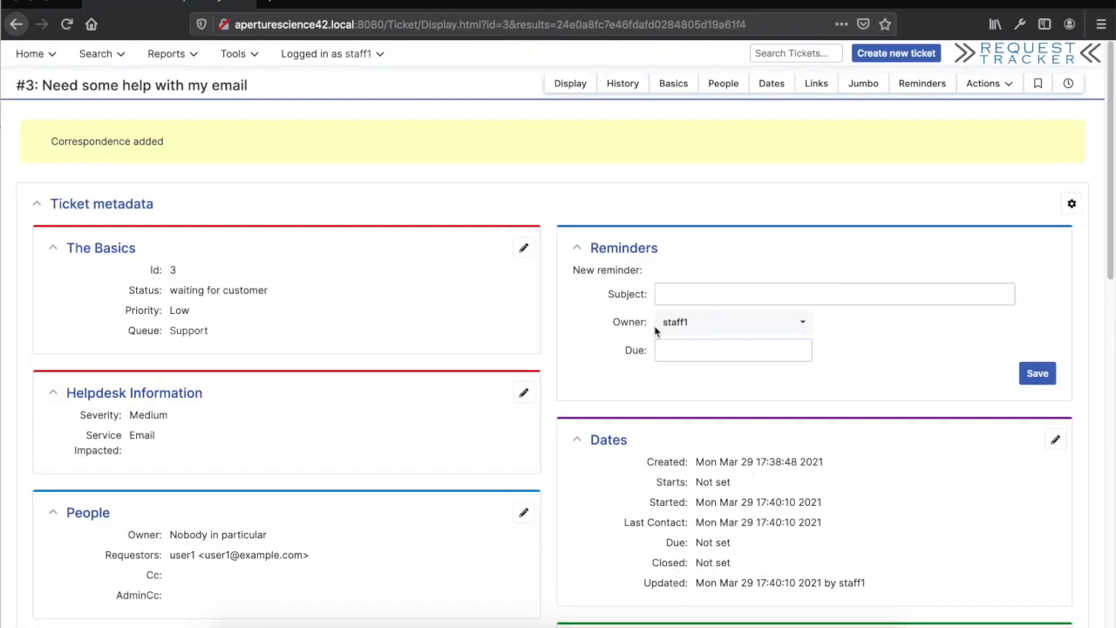
{"action": "left_click", "coordinate": [983, 83]}
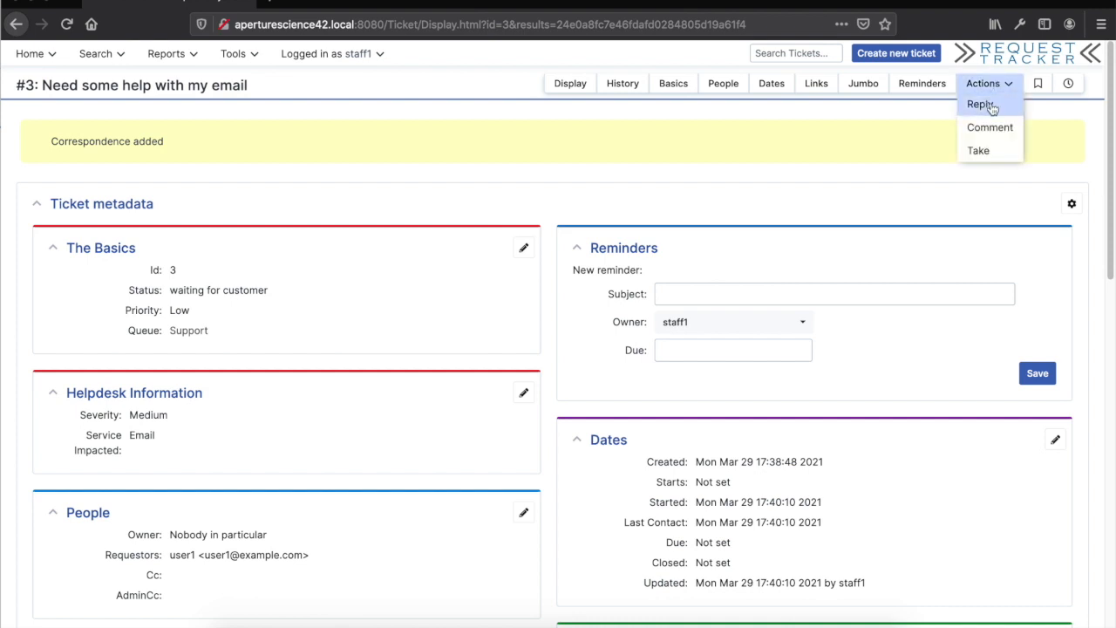
{"action": "left_click", "coordinate": [977, 150]}
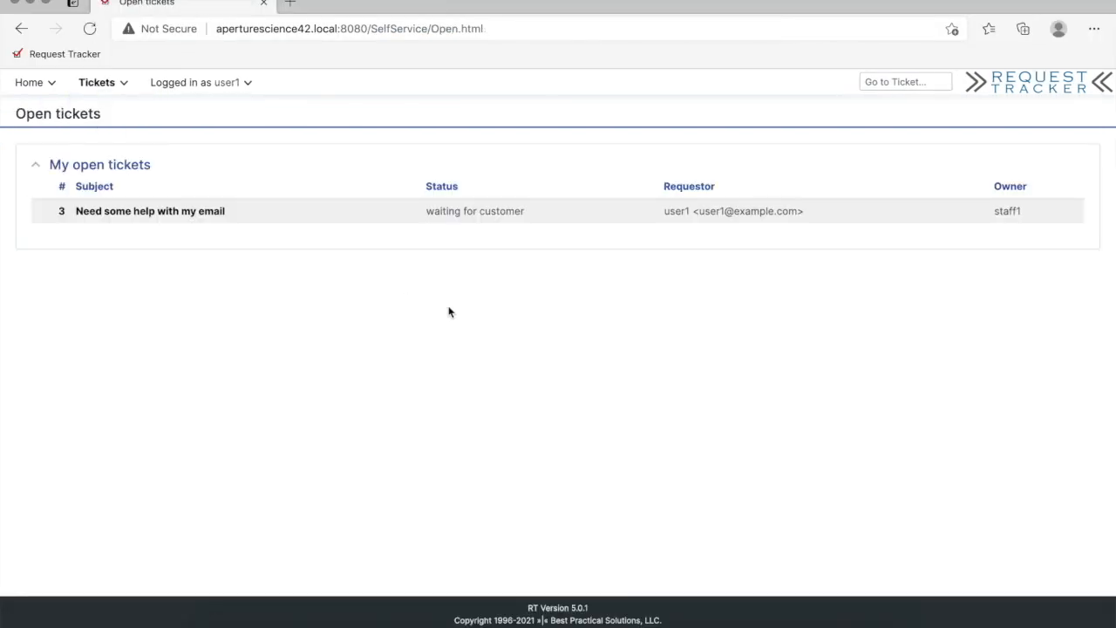
As user1, open ticket #3 in Self Service and reply to staff1's correspondence entry.
{"action": "left_click", "coordinate": [150, 210]}
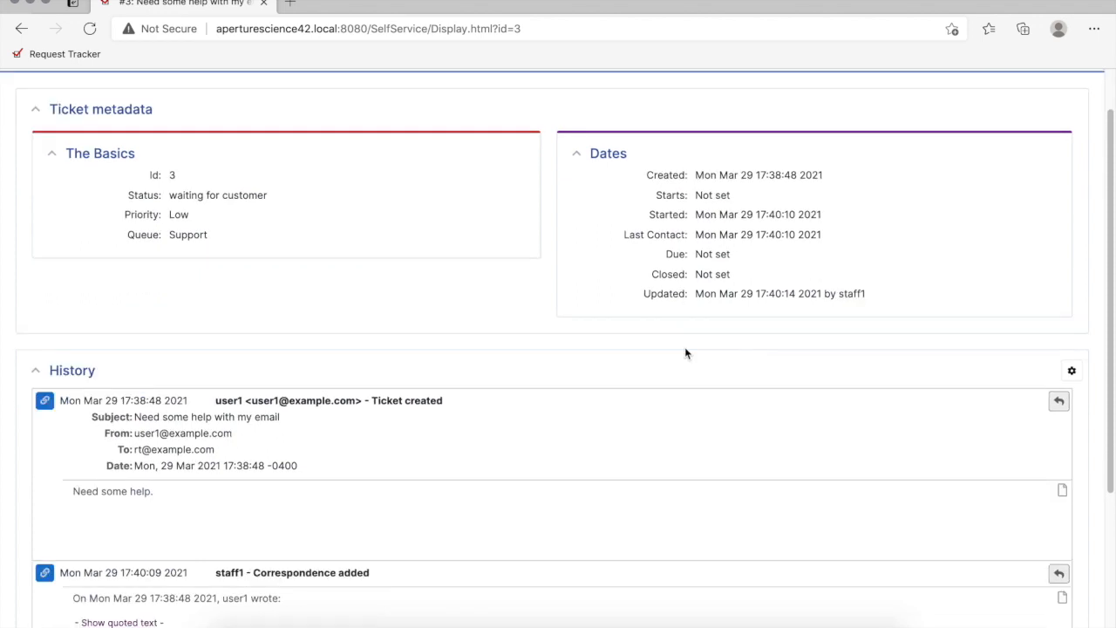
{"action": "mouse_move", "coordinate": [244, 198]}
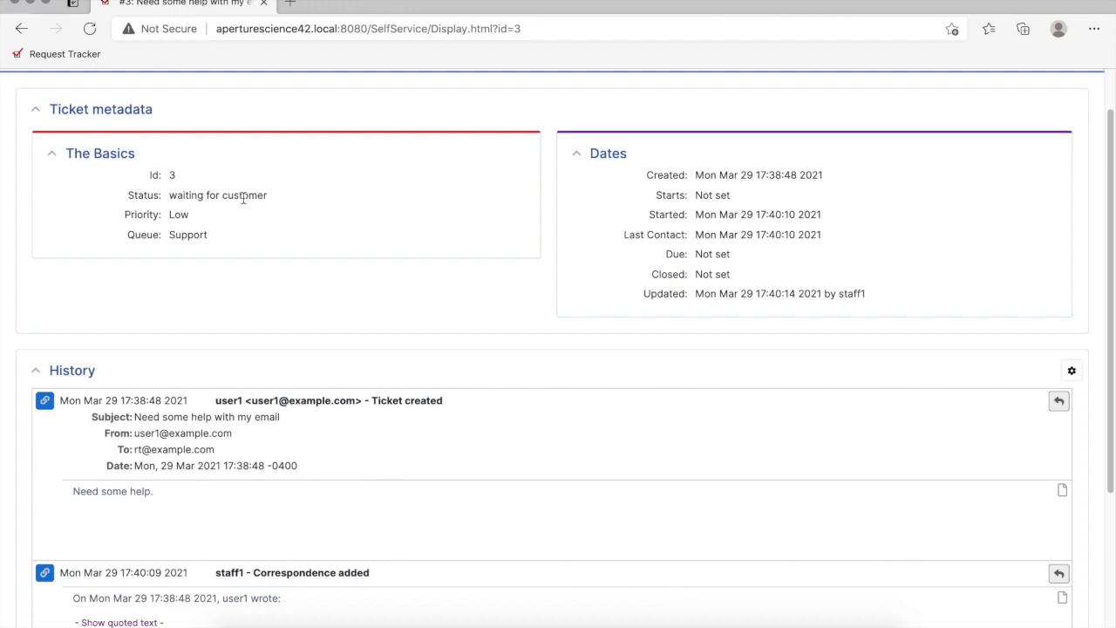
{"action": "mouse_move", "coordinate": [803, 345]}
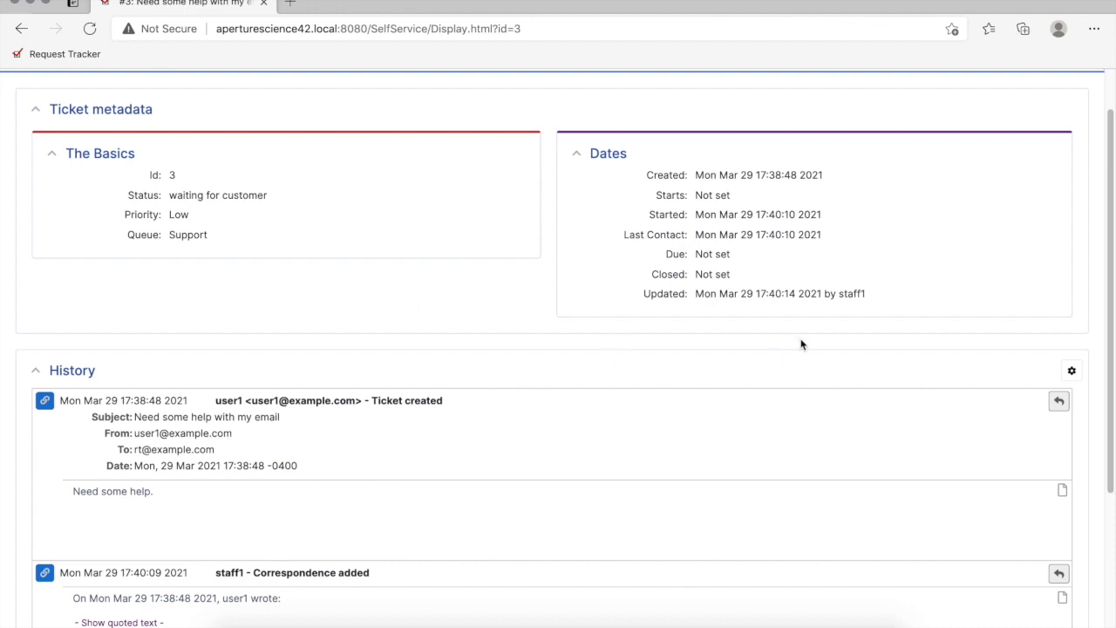
{"action": "scroll", "scroll_direction": "down", "scroll_amount": 3}
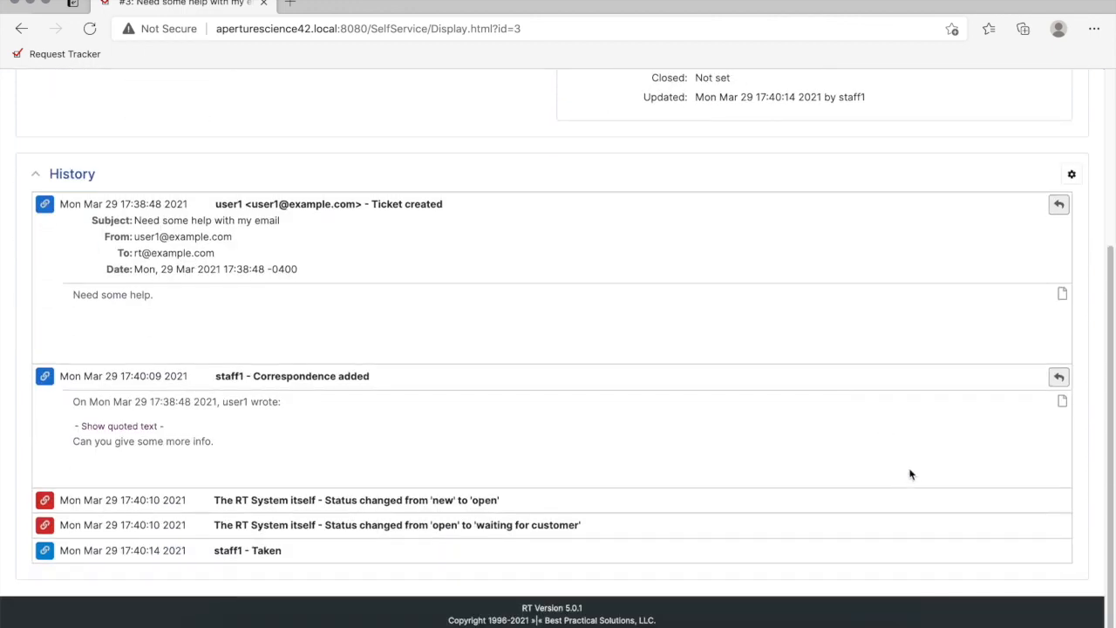
{"action": "left_click", "coordinate": [1057, 376]}
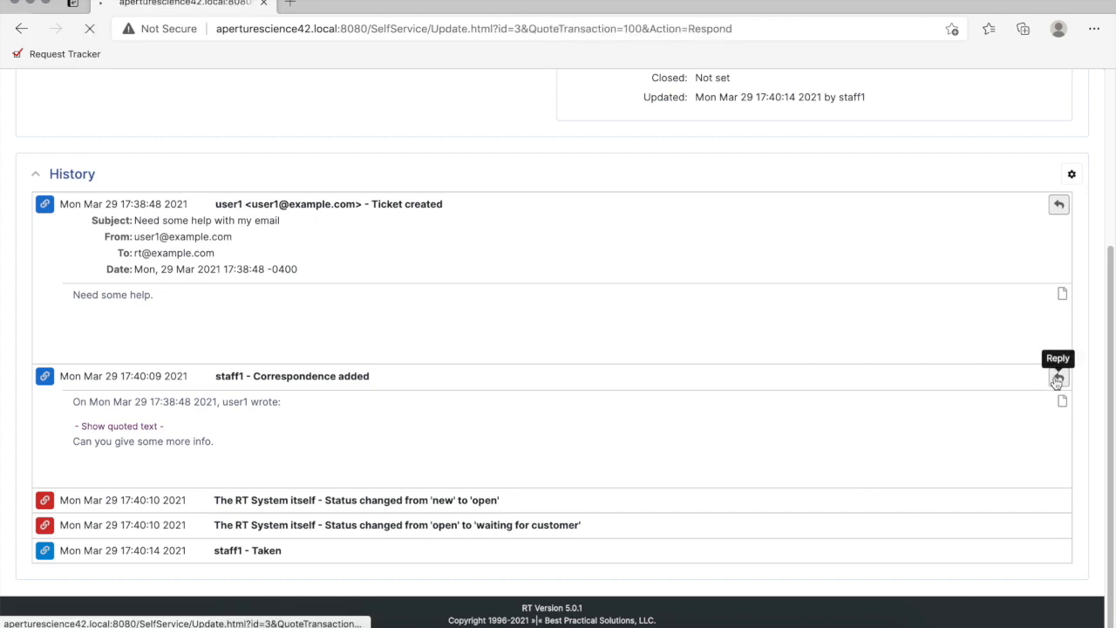
Send the reply "I'm not getting new email." on ticket #3.
{"action": "left_click", "coordinate": [1058, 376]}
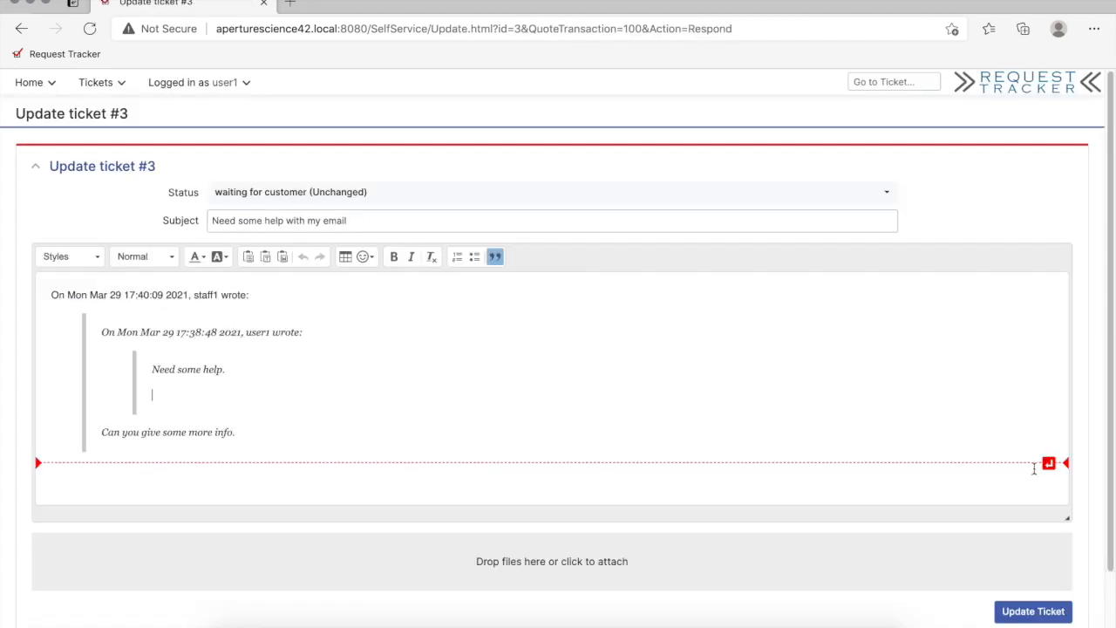
{"action": "type", "text": "I'm"}
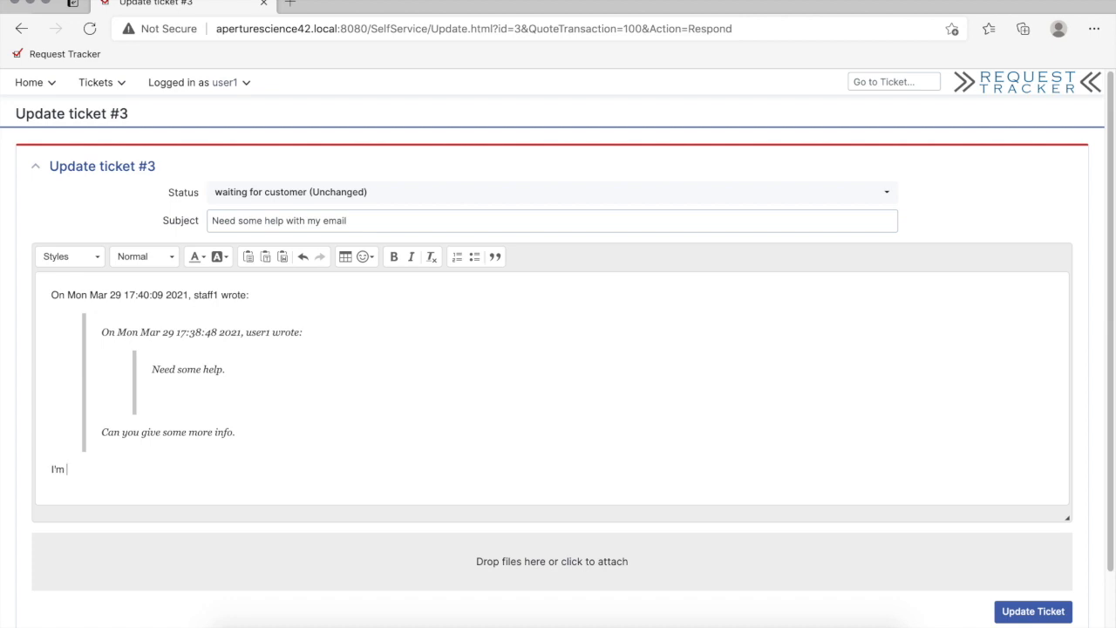
{"action": "type", "text": "not getting new"}
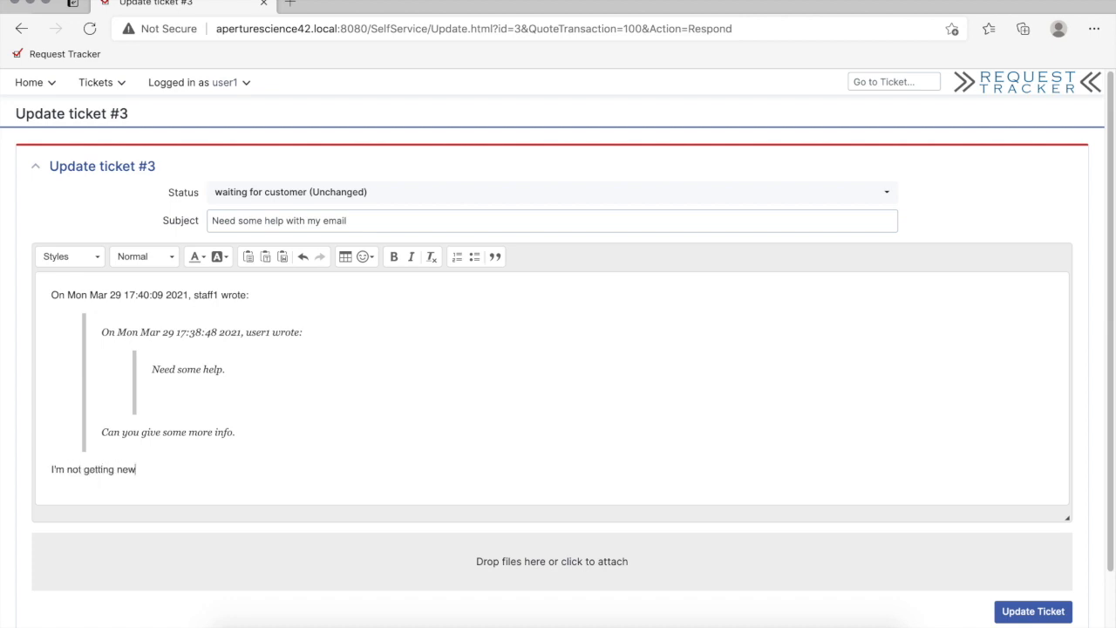
{"action": "type", "text": "email."}
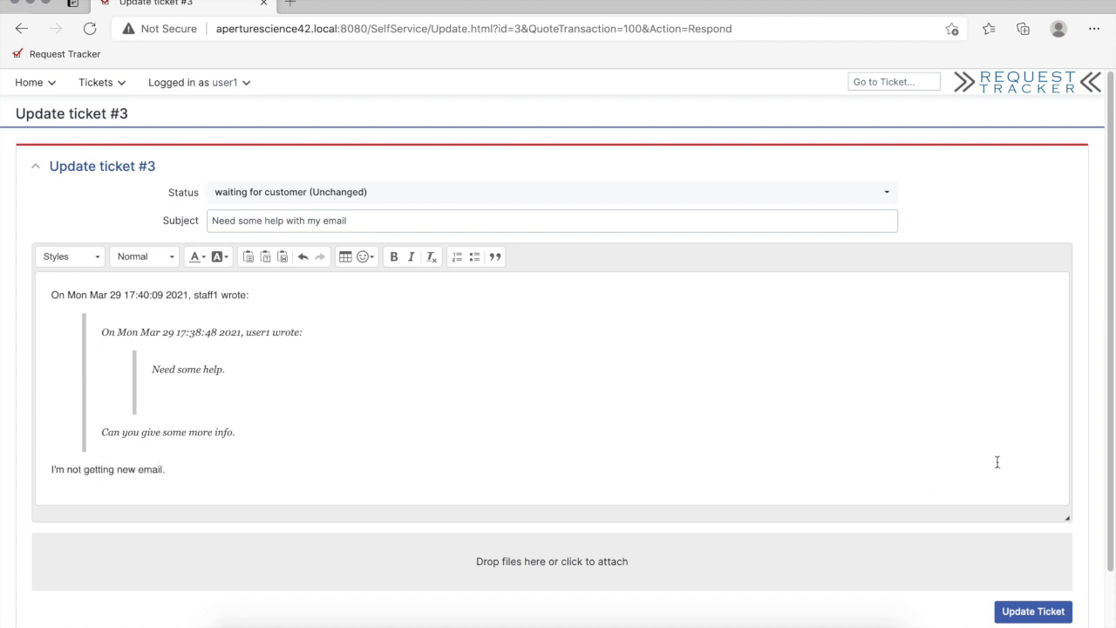
{"action": "left_click", "coordinate": [1033, 611]}
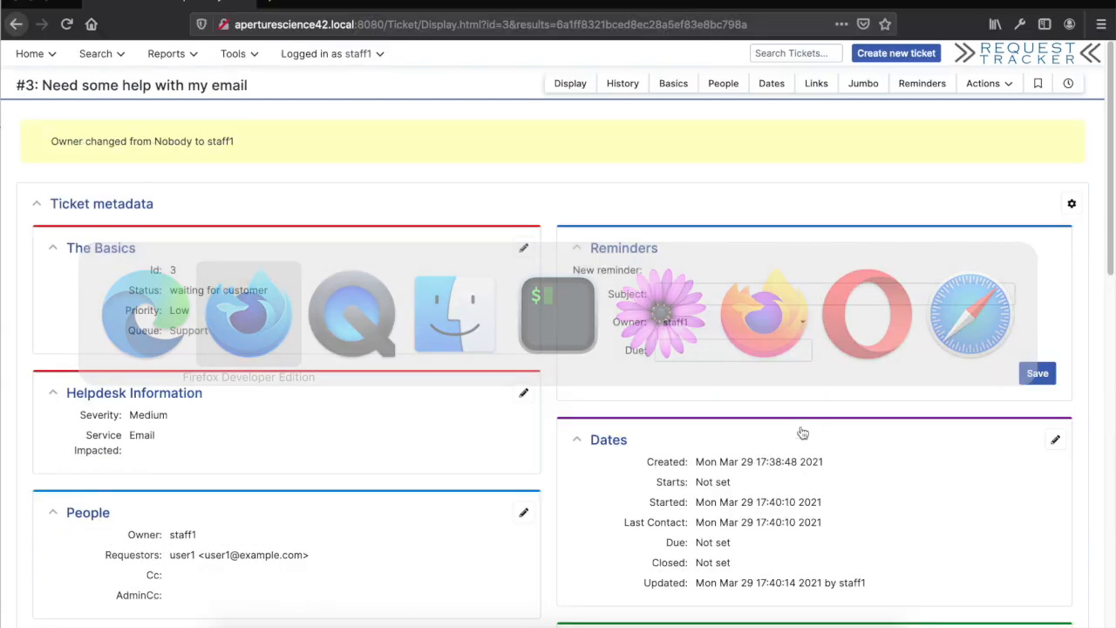
Switch to staff1's Firefox window and open ticket #3 from the Support dashboard.
{"action": "left_click", "coordinate": [330, 54]}
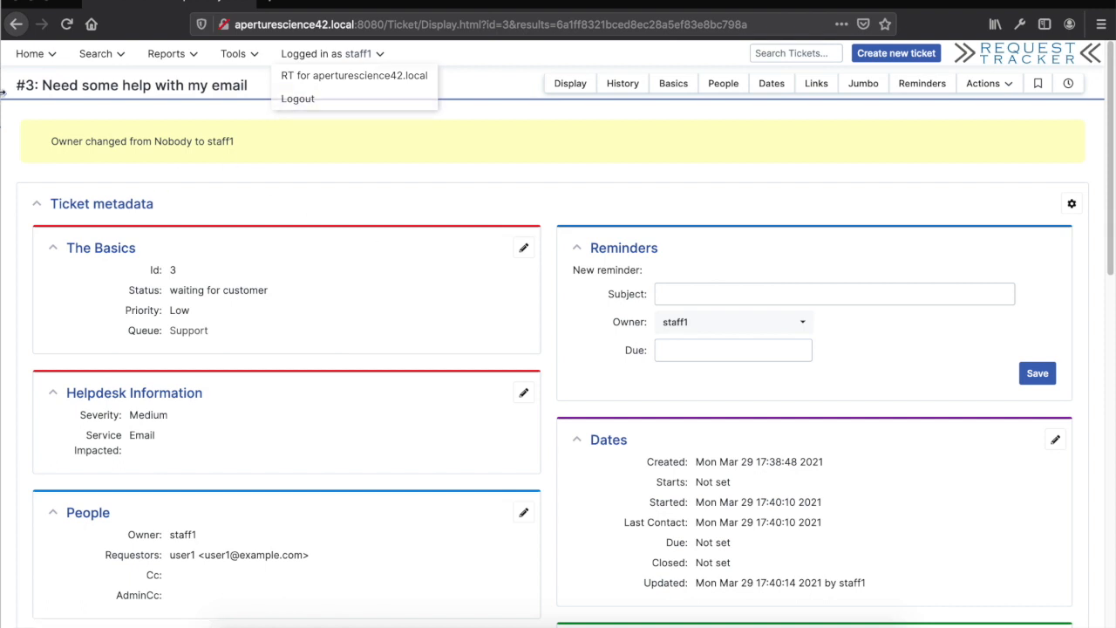
{"action": "left_click", "coordinate": [29, 53]}
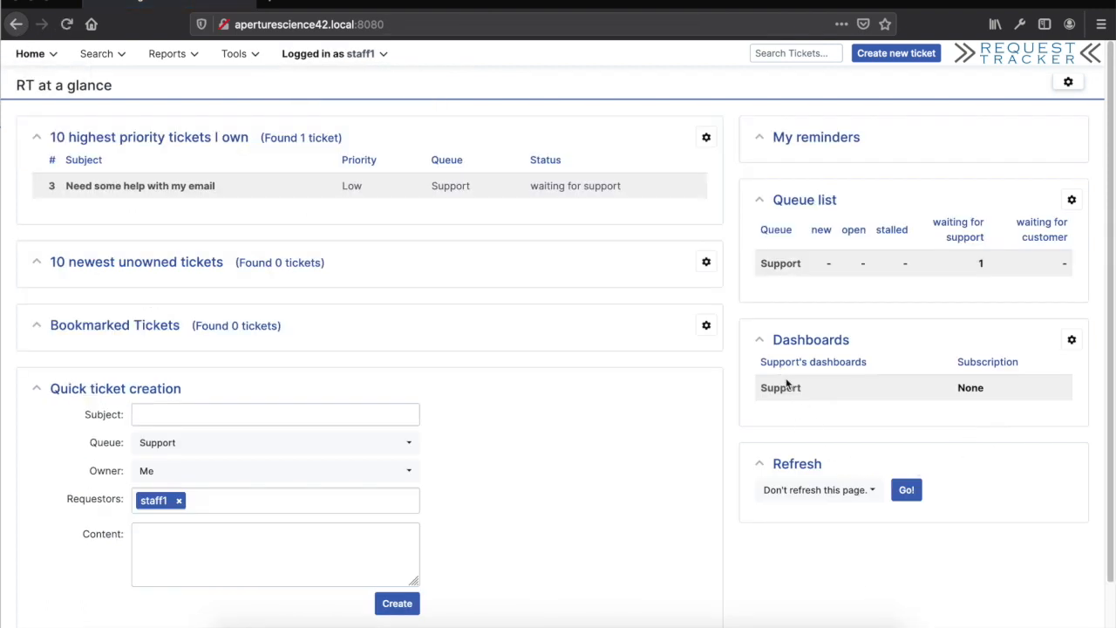
{"action": "left_click", "coordinate": [780, 387]}
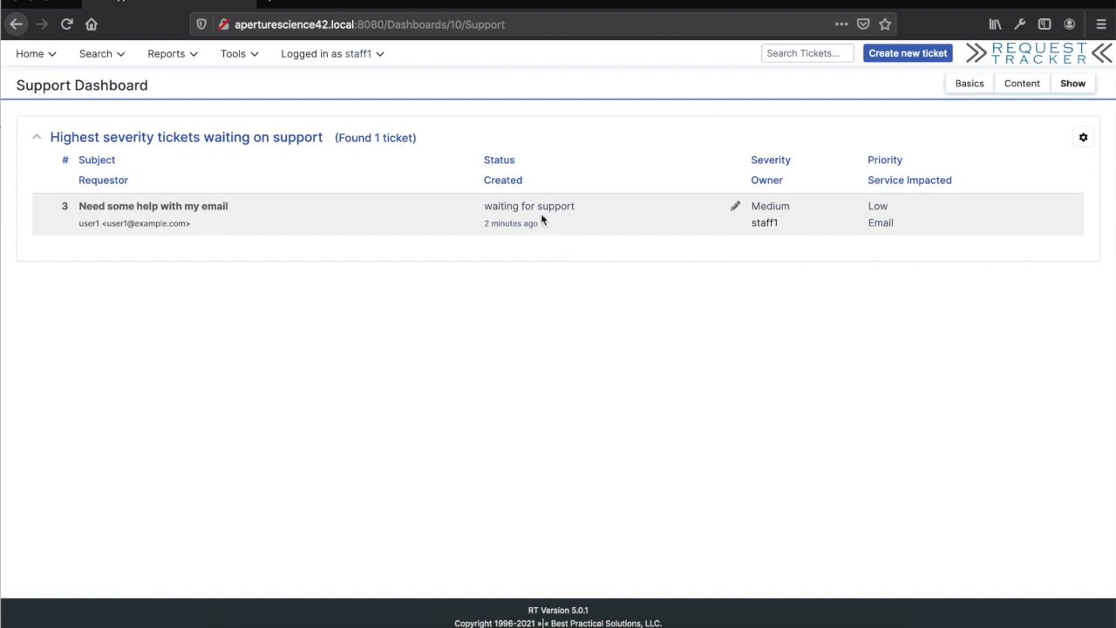
{"action": "mouse_move", "coordinate": [530, 205]}
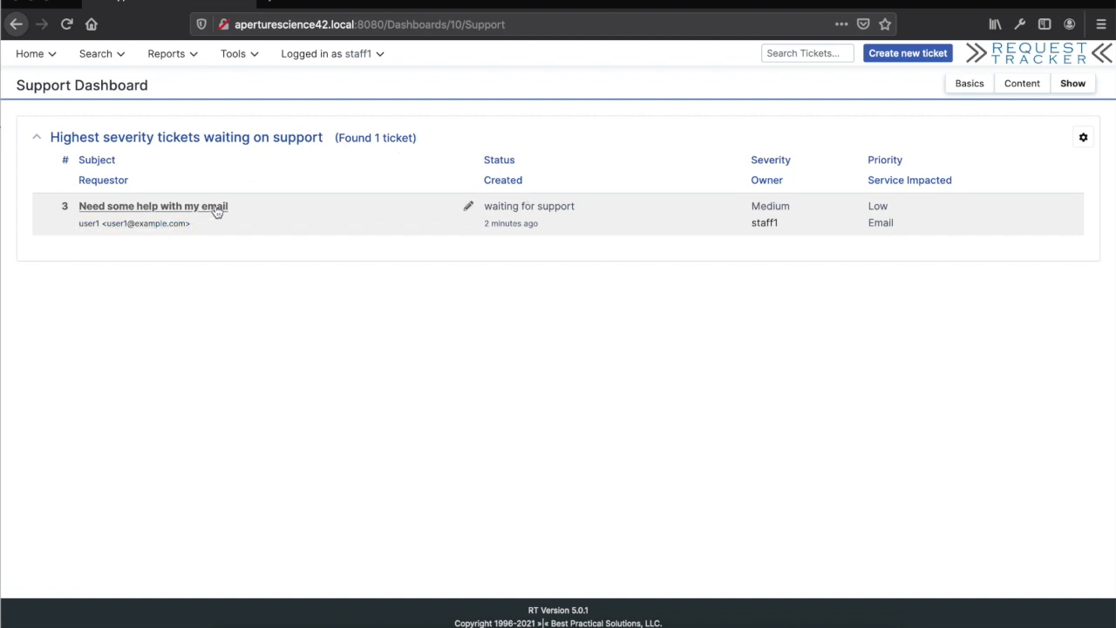
{"action": "left_click", "coordinate": [153, 206]}
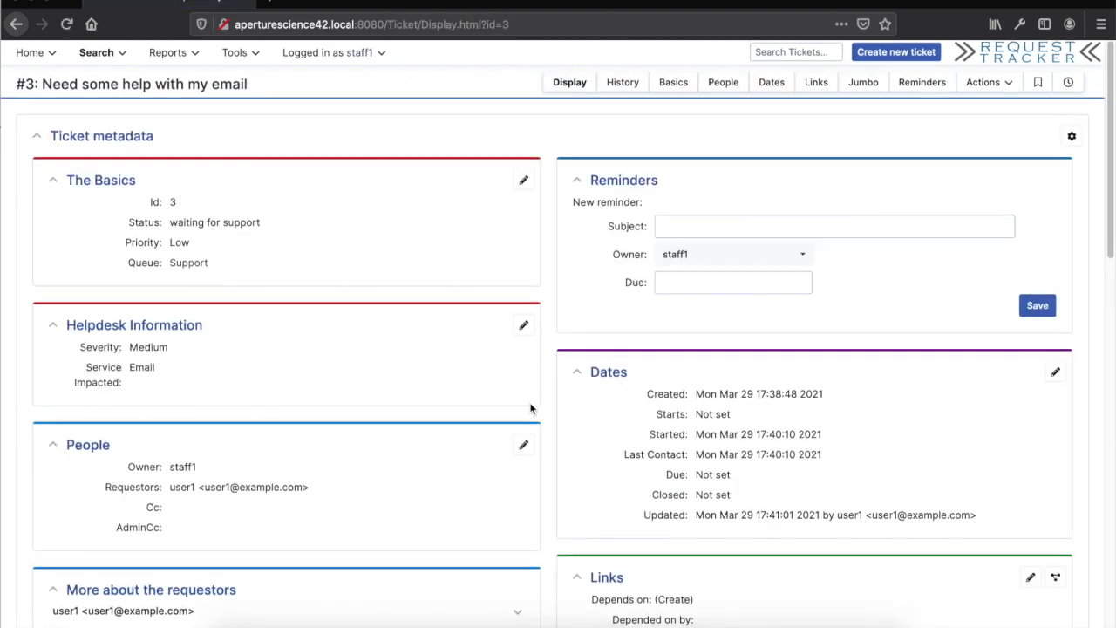
Reply to user1's correspondence on ticket #3 with "We fixed an issue, try again.".
{"action": "scroll", "scroll_direction": "down", "scroll_amount": 3}
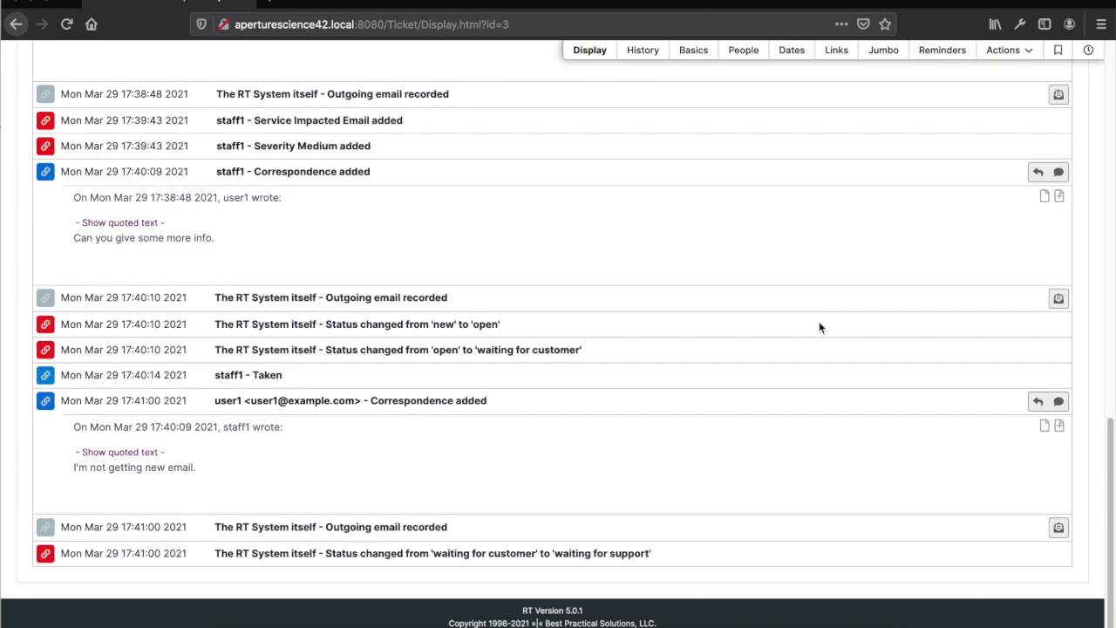
{"action": "mouse_move", "coordinate": [155, 472]}
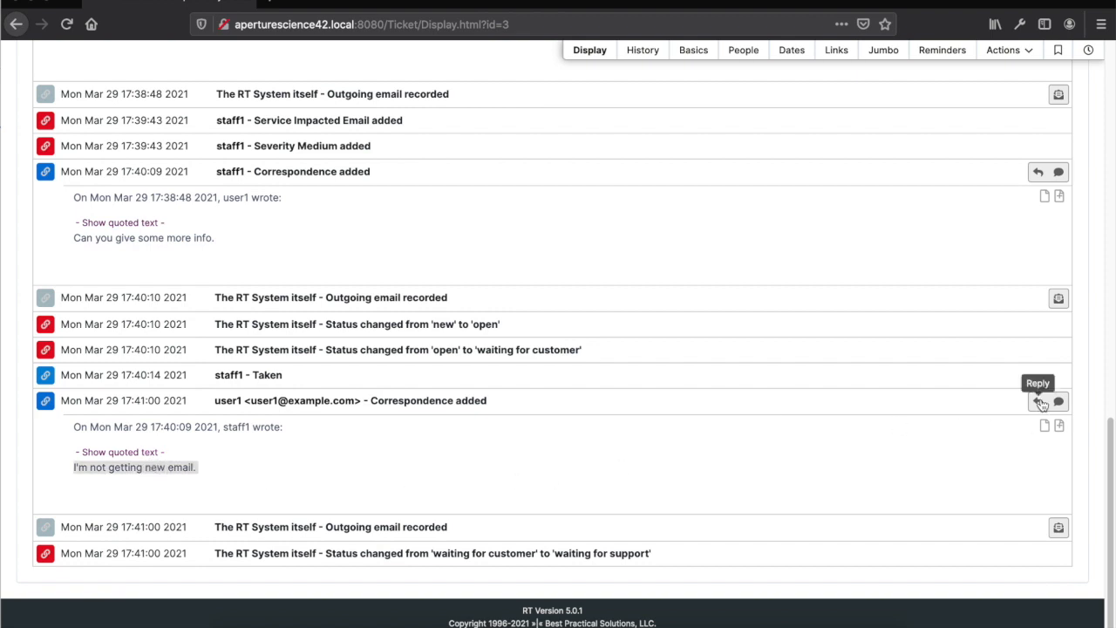
{"action": "left_click", "coordinate": [1038, 400]}
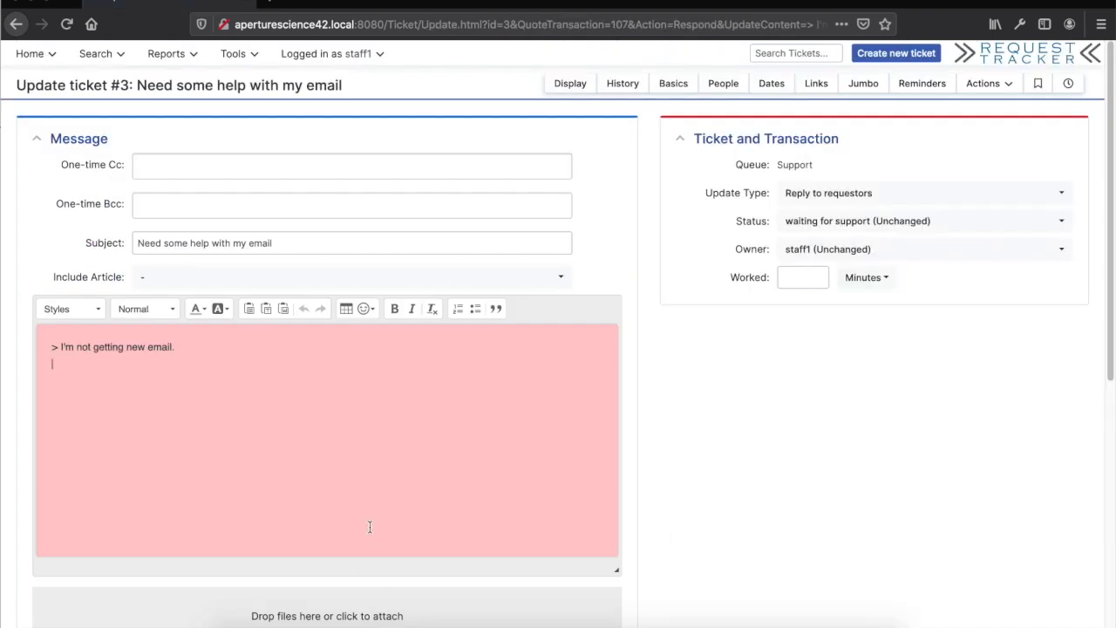
{"action": "type", "text": "WE f"}
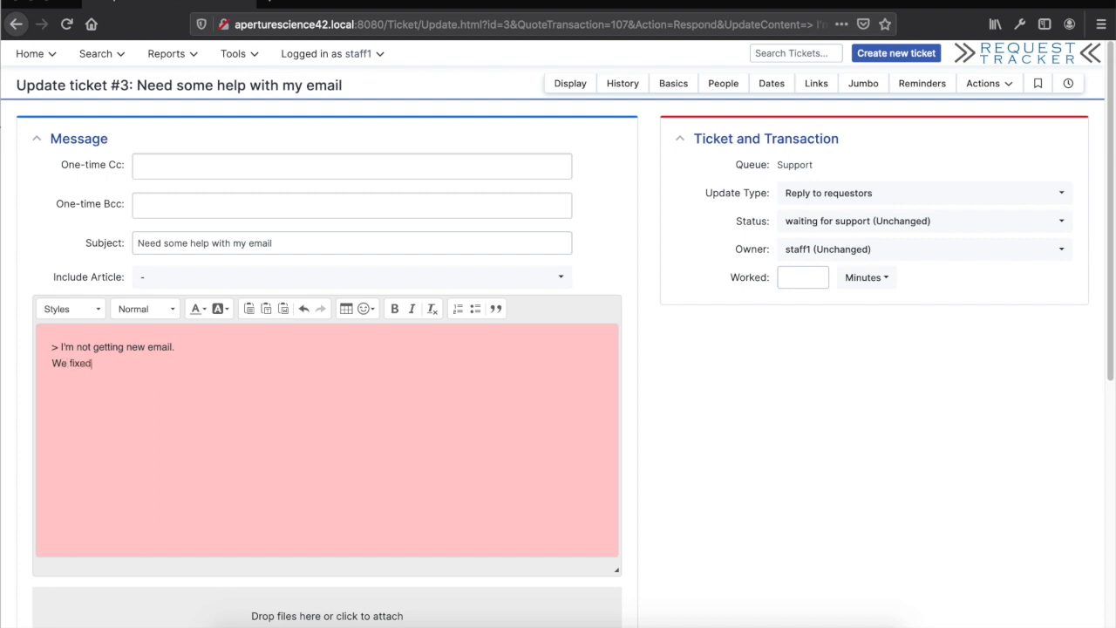
{"action": "type", "text": "an issue, try again."}
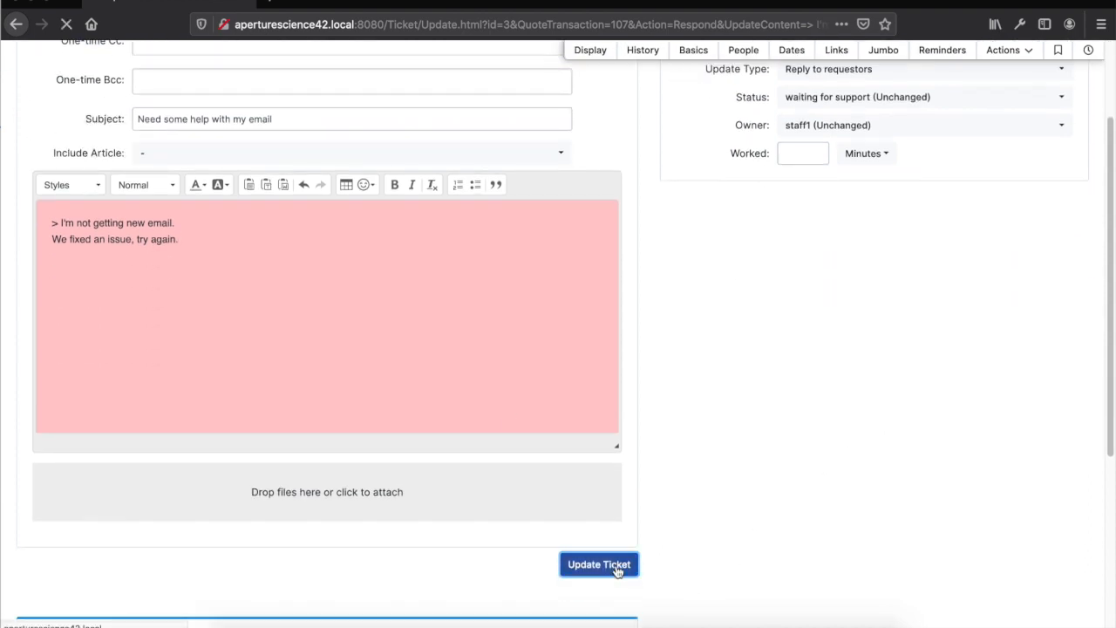
{"action": "left_click", "coordinate": [599, 564]}
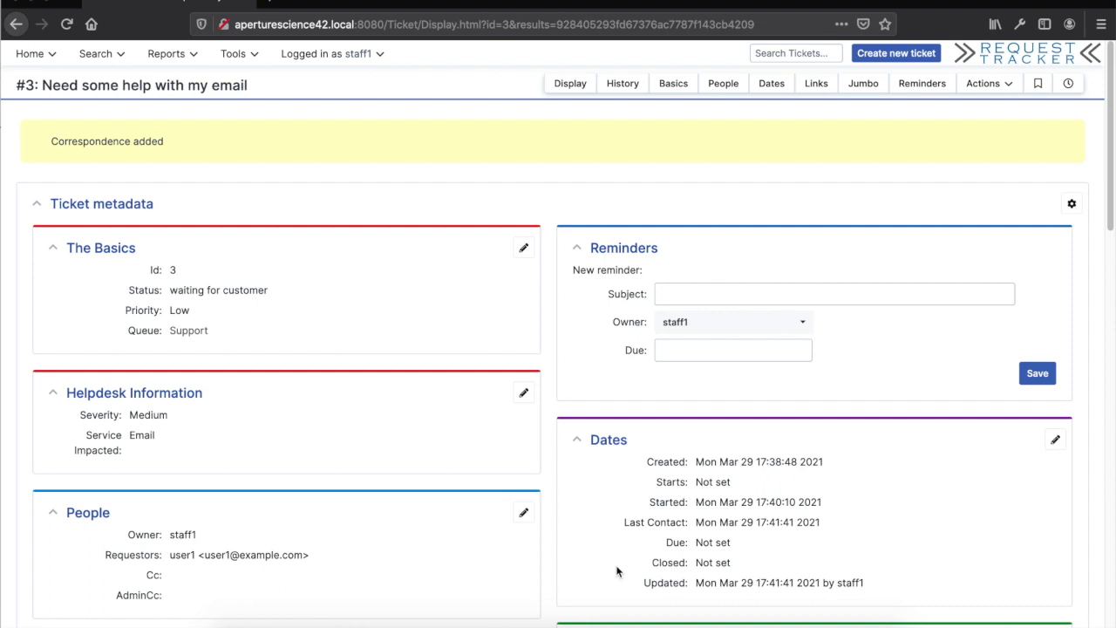
{"action": "mouse_move", "coordinate": [168, 333]}
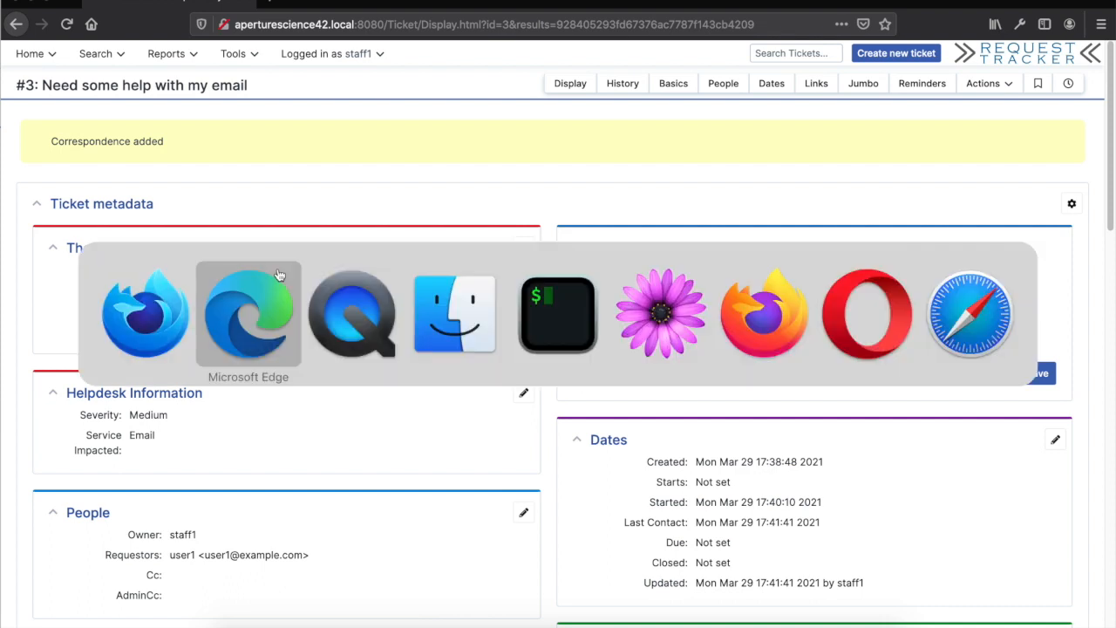
As user1 in Edge, reply "All set. Thanks!" to staff1's latest message on ticket #3.
{"action": "left_click", "coordinate": [248, 314]}
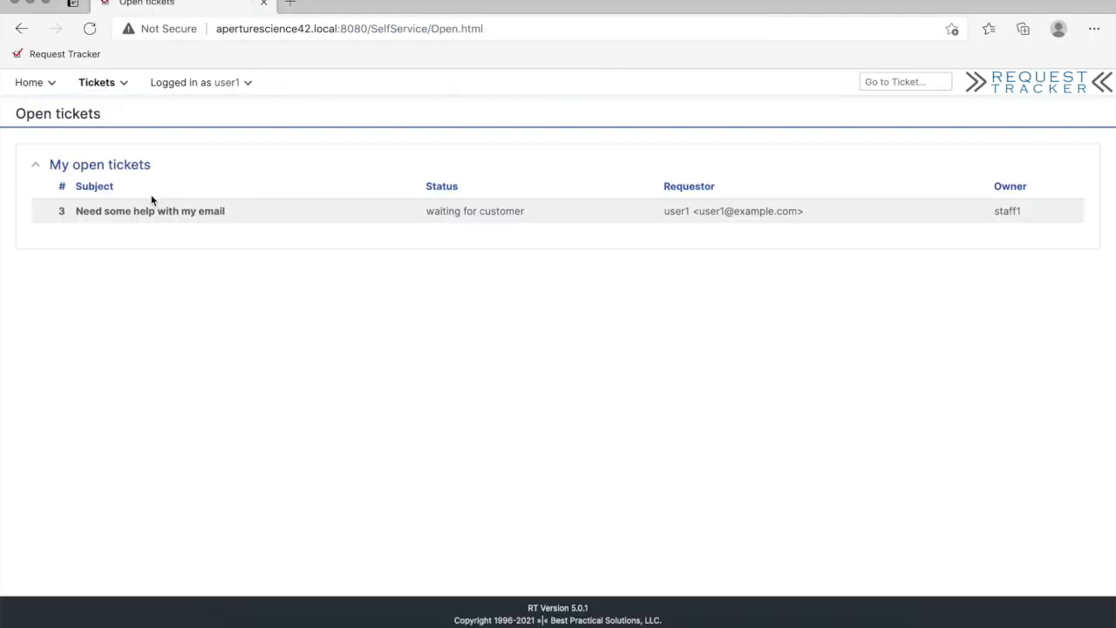
{"action": "left_click", "coordinate": [149, 210]}
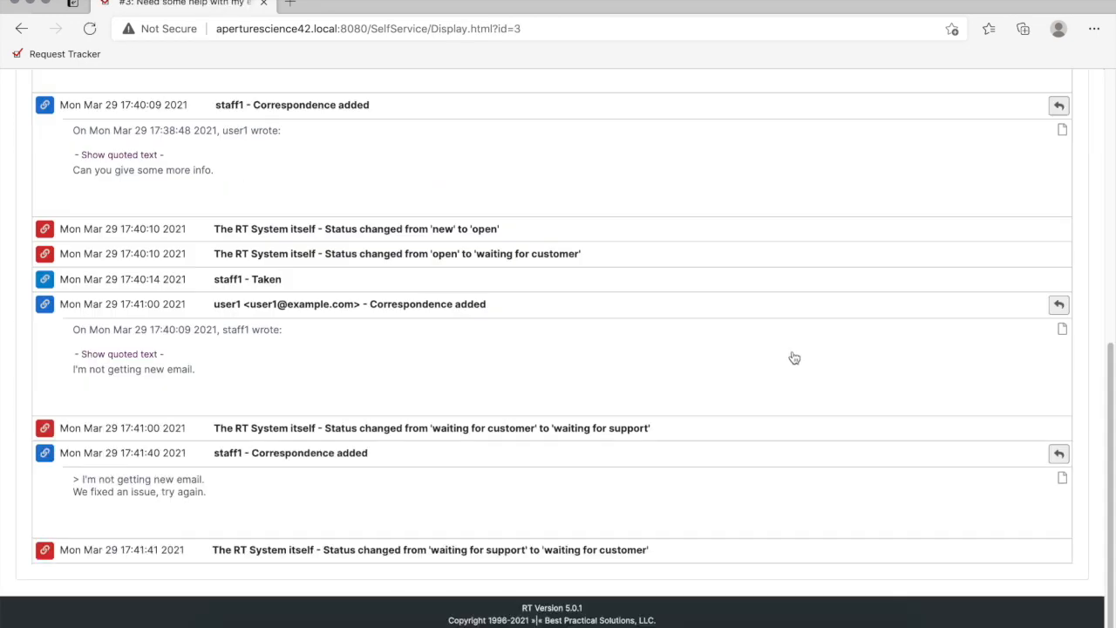
{"action": "left_click", "coordinate": [1059, 453]}
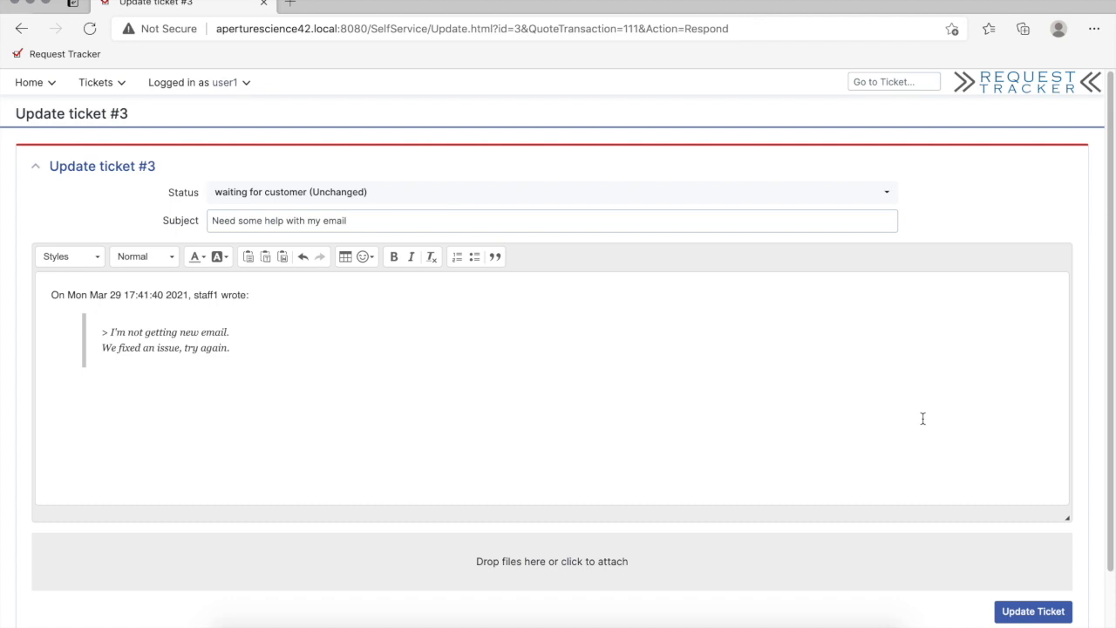
{"action": "type", "text": "All e"}
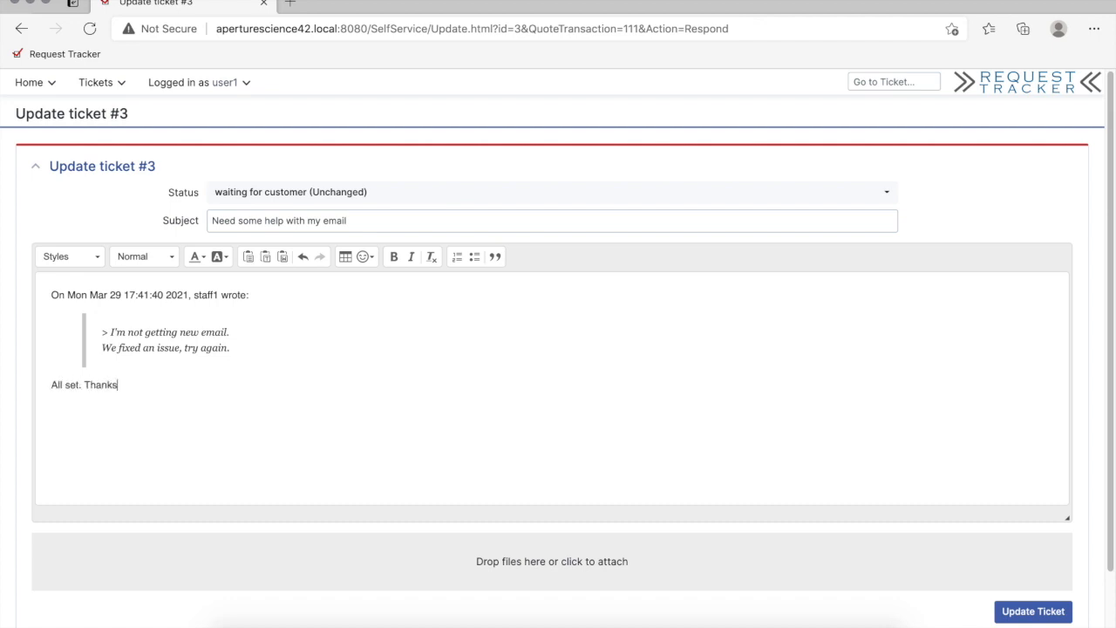
{"action": "left_click", "coordinate": [1033, 612]}
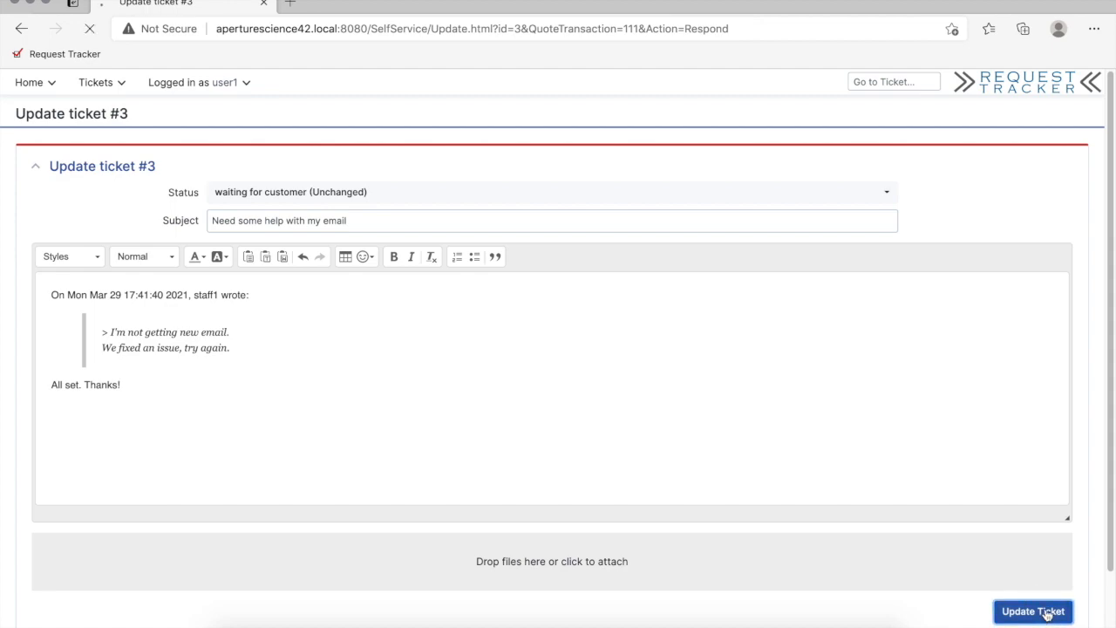
{"action": "left_click", "coordinate": [1033, 611]}
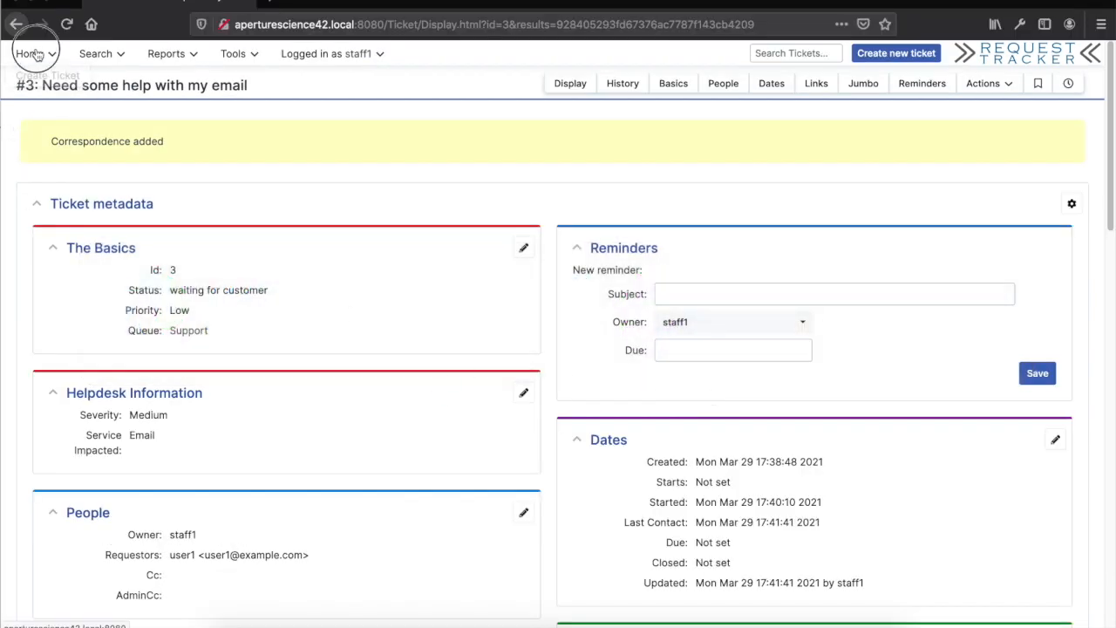
Open ticket #3 "Need some help with my email" and review its history and status.
{"action": "left_click", "coordinate": [30, 53]}
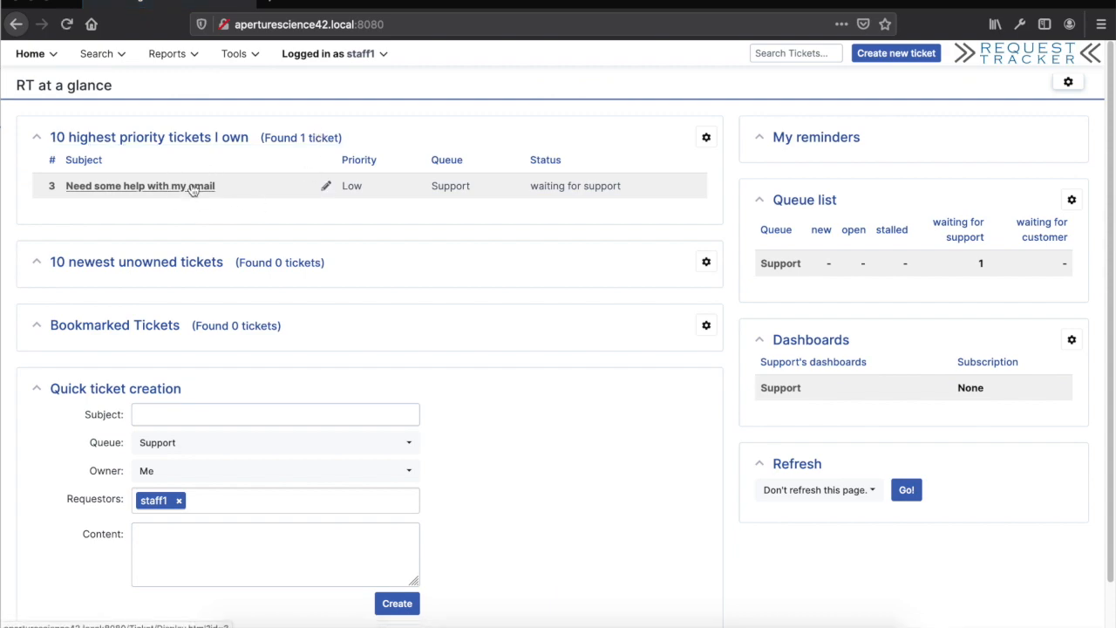
{"action": "left_click", "coordinate": [139, 186]}
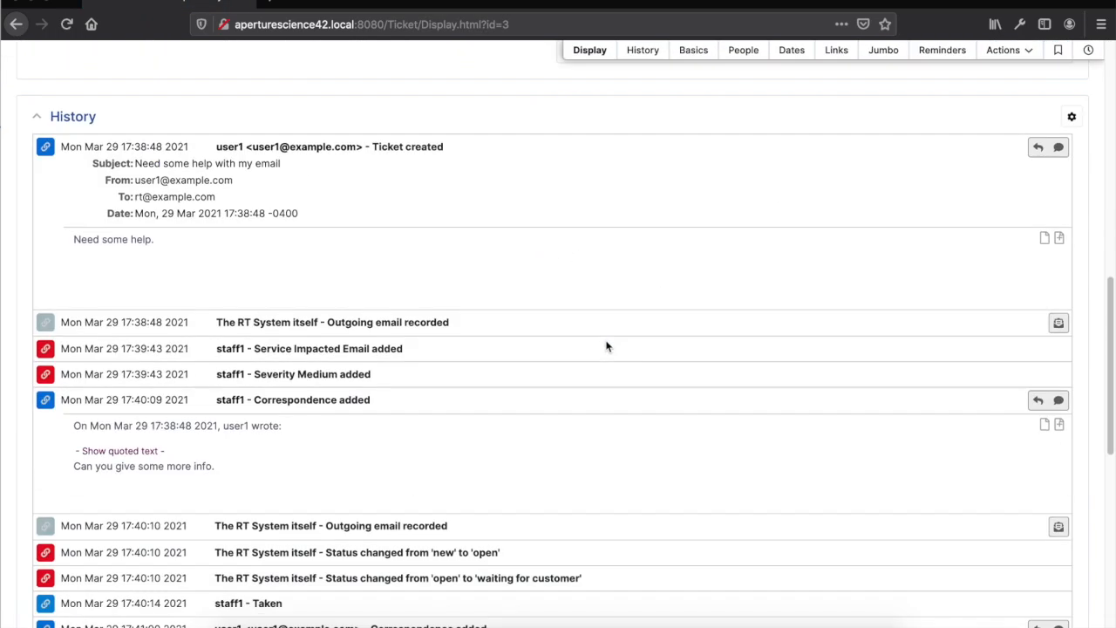
{"action": "scroll", "scroll_direction": "down", "scroll_amount": 3}
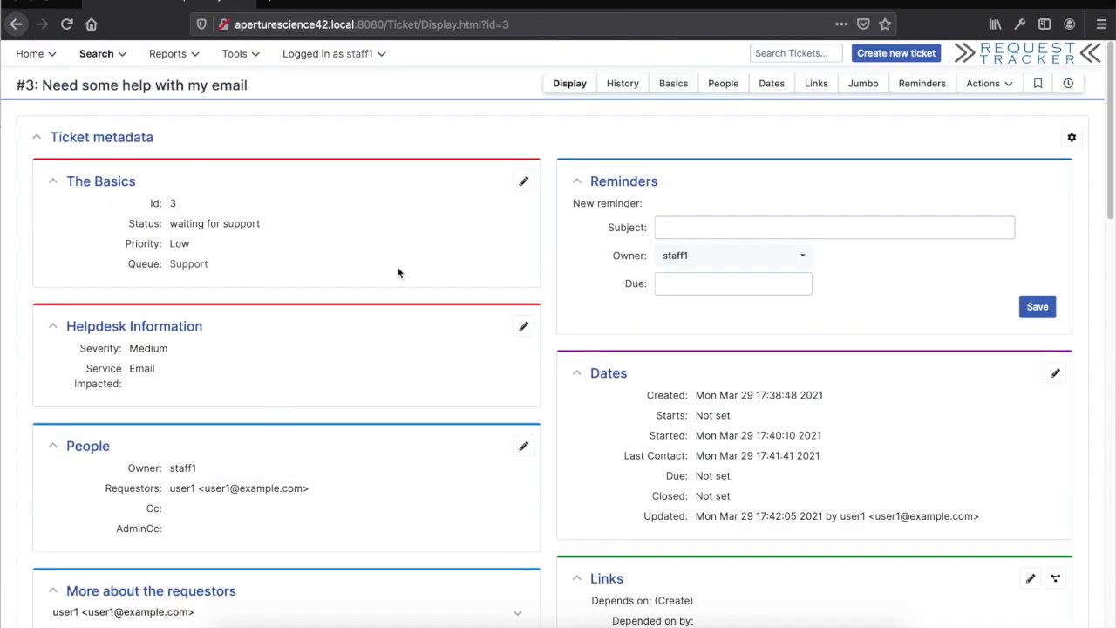
{"action": "left_click", "coordinate": [983, 82]}
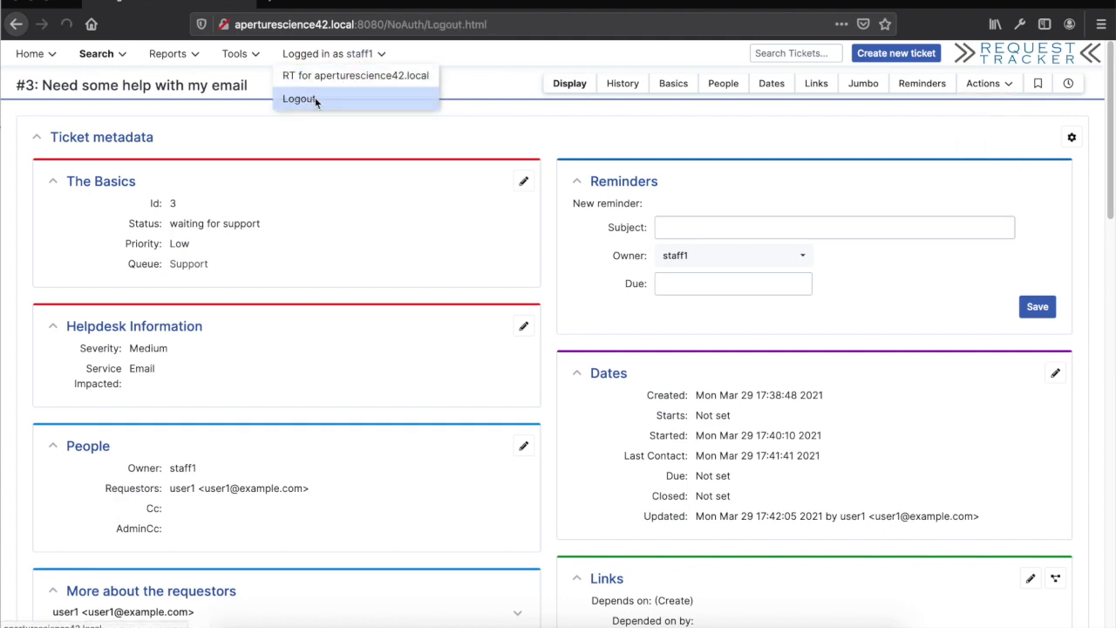
Log out as staff1 and log back in as root.
{"action": "left_click", "coordinate": [298, 98]}
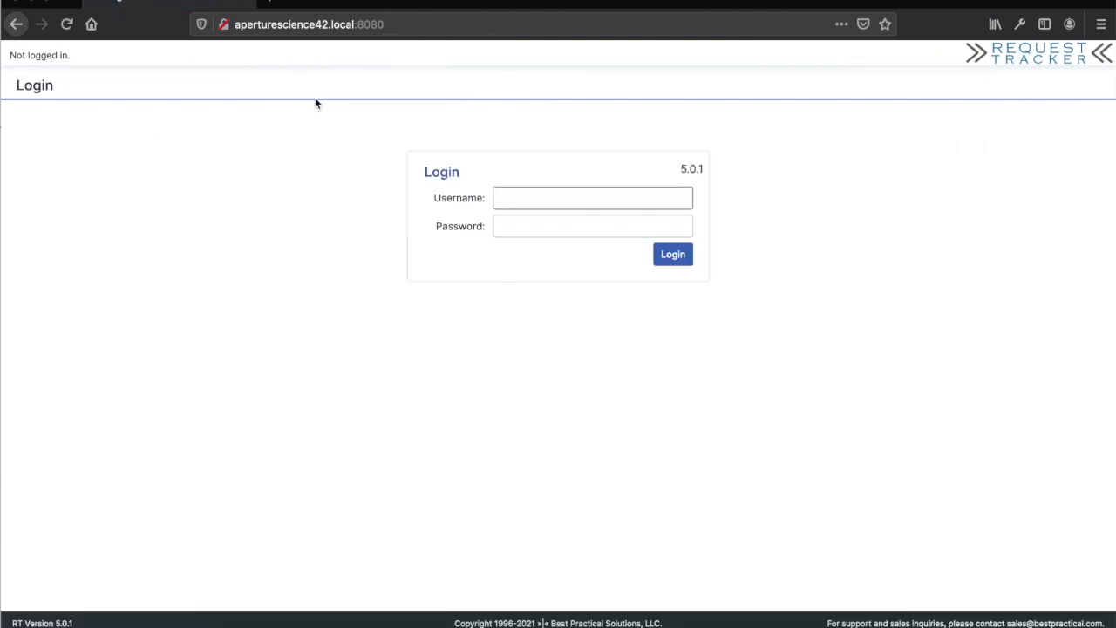
{"action": "type", "text": "root"}
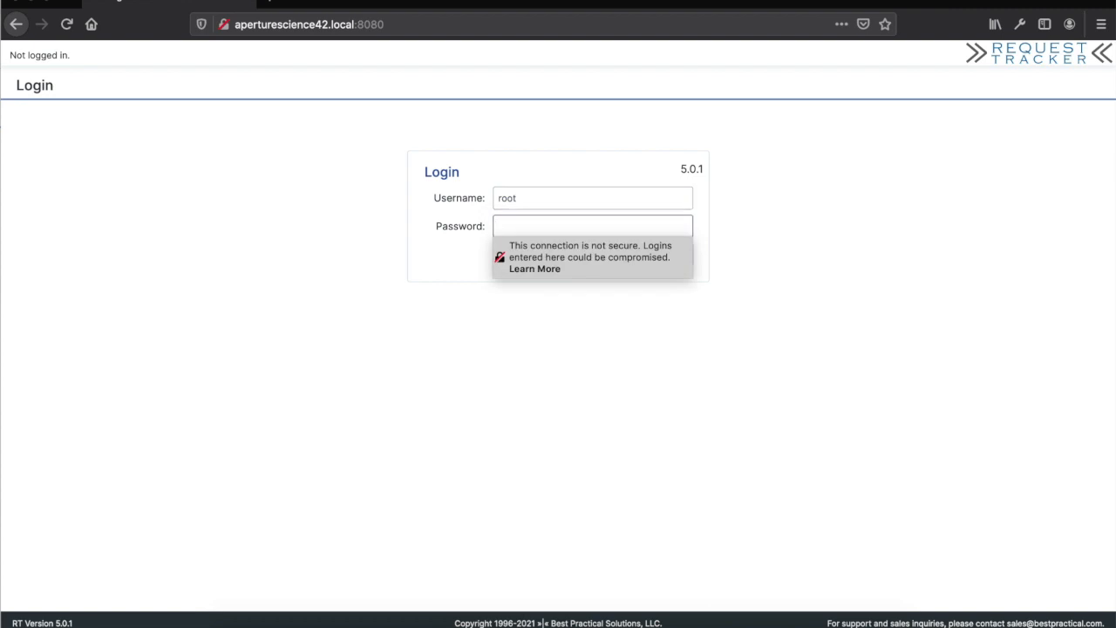
{"action": "left_click", "coordinate": [593, 226]}
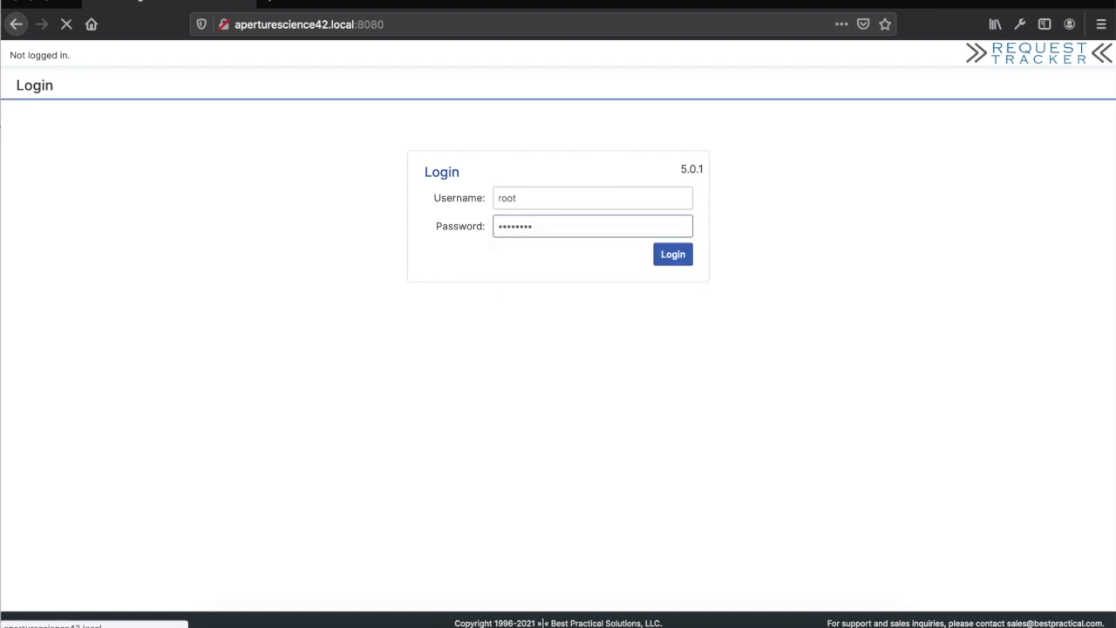
{"action": "left_click", "coordinate": [672, 254]}
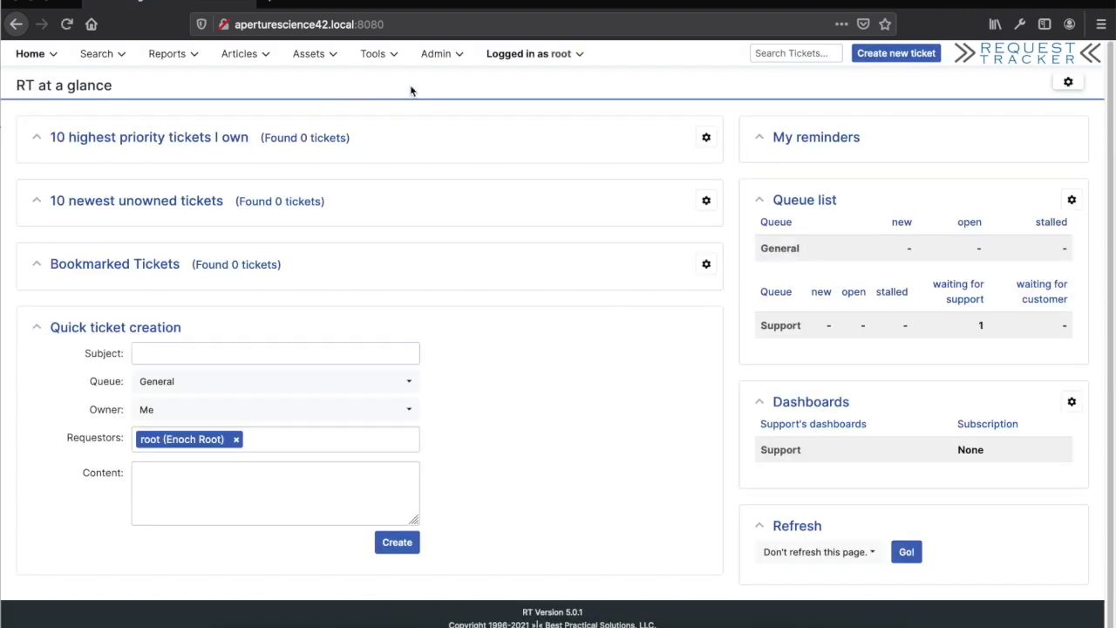
{"action": "left_click", "coordinate": [435, 54]}
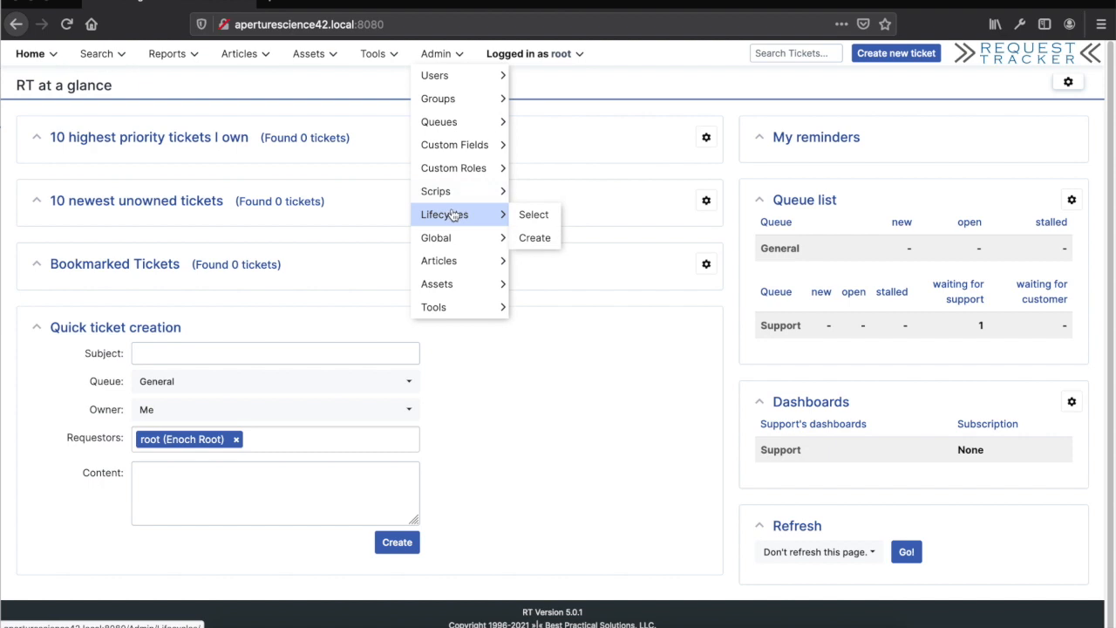
{"action": "mouse_move", "coordinate": [484, 217]}
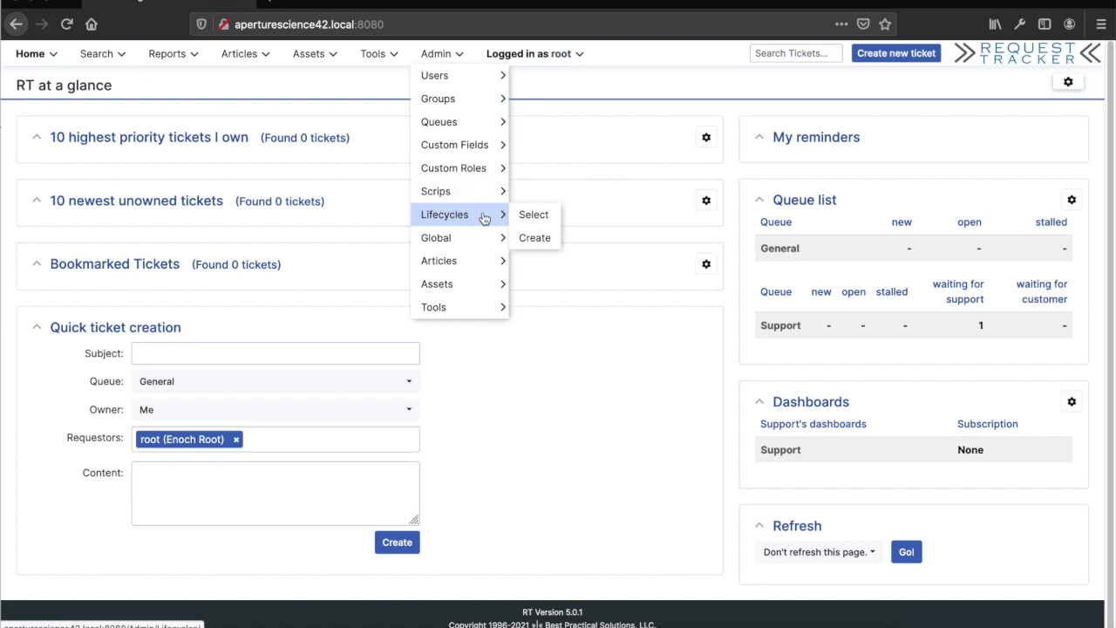
Open the support lifecycle's actions from the Admin lifecycles list.
{"action": "left_click", "coordinate": [534, 213]}
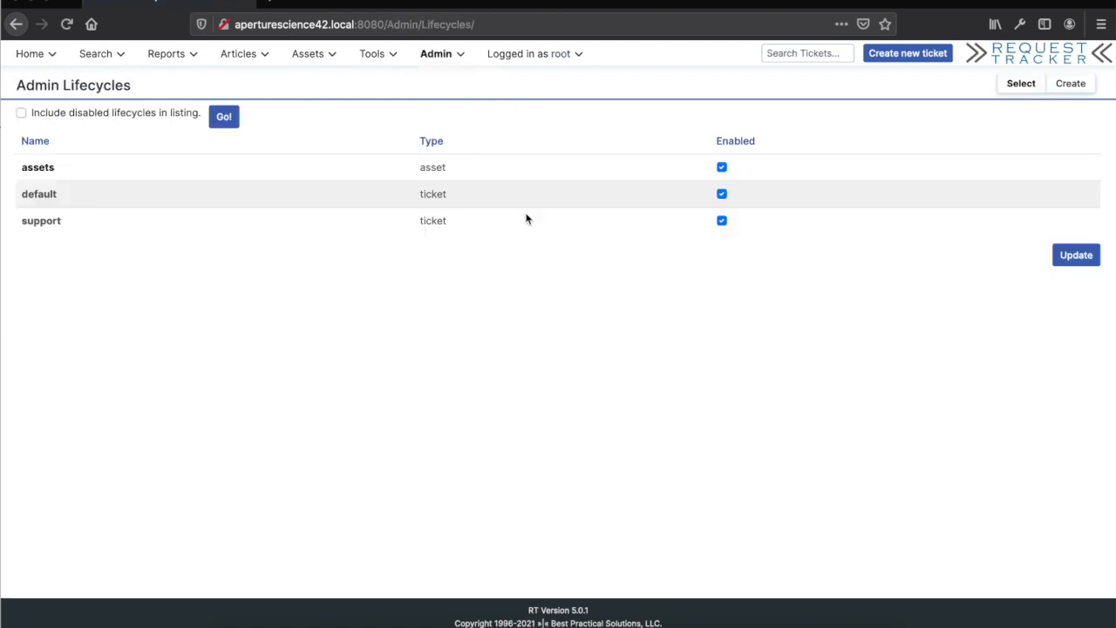
{"action": "left_click", "coordinate": [41, 221]}
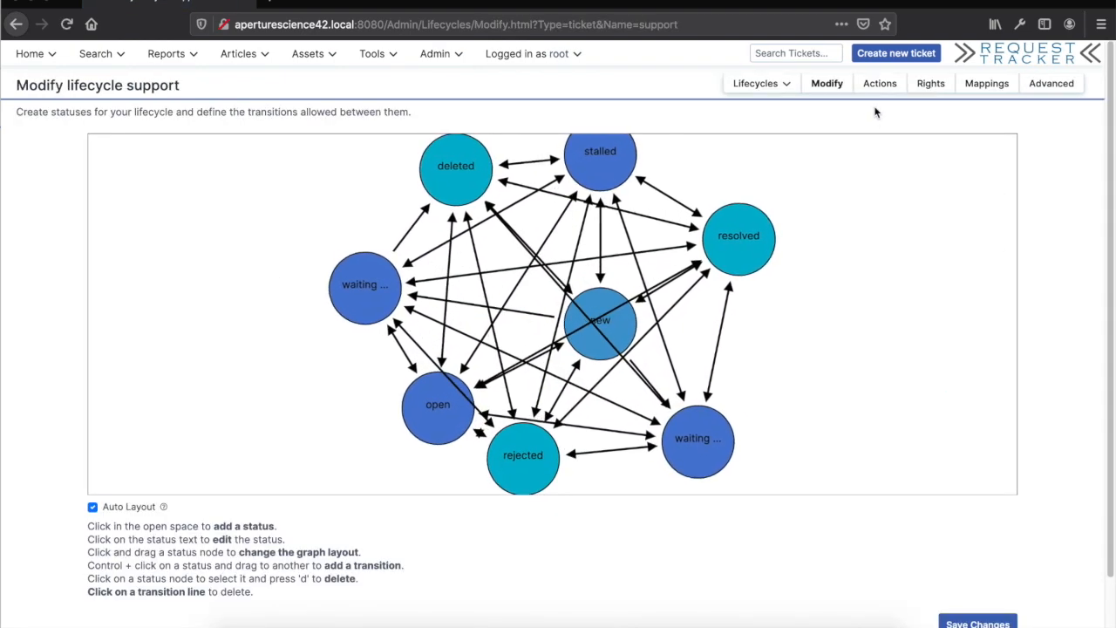
{"action": "left_click", "coordinate": [879, 83]}
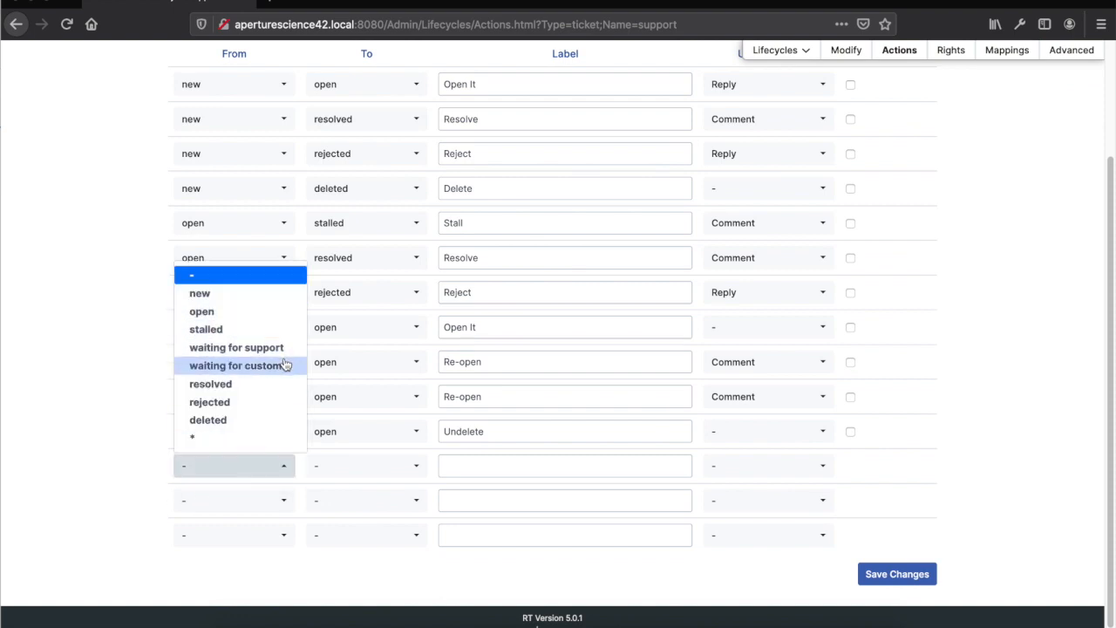
Add a "Resolve" action from waiting for support to resolved.
{"action": "left_click", "coordinate": [237, 347]}
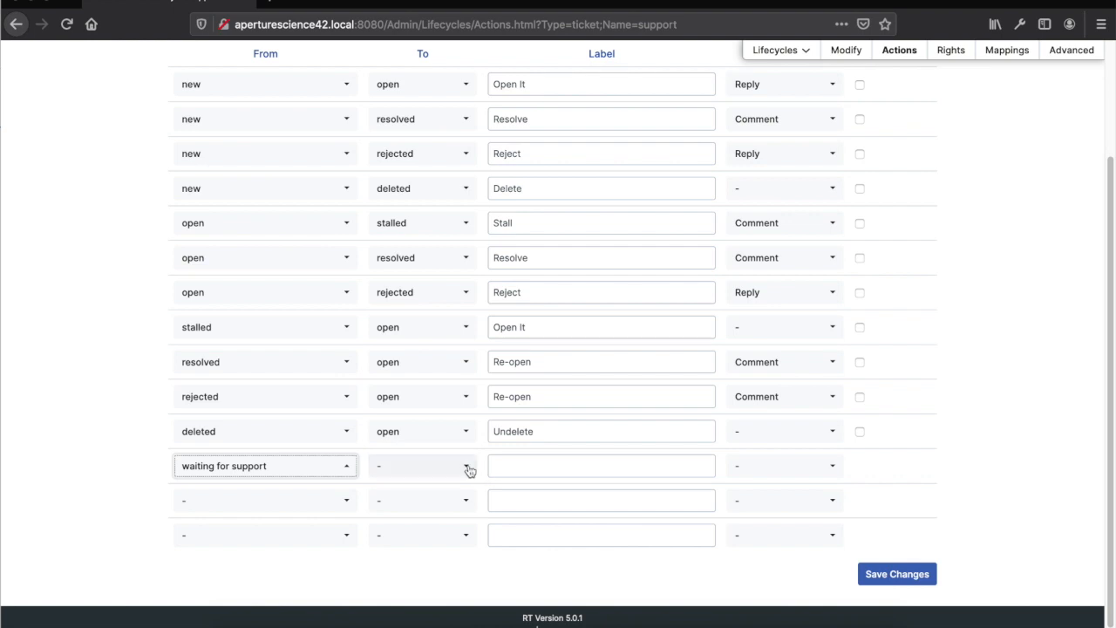
{"action": "left_click", "coordinate": [423, 465]}
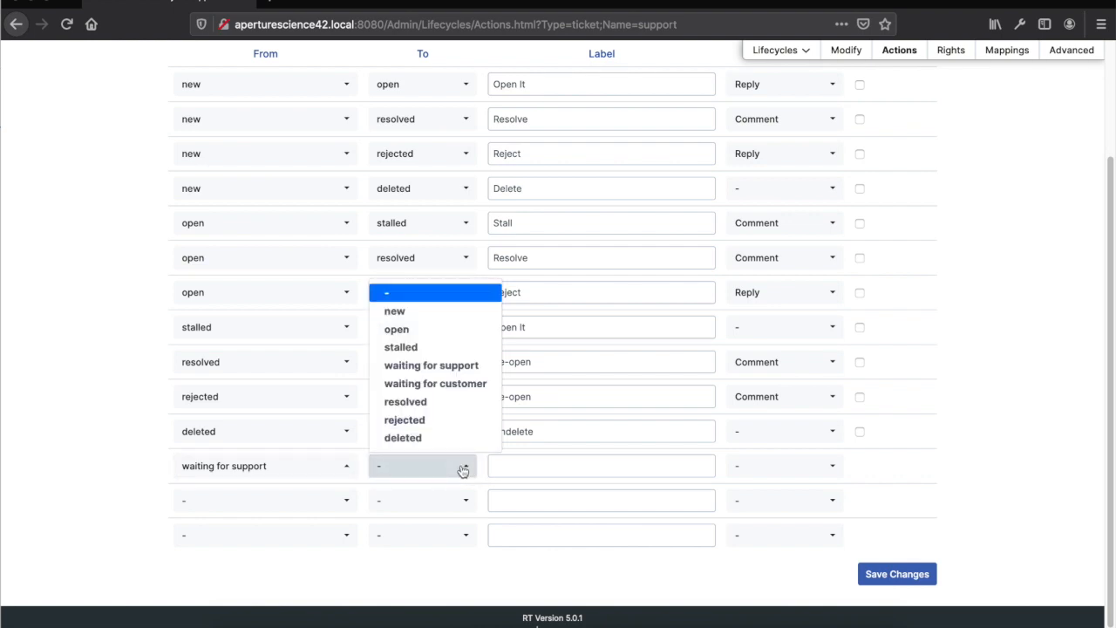
{"action": "left_click", "coordinate": [405, 401]}
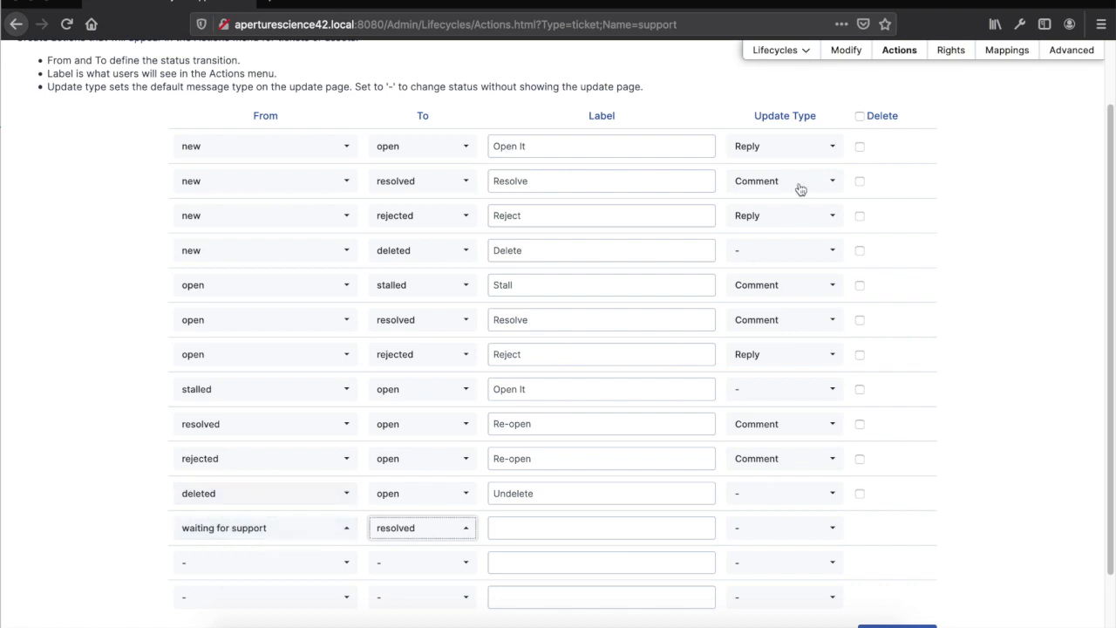
{"action": "mouse_move", "coordinate": [281, 326]}
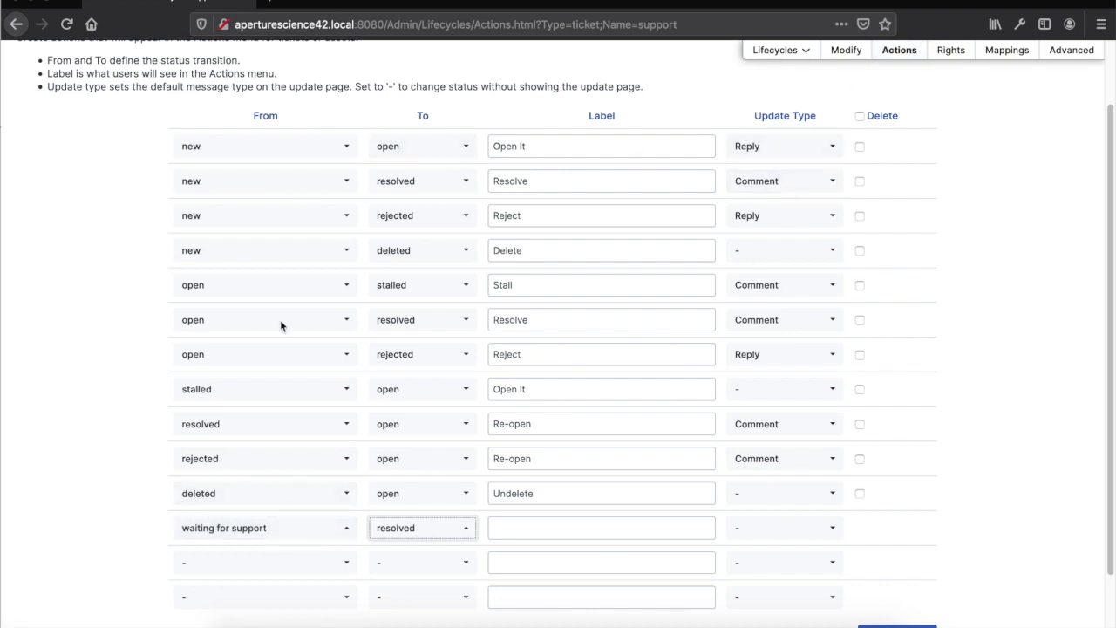
{"action": "mouse_move", "coordinate": [489, 543]}
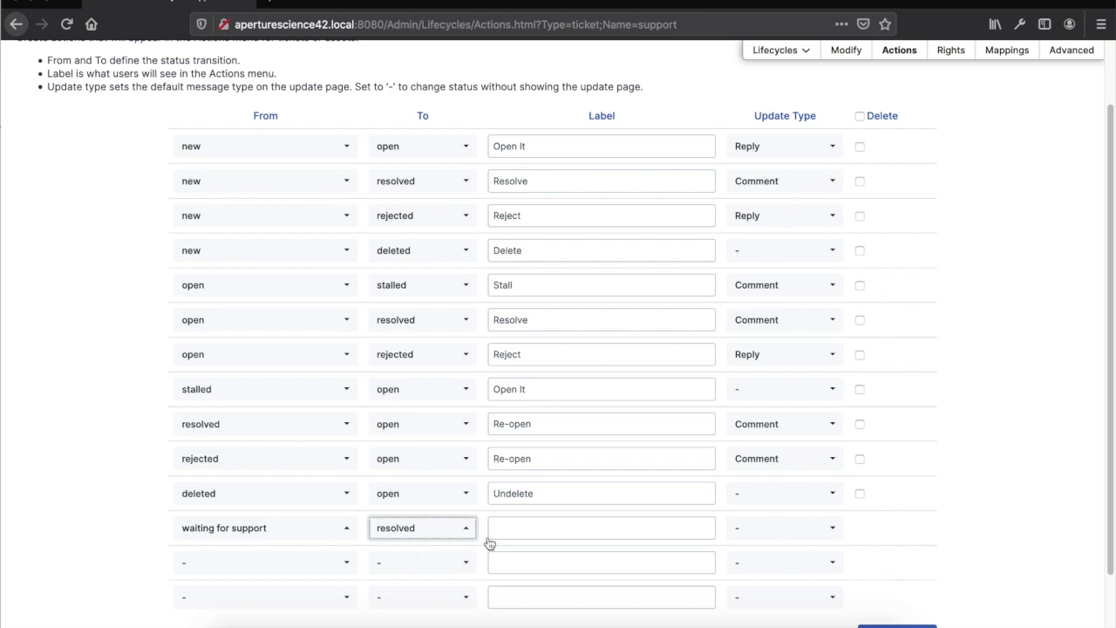
{"action": "type", "text": "Re"}
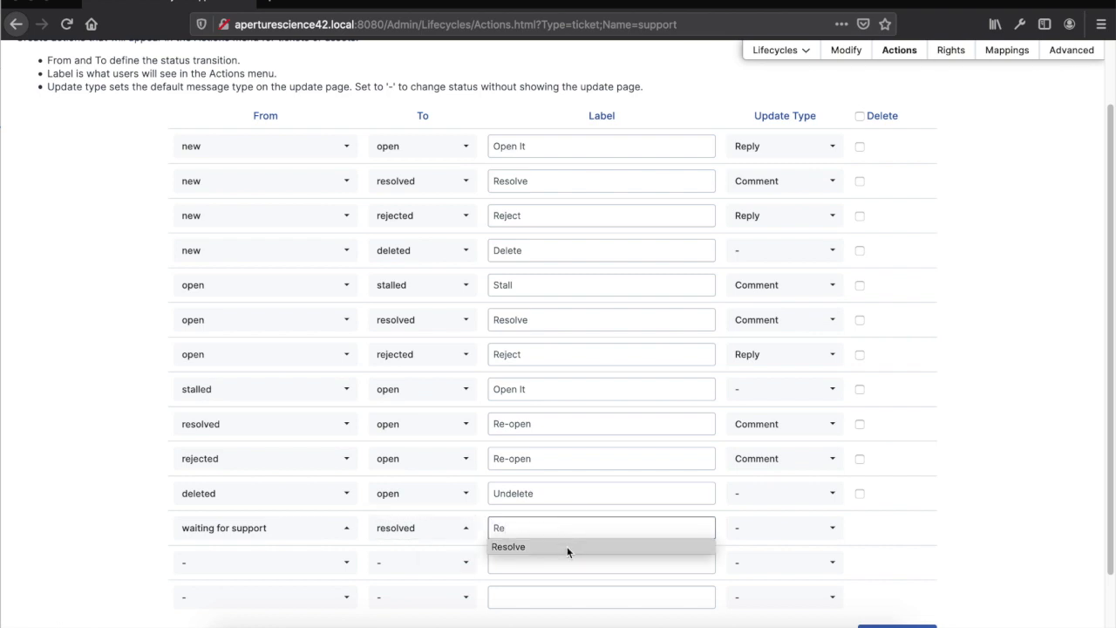
{"action": "left_click", "coordinate": [508, 546]}
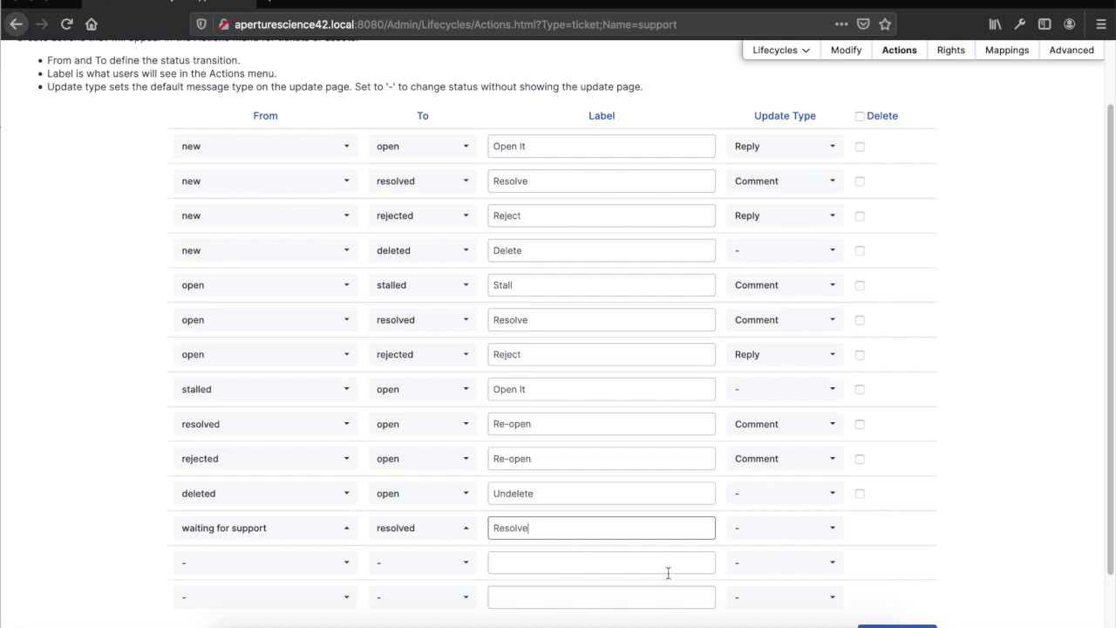
{"action": "left_click", "coordinate": [784, 528]}
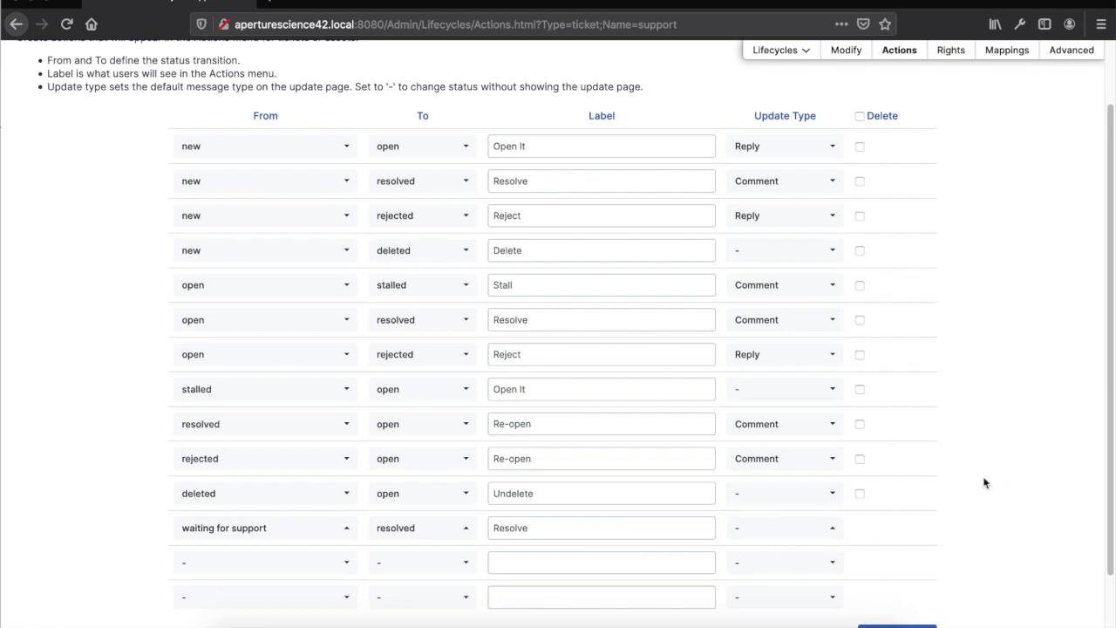
{"action": "mouse_move", "coordinate": [952, 482]}
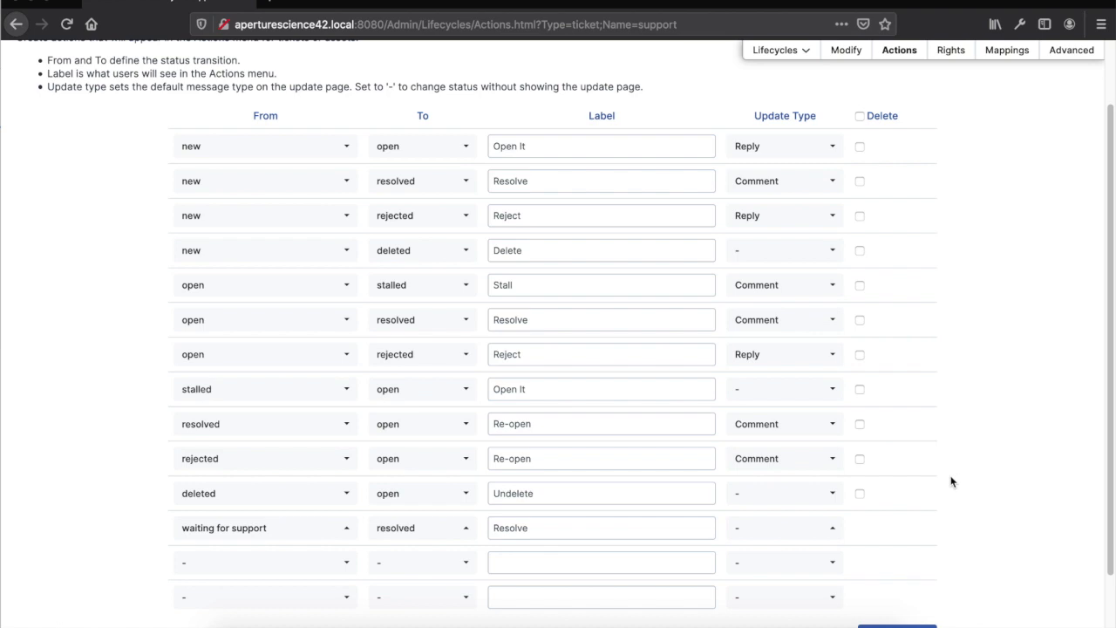
Save the support lifecycle's action changes and go back home.
{"action": "scroll", "scroll_direction": "down", "scroll_amount": 3}
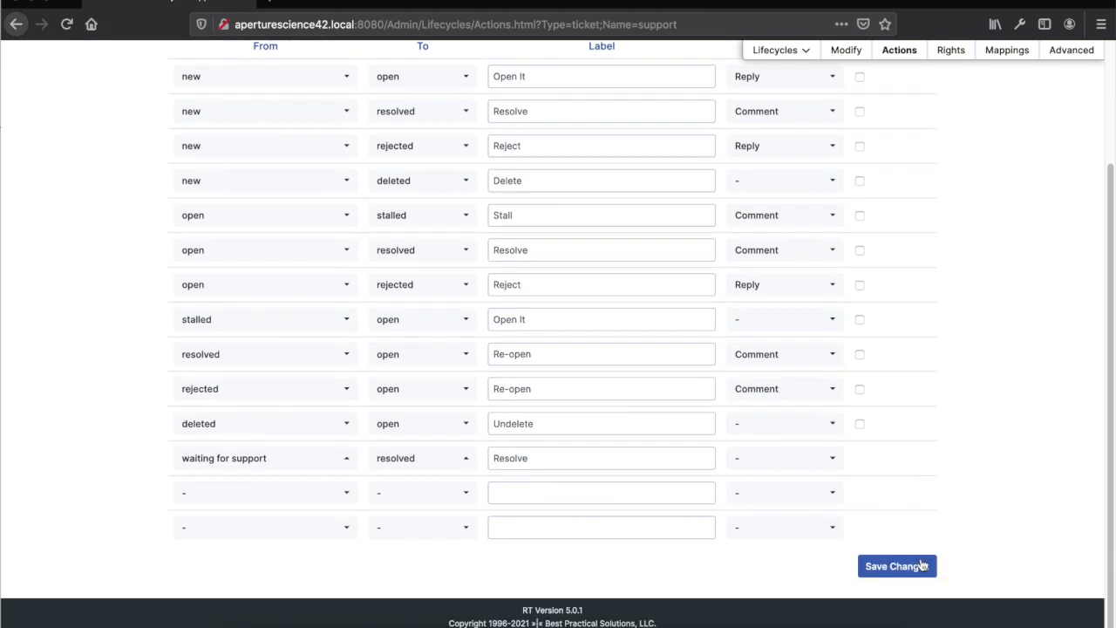
{"action": "left_click", "coordinate": [897, 565]}
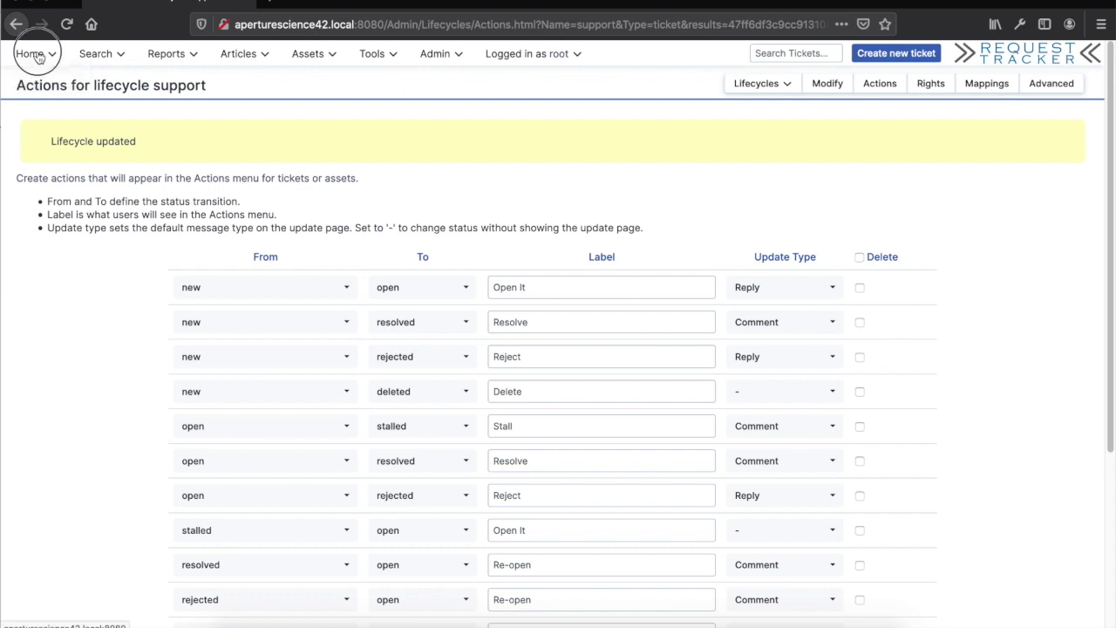
{"action": "left_click", "coordinate": [30, 53]}
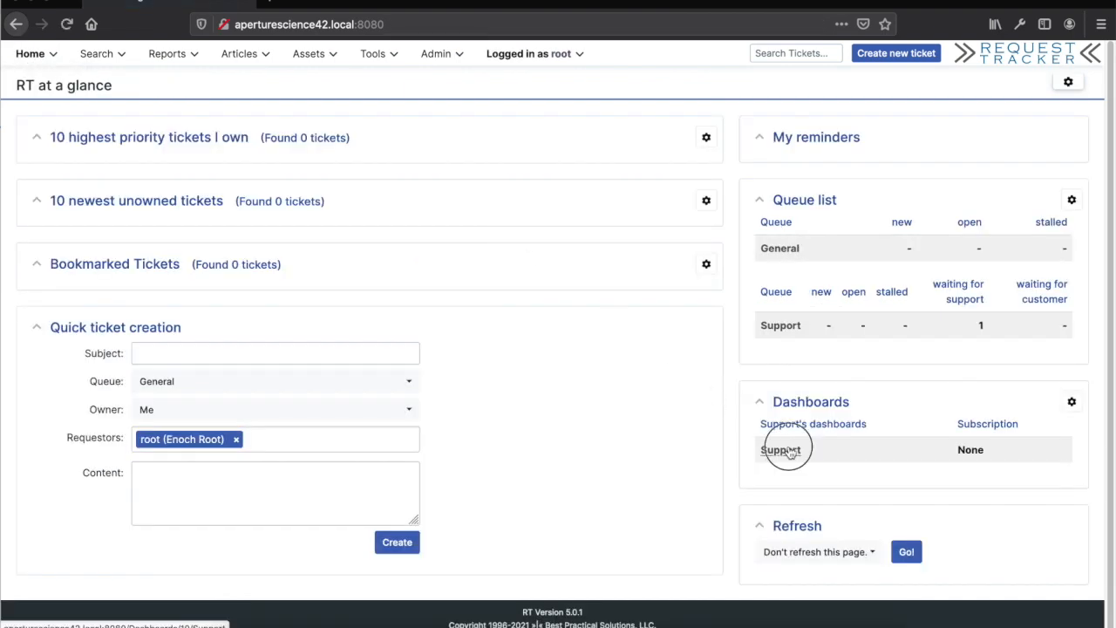
Open ticket #3 from the Support dashboard and confirm it now offers Resolve.
{"action": "left_click", "coordinate": [781, 449]}
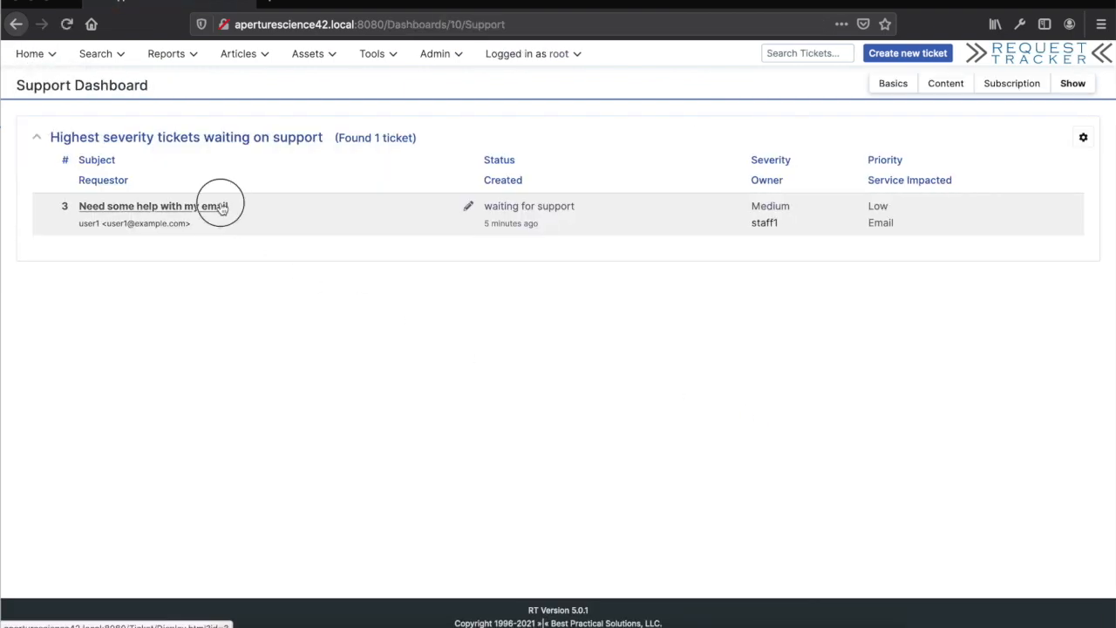
{"action": "left_click", "coordinate": [150, 206]}
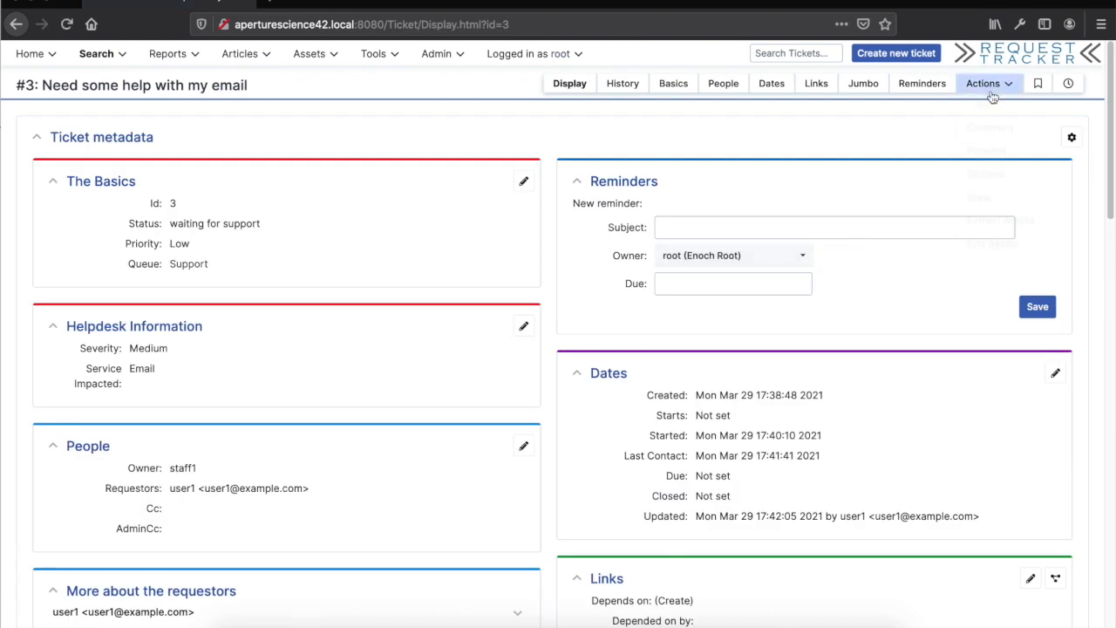
{"action": "left_click", "coordinate": [984, 83]}
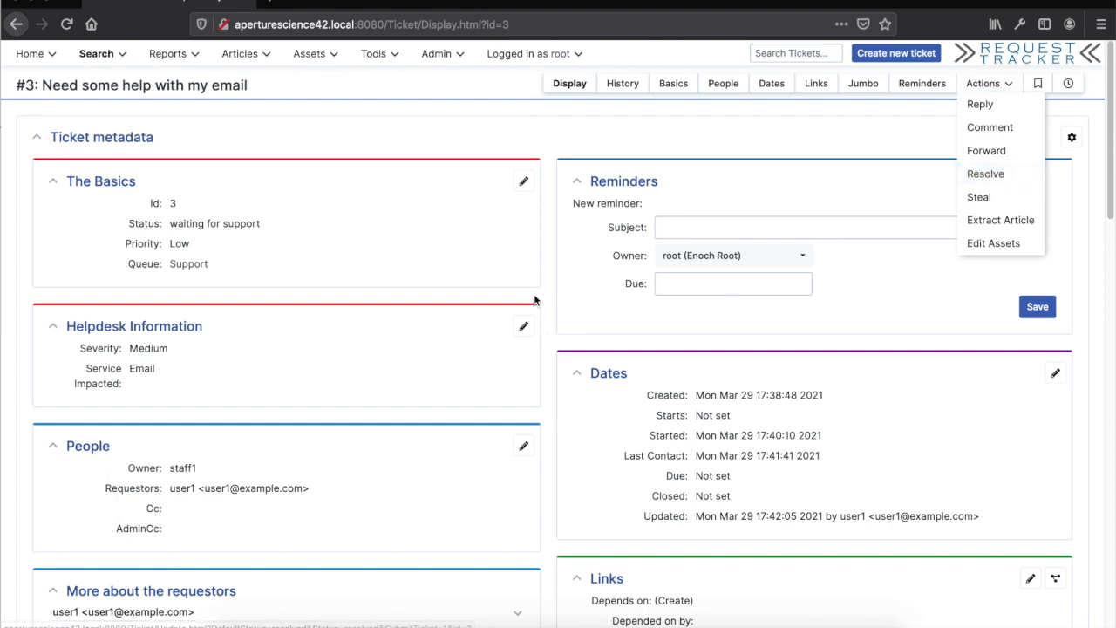
{"action": "left_click", "coordinate": [30, 53]}
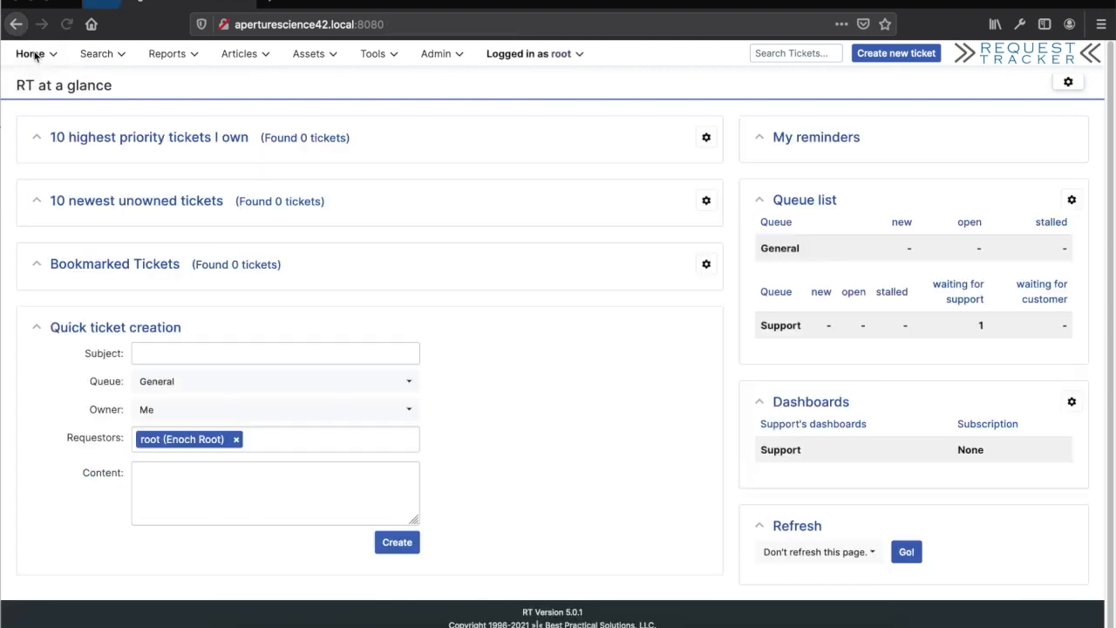
{"action": "left_click", "coordinate": [30, 53]}
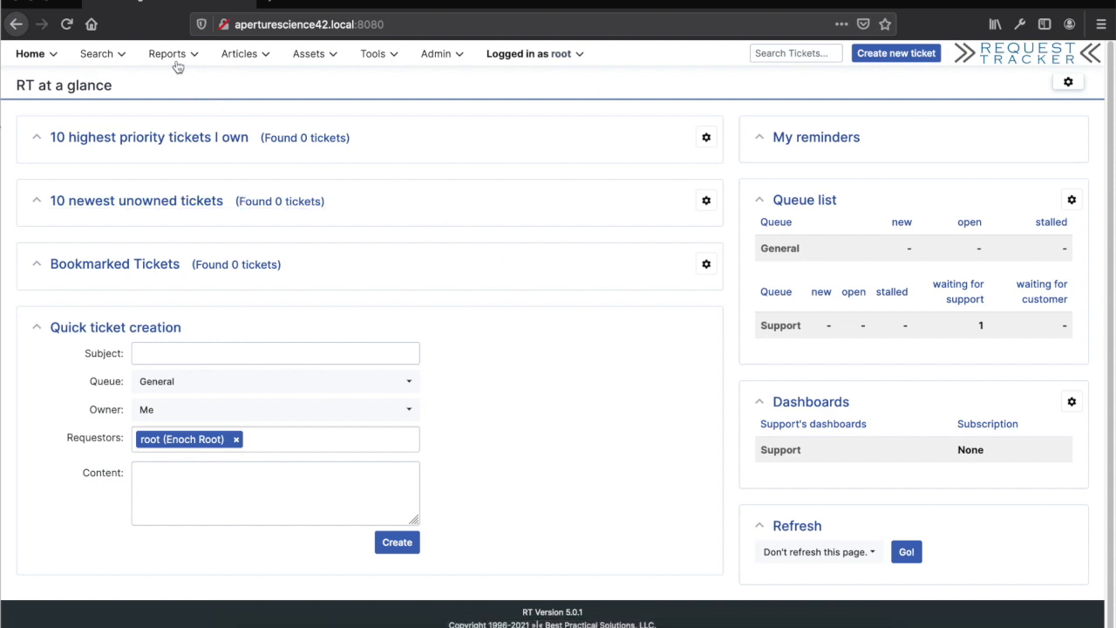
{"action": "left_click", "coordinate": [167, 54]}
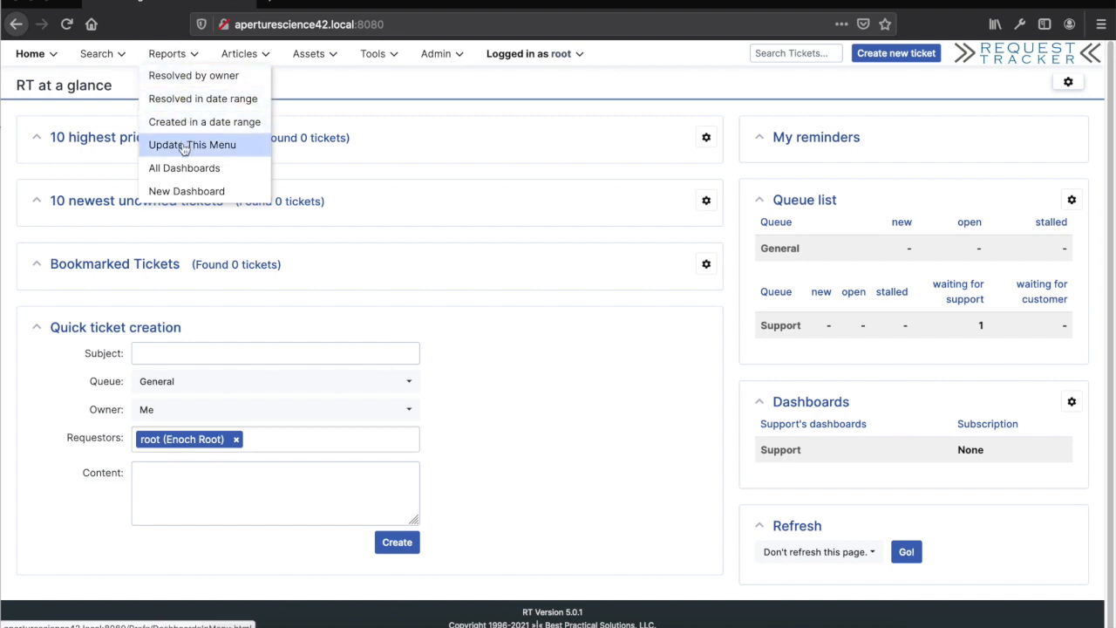
{"action": "mouse_move", "coordinate": [189, 145]}
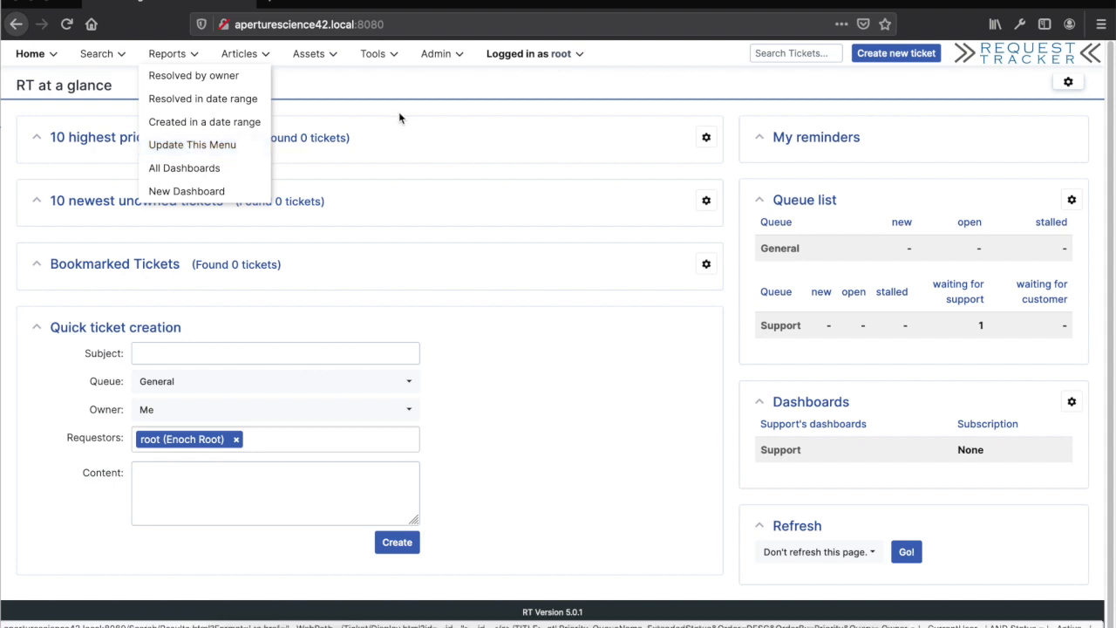
{"action": "left_click", "coordinate": [435, 53]}
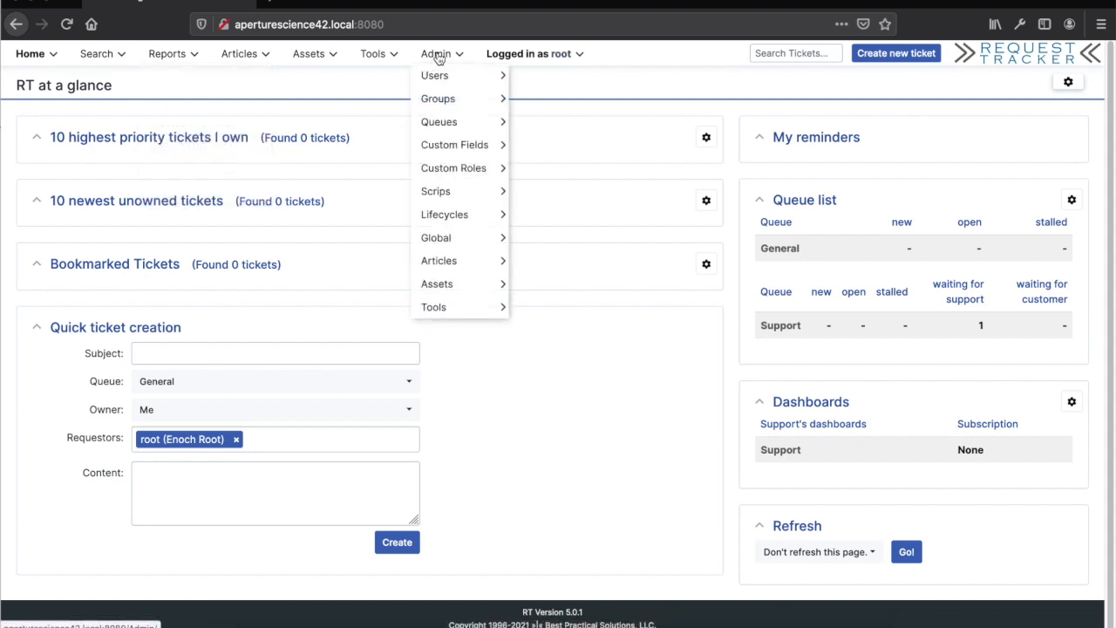
{"action": "mouse_move", "coordinate": [436, 237]}
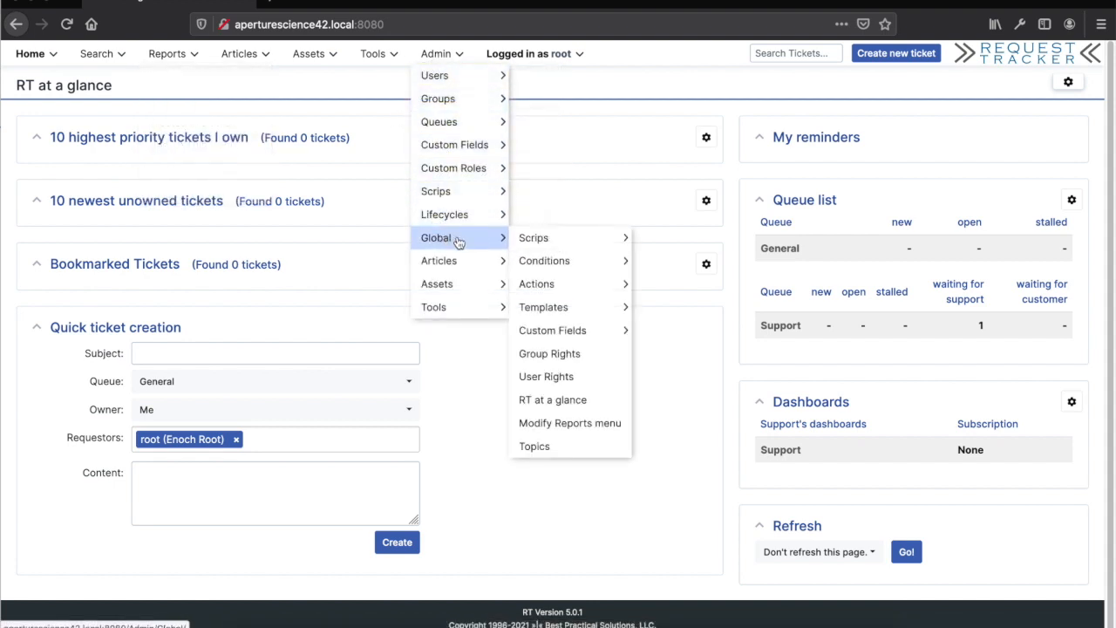
Grant Everyone the global ModifySelf right, save, and log out root.
{"action": "left_click", "coordinate": [550, 353]}
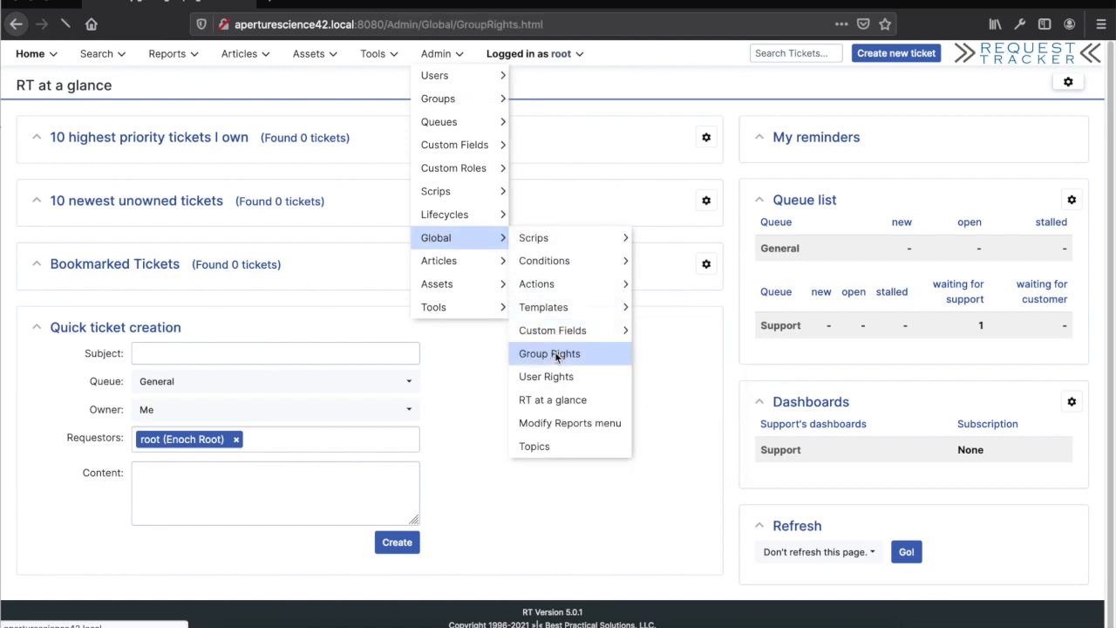
{"action": "left_click", "coordinate": [548, 354]}
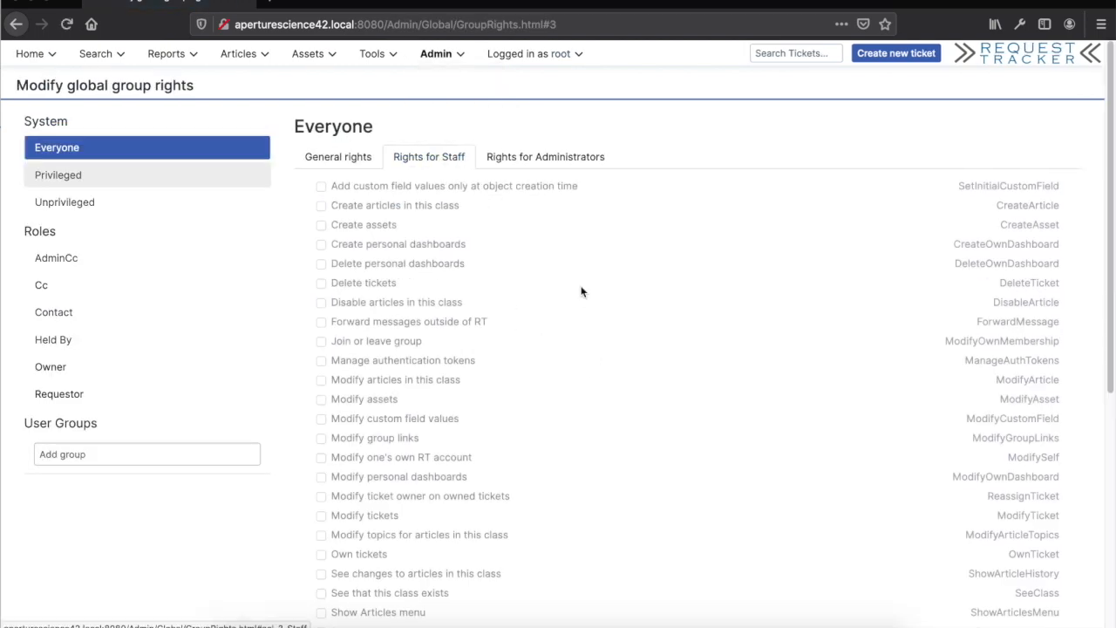
{"action": "scroll", "scroll_direction": "down", "scroll_amount": 3}
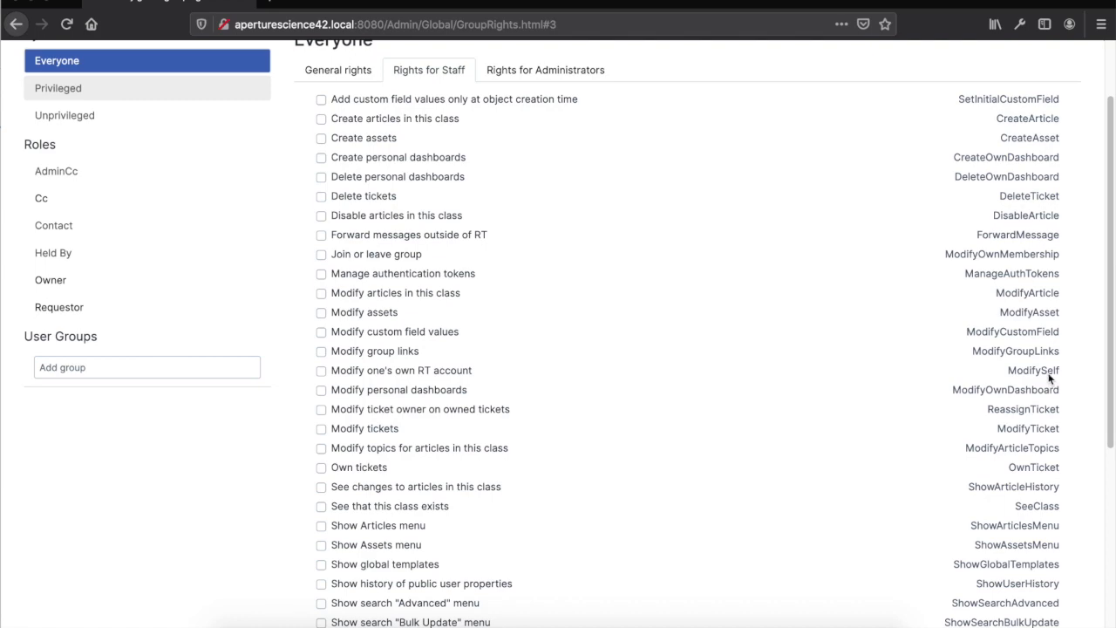
{"action": "left_click", "coordinate": [321, 370]}
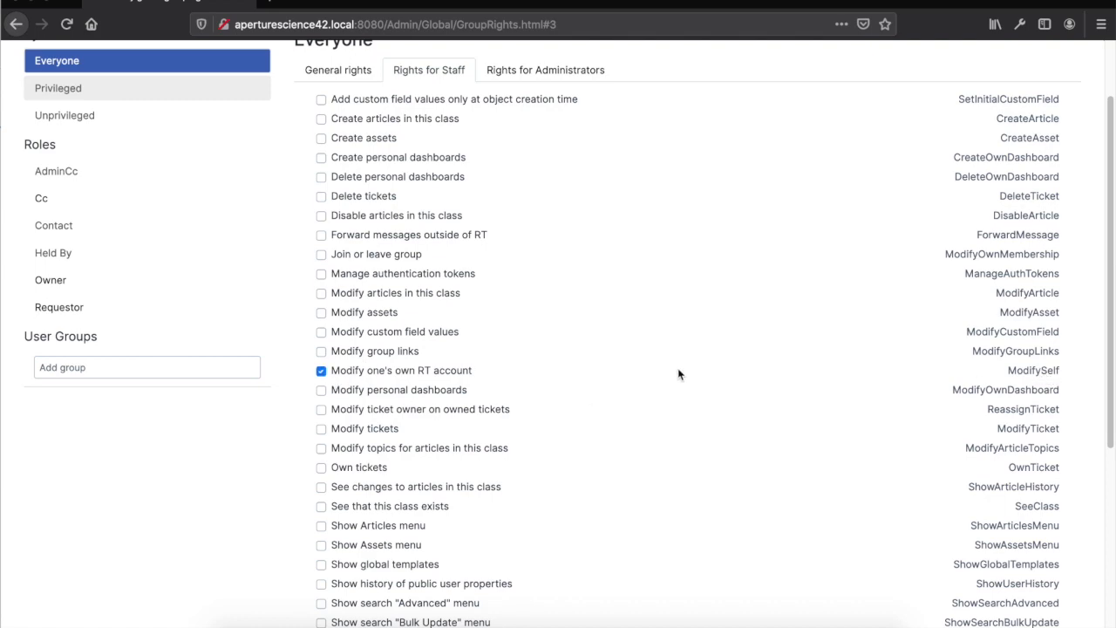
{"action": "scroll", "scroll_direction": "down", "scroll_amount": 3}
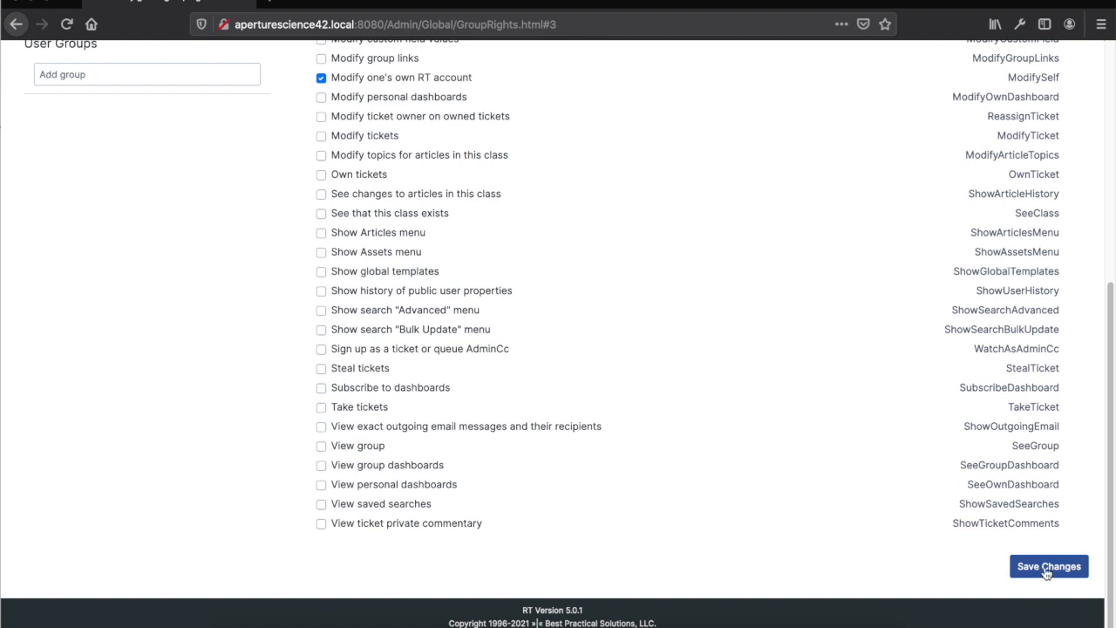
{"action": "left_click", "coordinate": [1049, 566]}
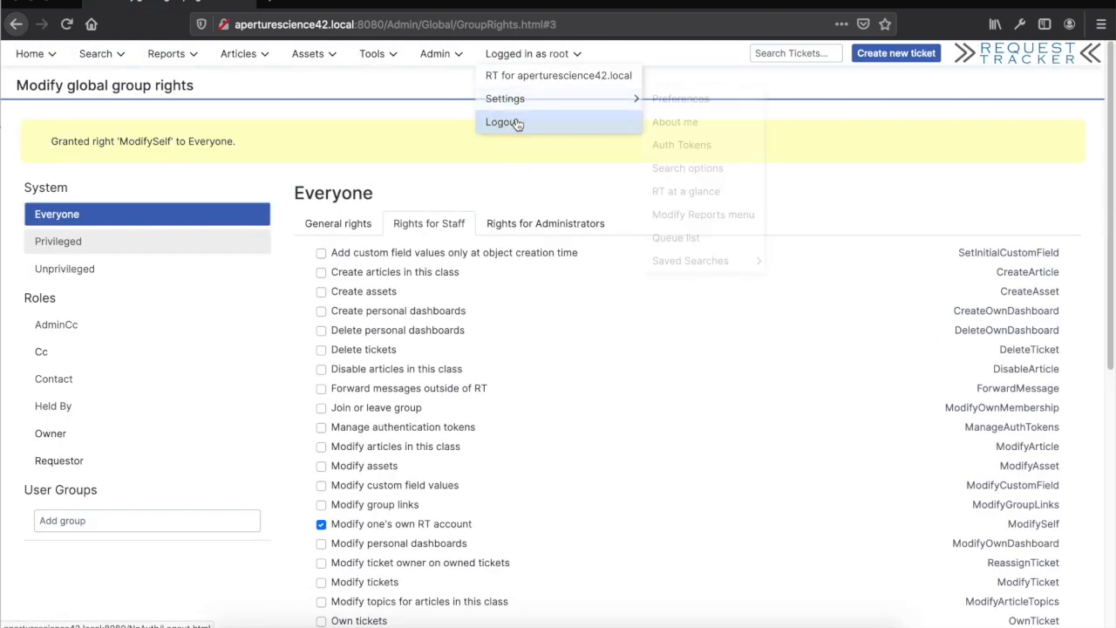
{"action": "left_click", "coordinate": [503, 122]}
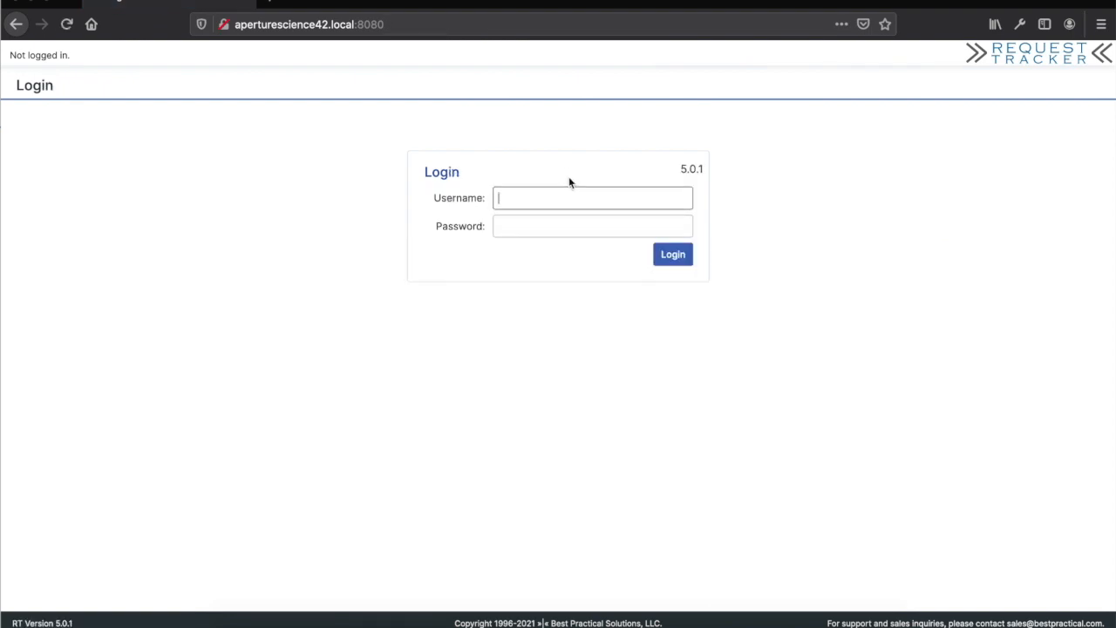
Log in as staff1 and open Reports > Update This Menu.
{"action": "type", "text": "sta"}
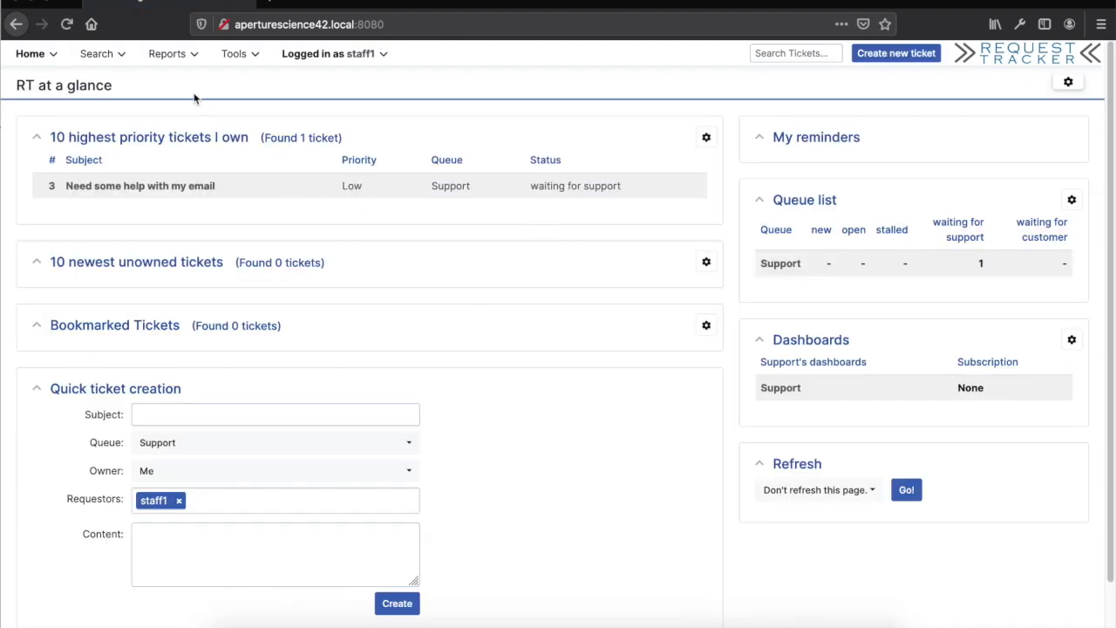
{"action": "left_click", "coordinate": [167, 53]}
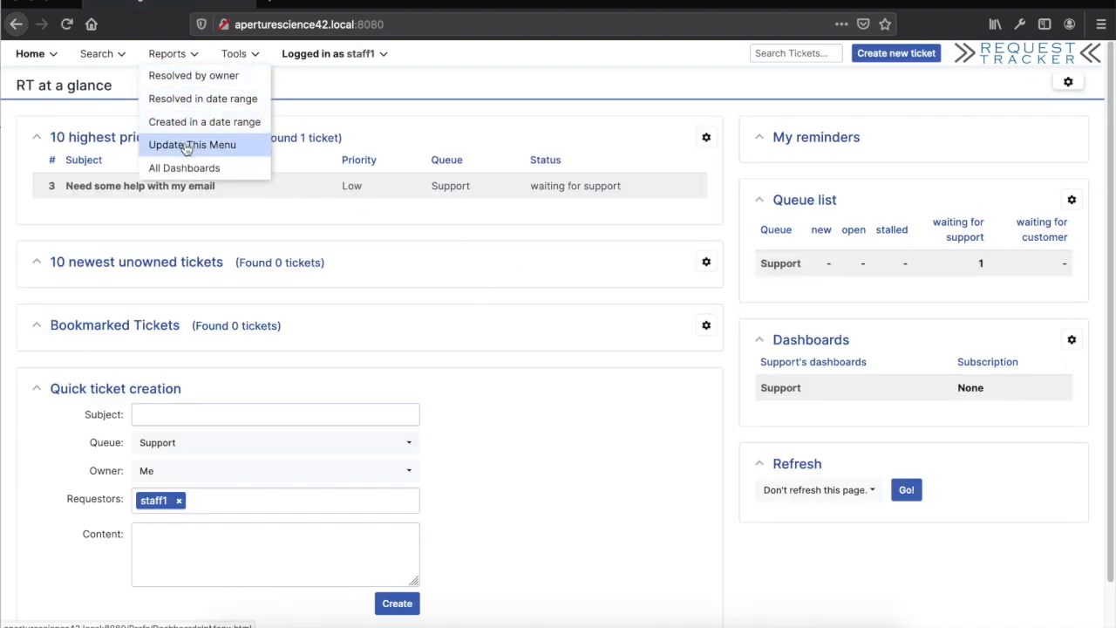
{"action": "left_click", "coordinate": [192, 144]}
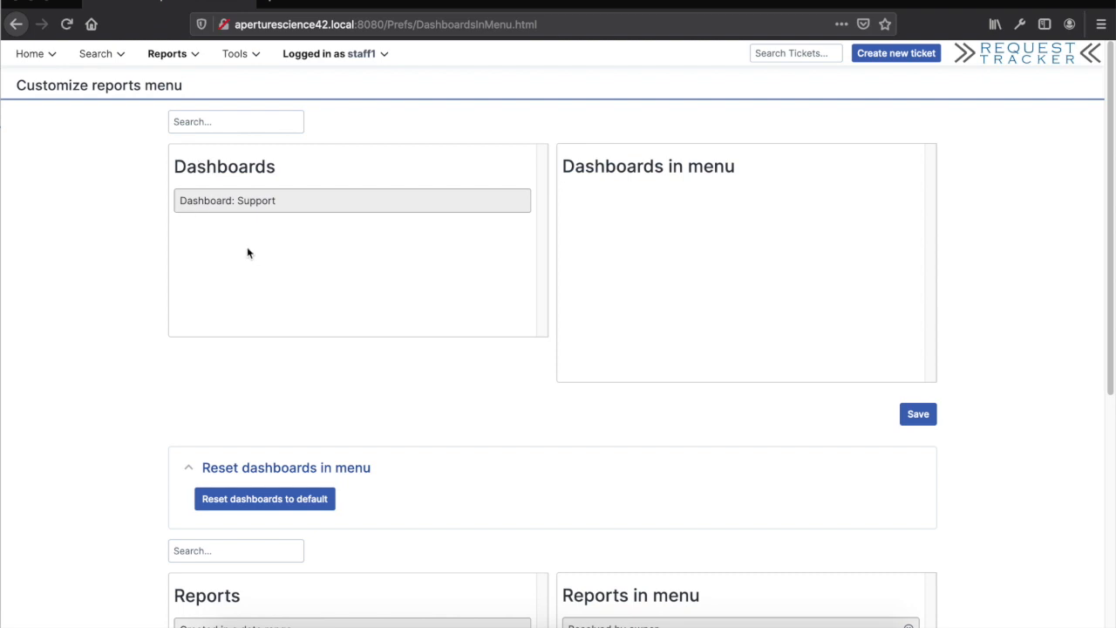
{"action": "mouse_move", "coordinate": [794, 354]}
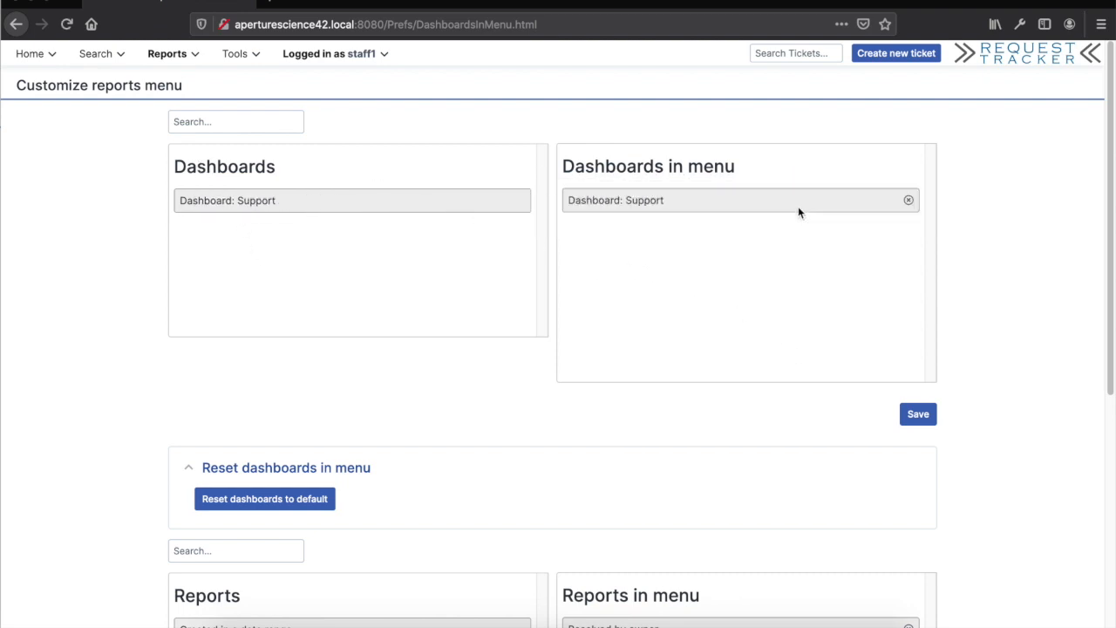
Save Dashboard: Support in the reports menu and confirm it appears under Reports.
{"action": "left_click", "coordinate": [916, 414]}
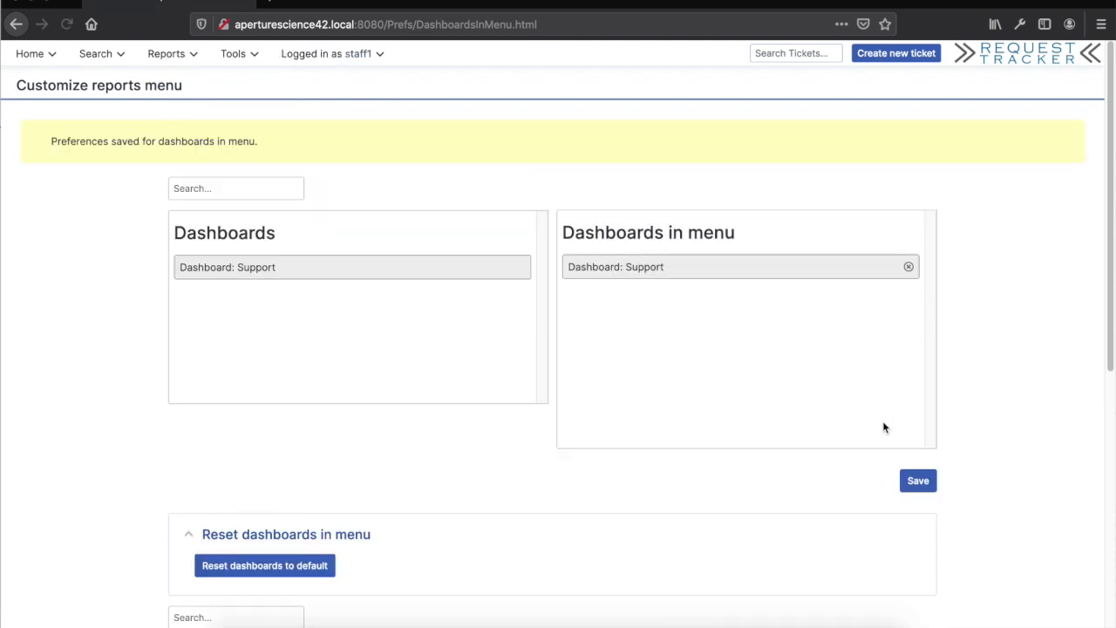
{"action": "left_click", "coordinate": [166, 54]}
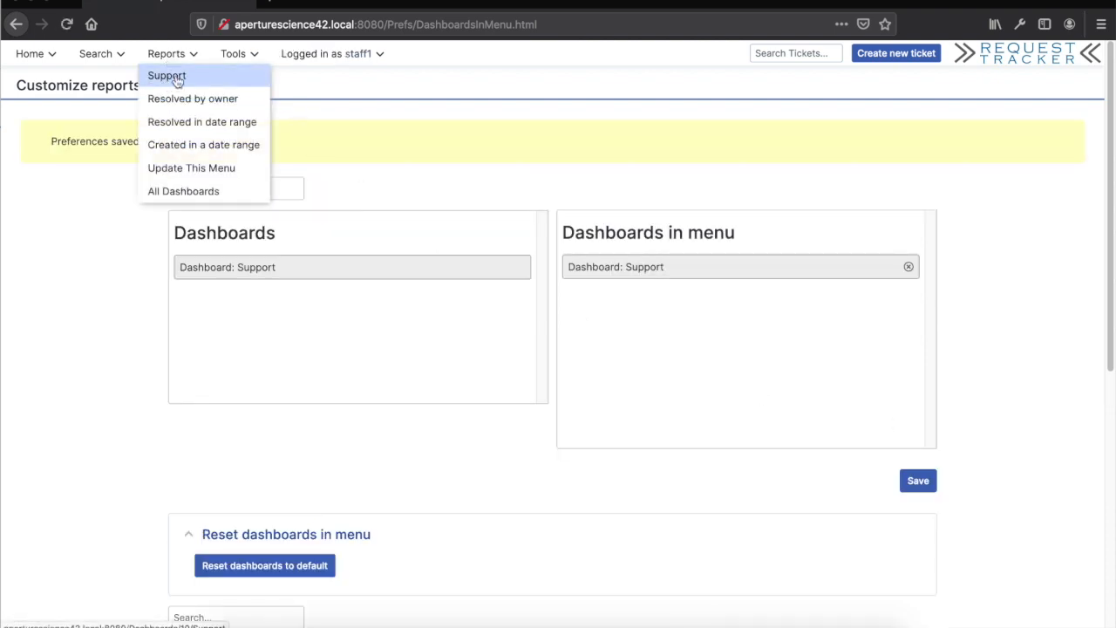
Open the Support dashboard and ticket #3, revisit the dashboard via Reports, then return Home.
{"action": "left_click", "coordinate": [167, 76]}
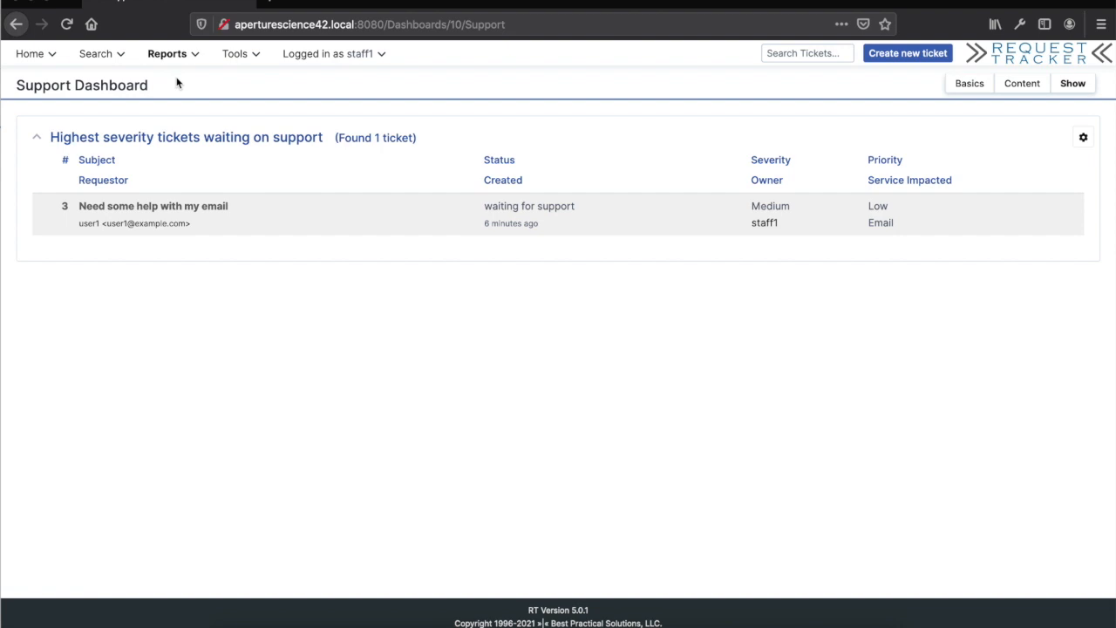
{"action": "mouse_move", "coordinate": [219, 189]}
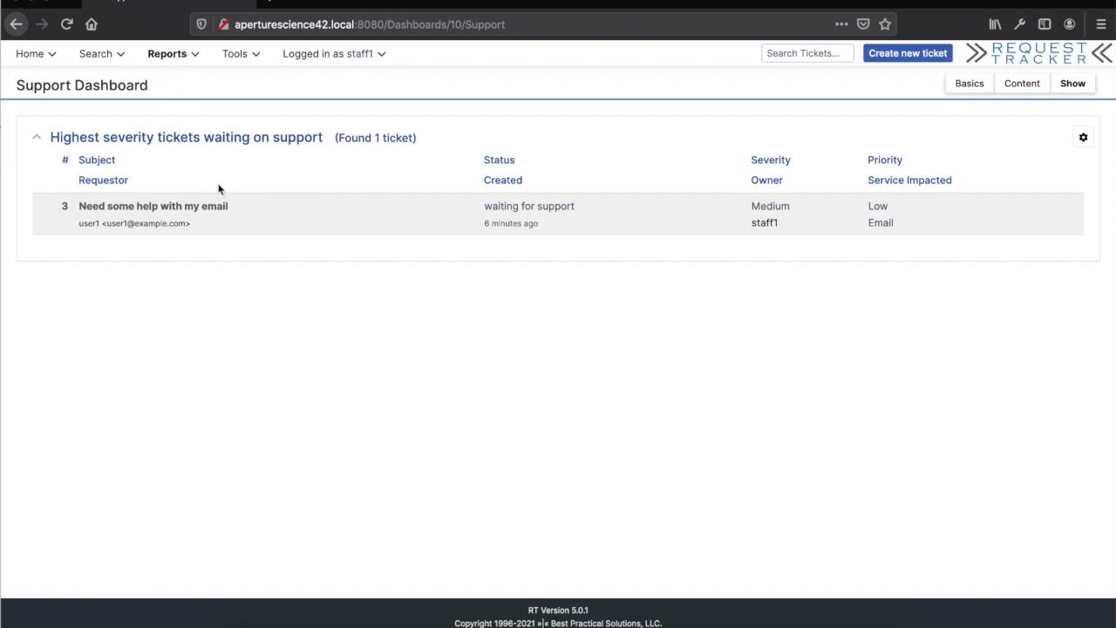
{"action": "left_click", "coordinate": [153, 206]}
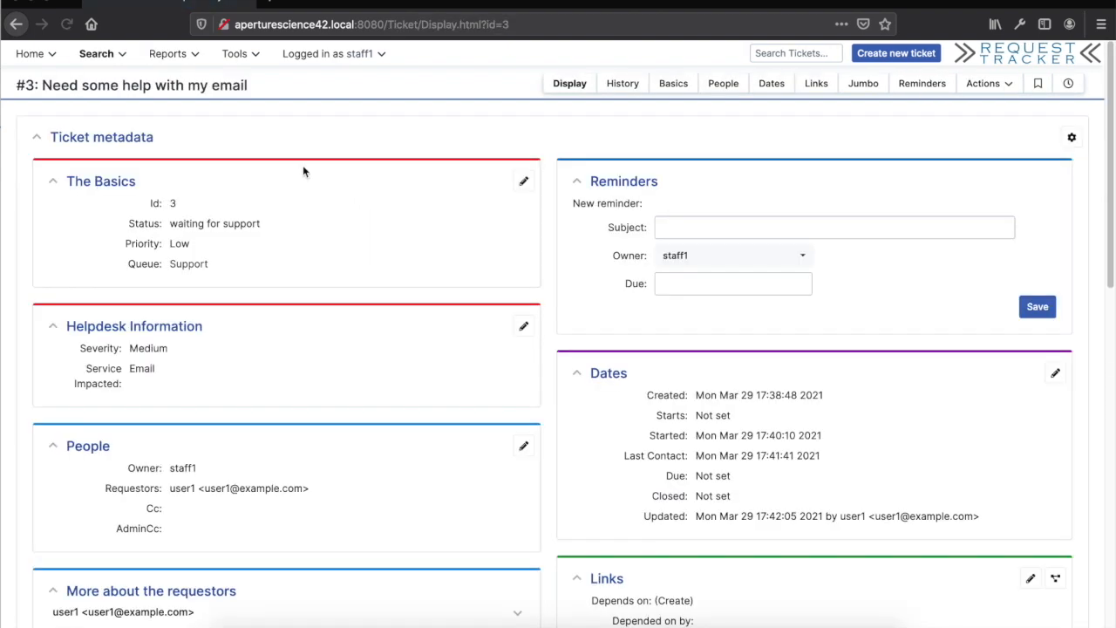
{"action": "left_click", "coordinate": [167, 54]}
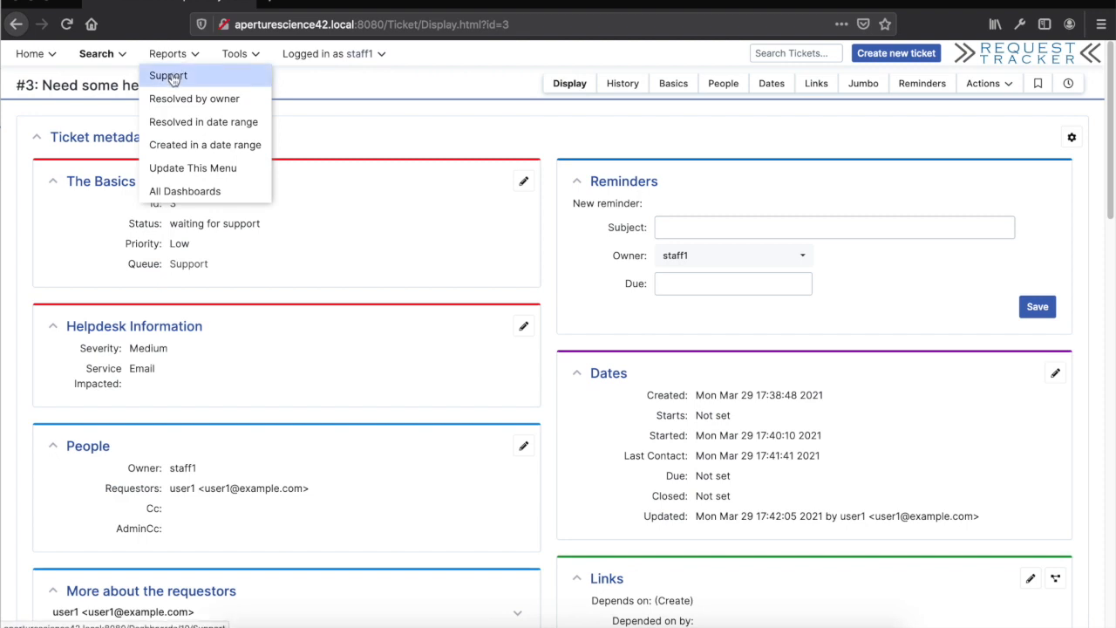
{"action": "left_click", "coordinate": [167, 75]}
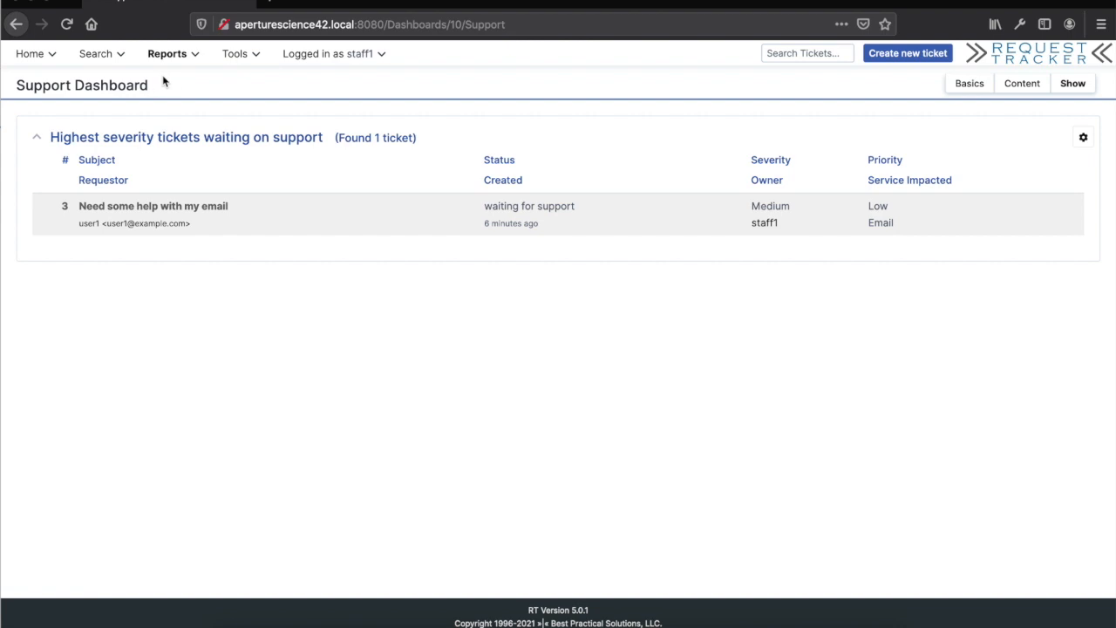
{"action": "left_click", "coordinate": [29, 54]}
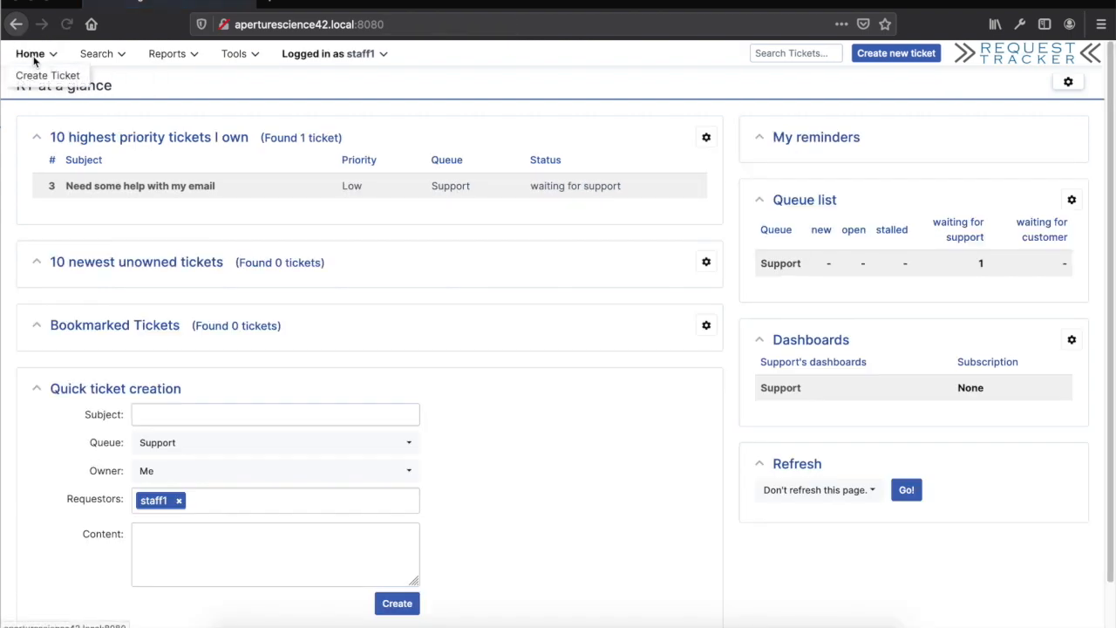